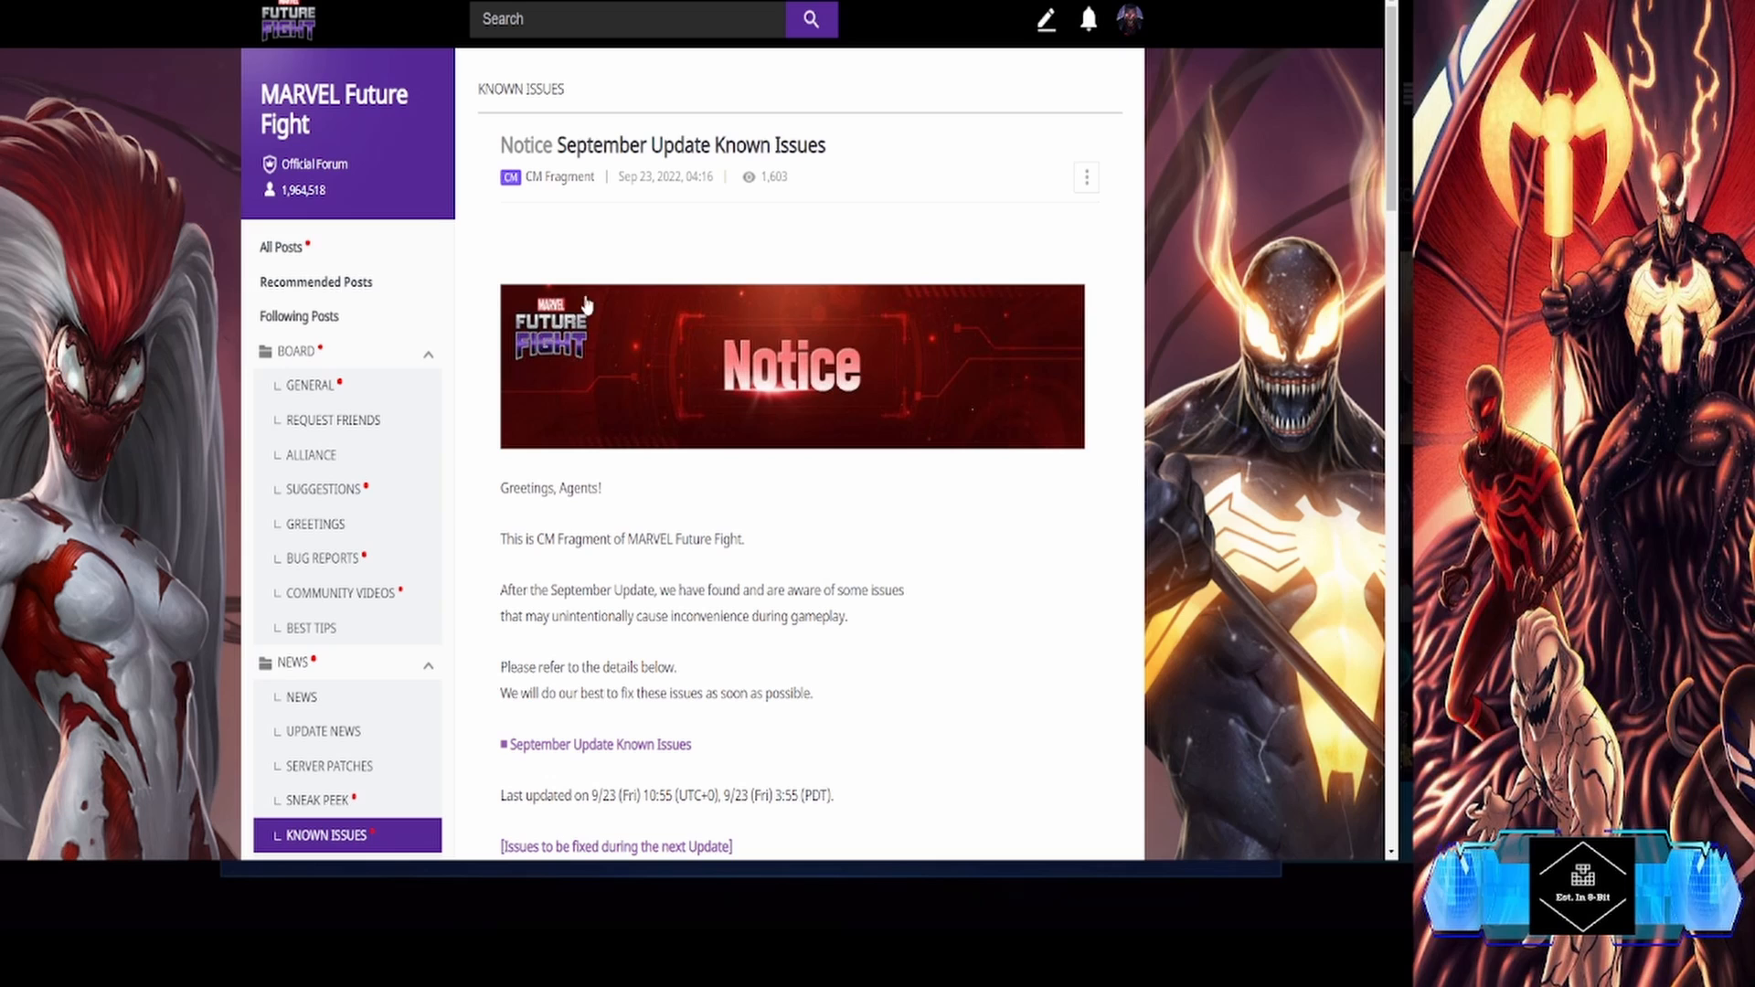
mouse_move(463, 233)
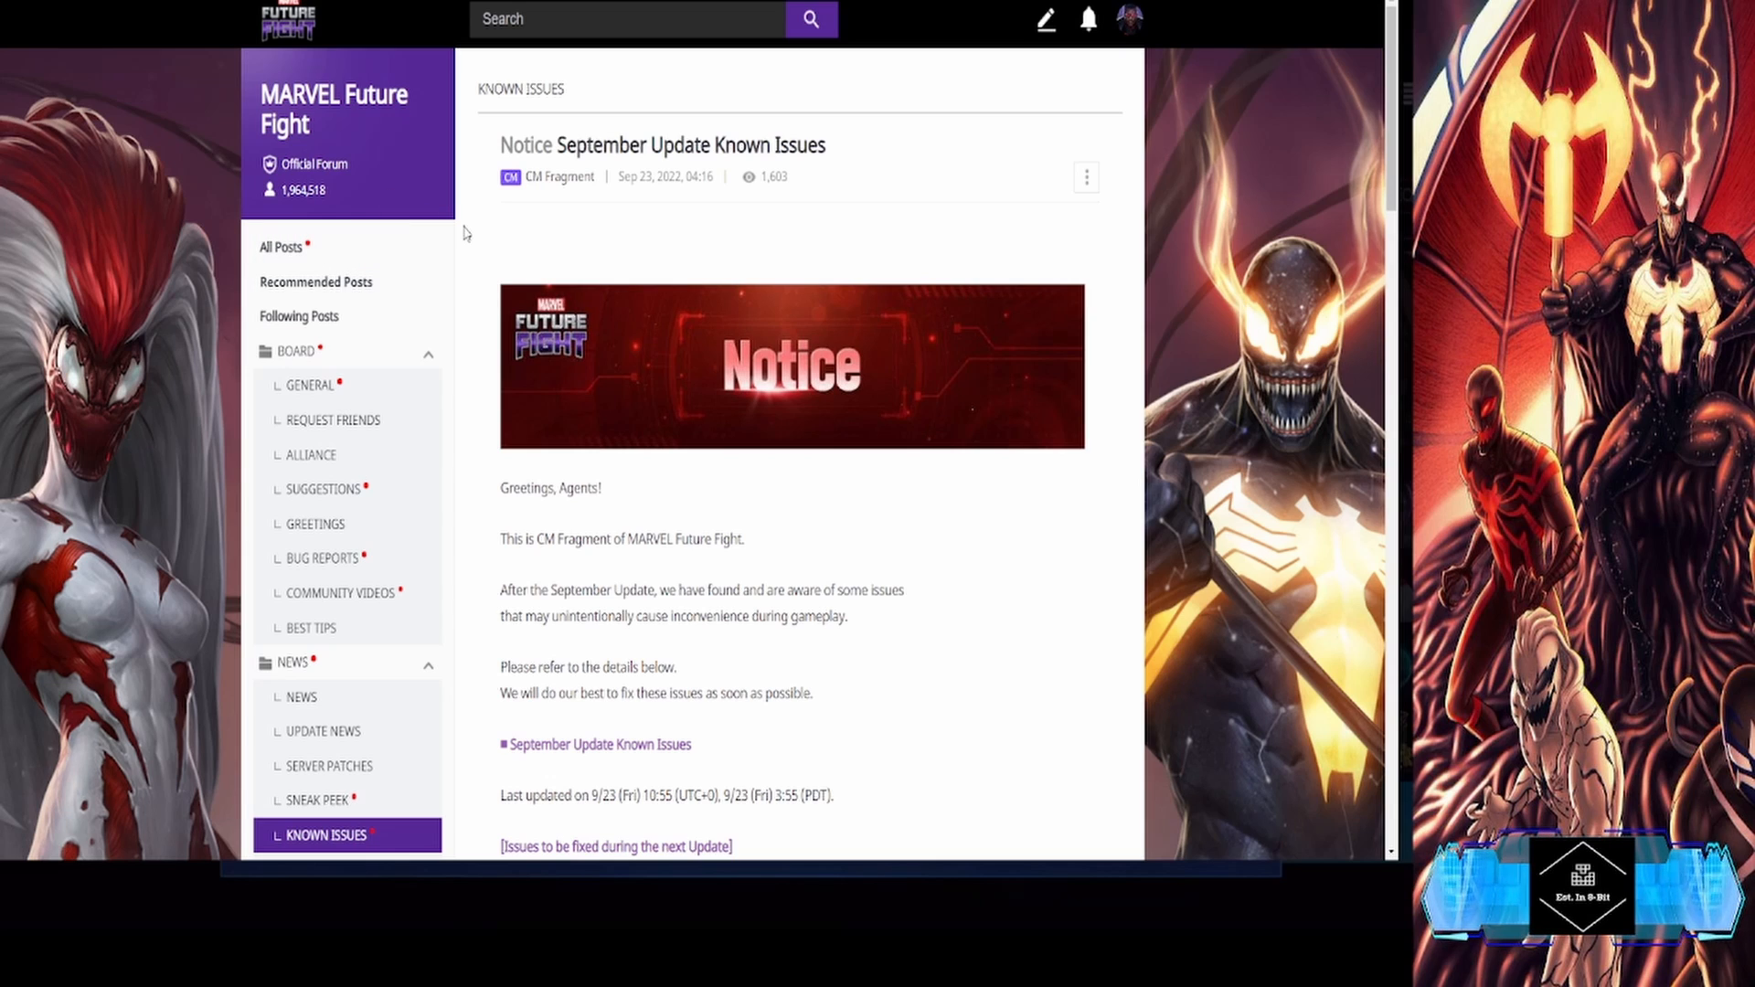
mouse_move(481, 427)
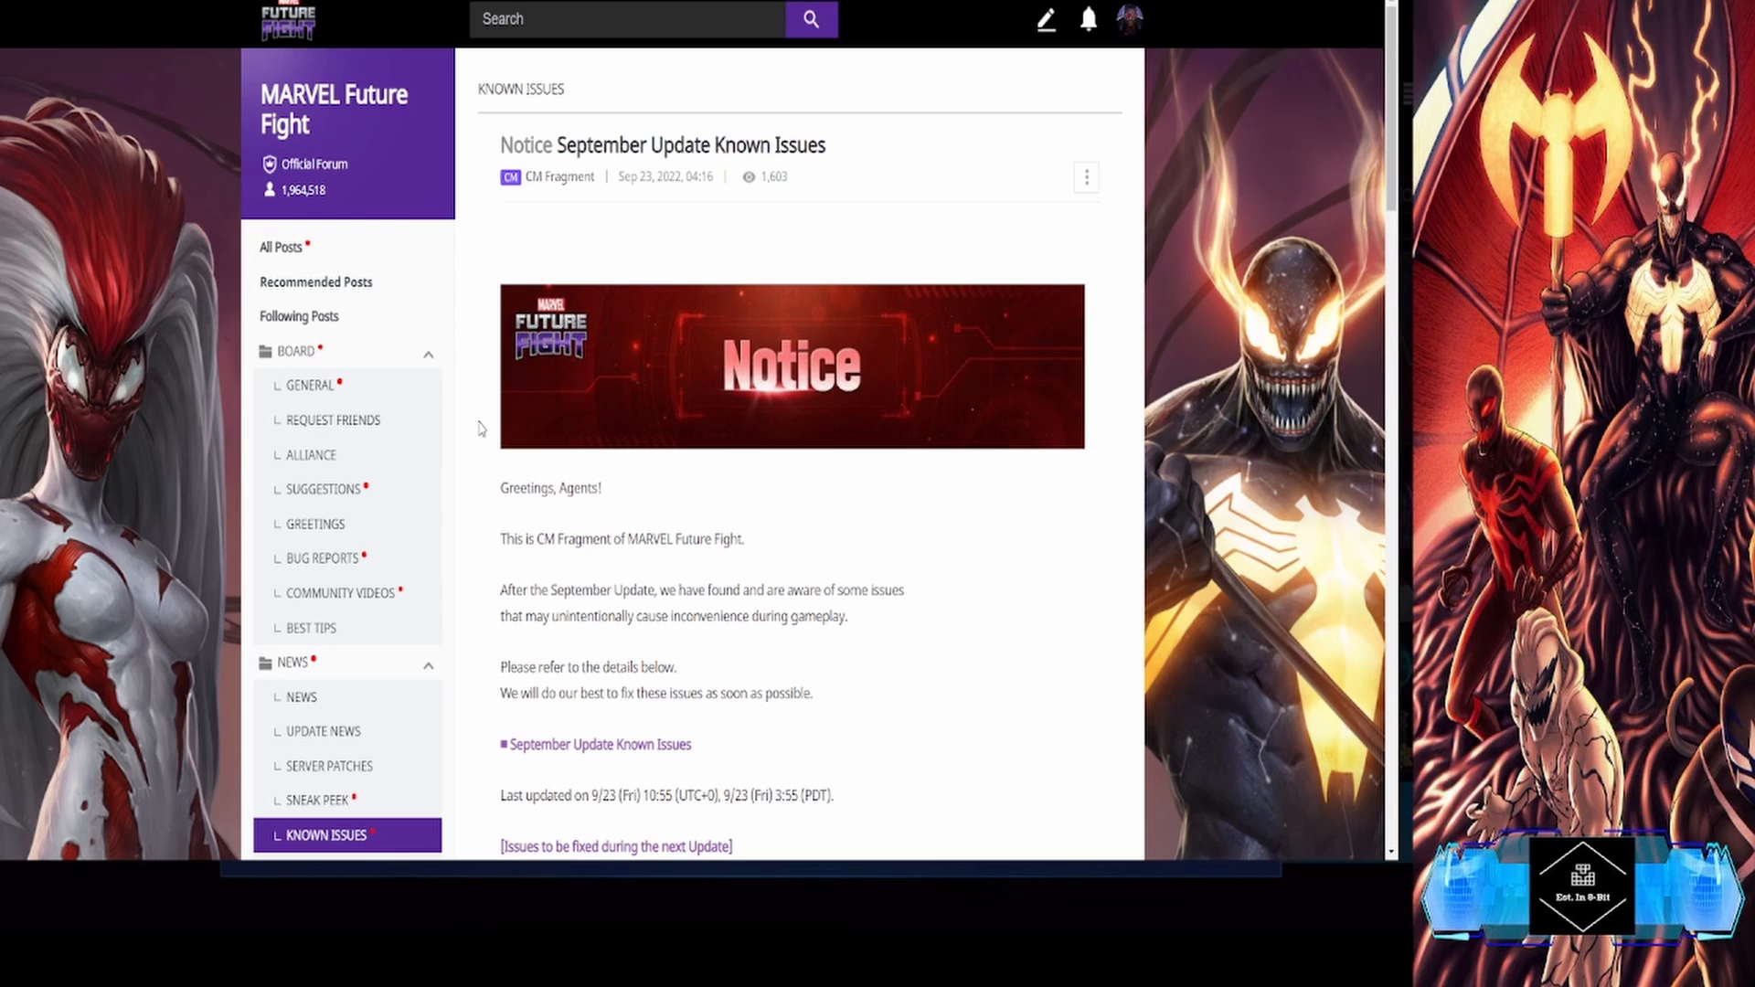
mouse_move(552, 137)
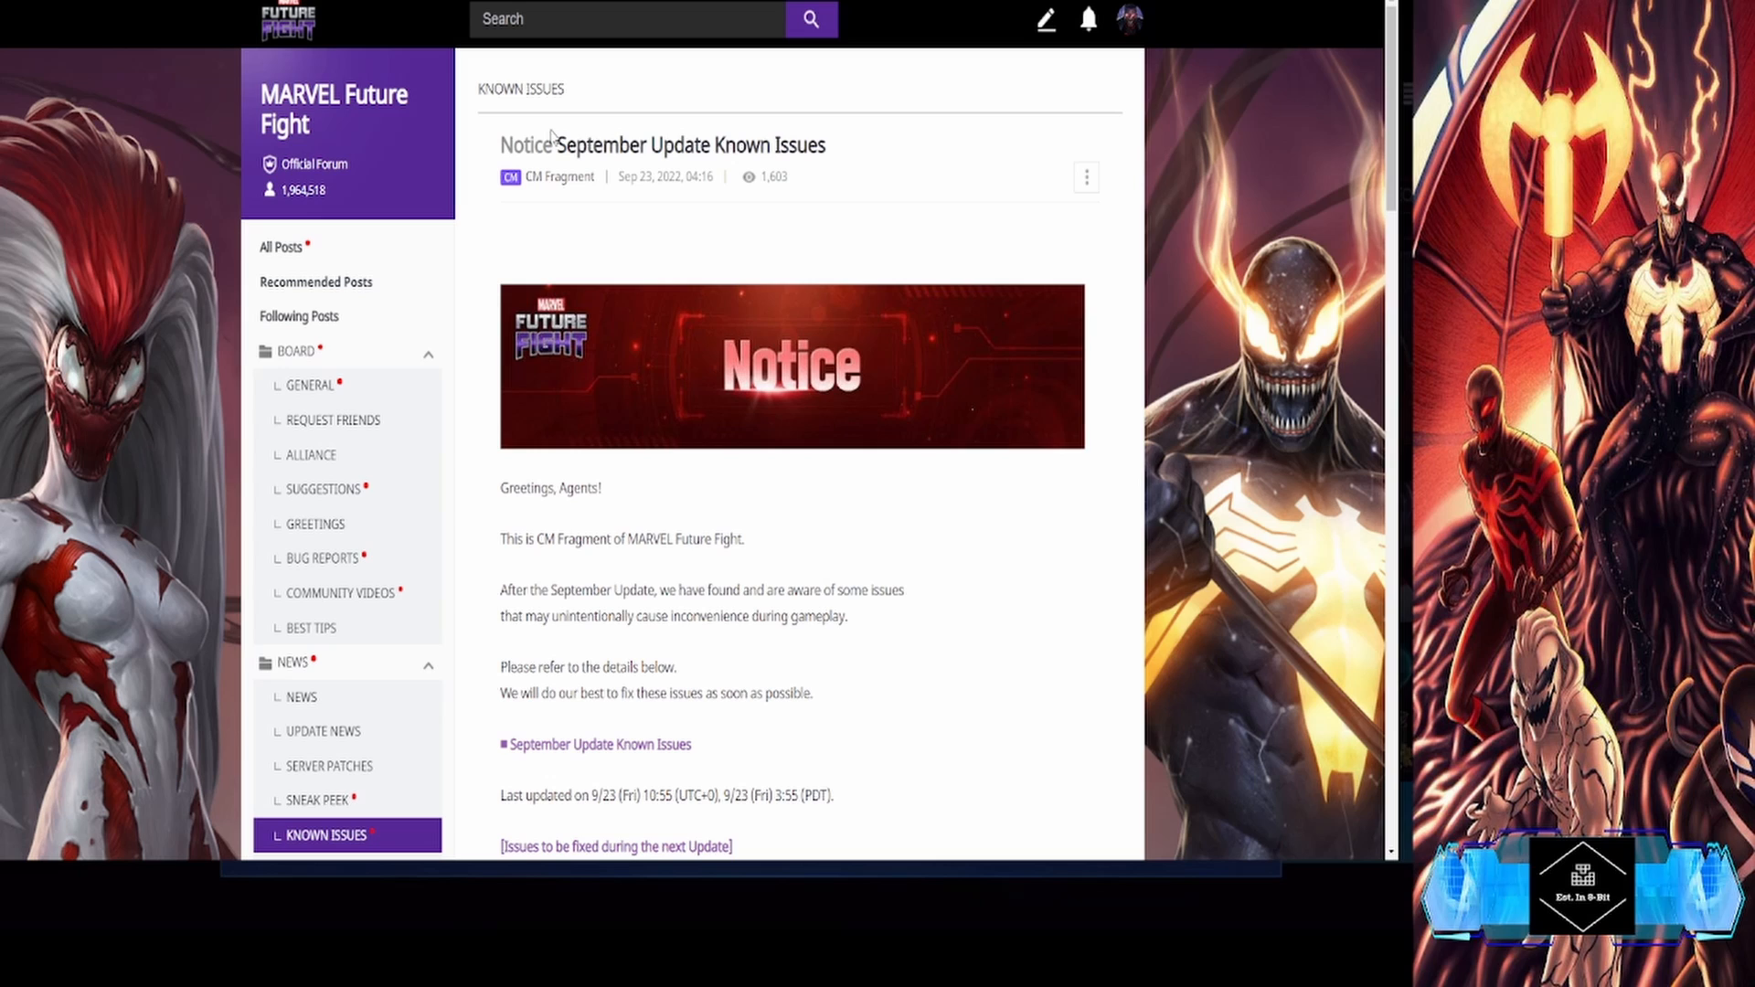
mouse_move(647, 167)
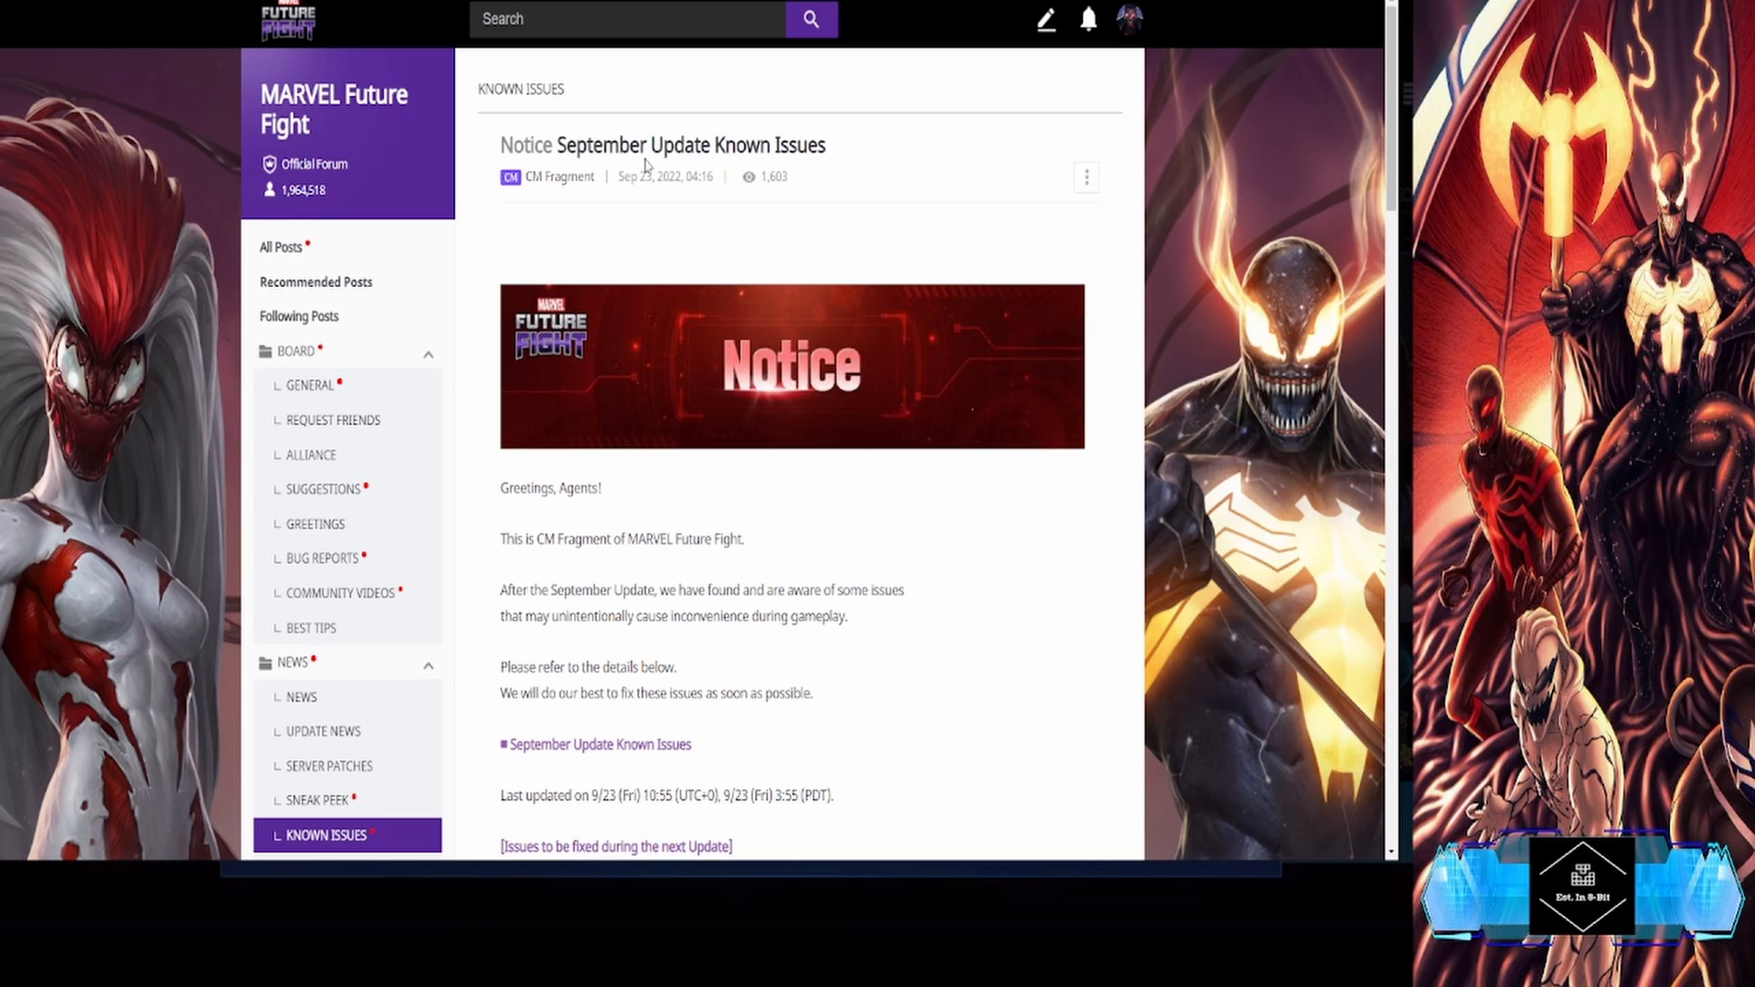
mouse_move(775, 174)
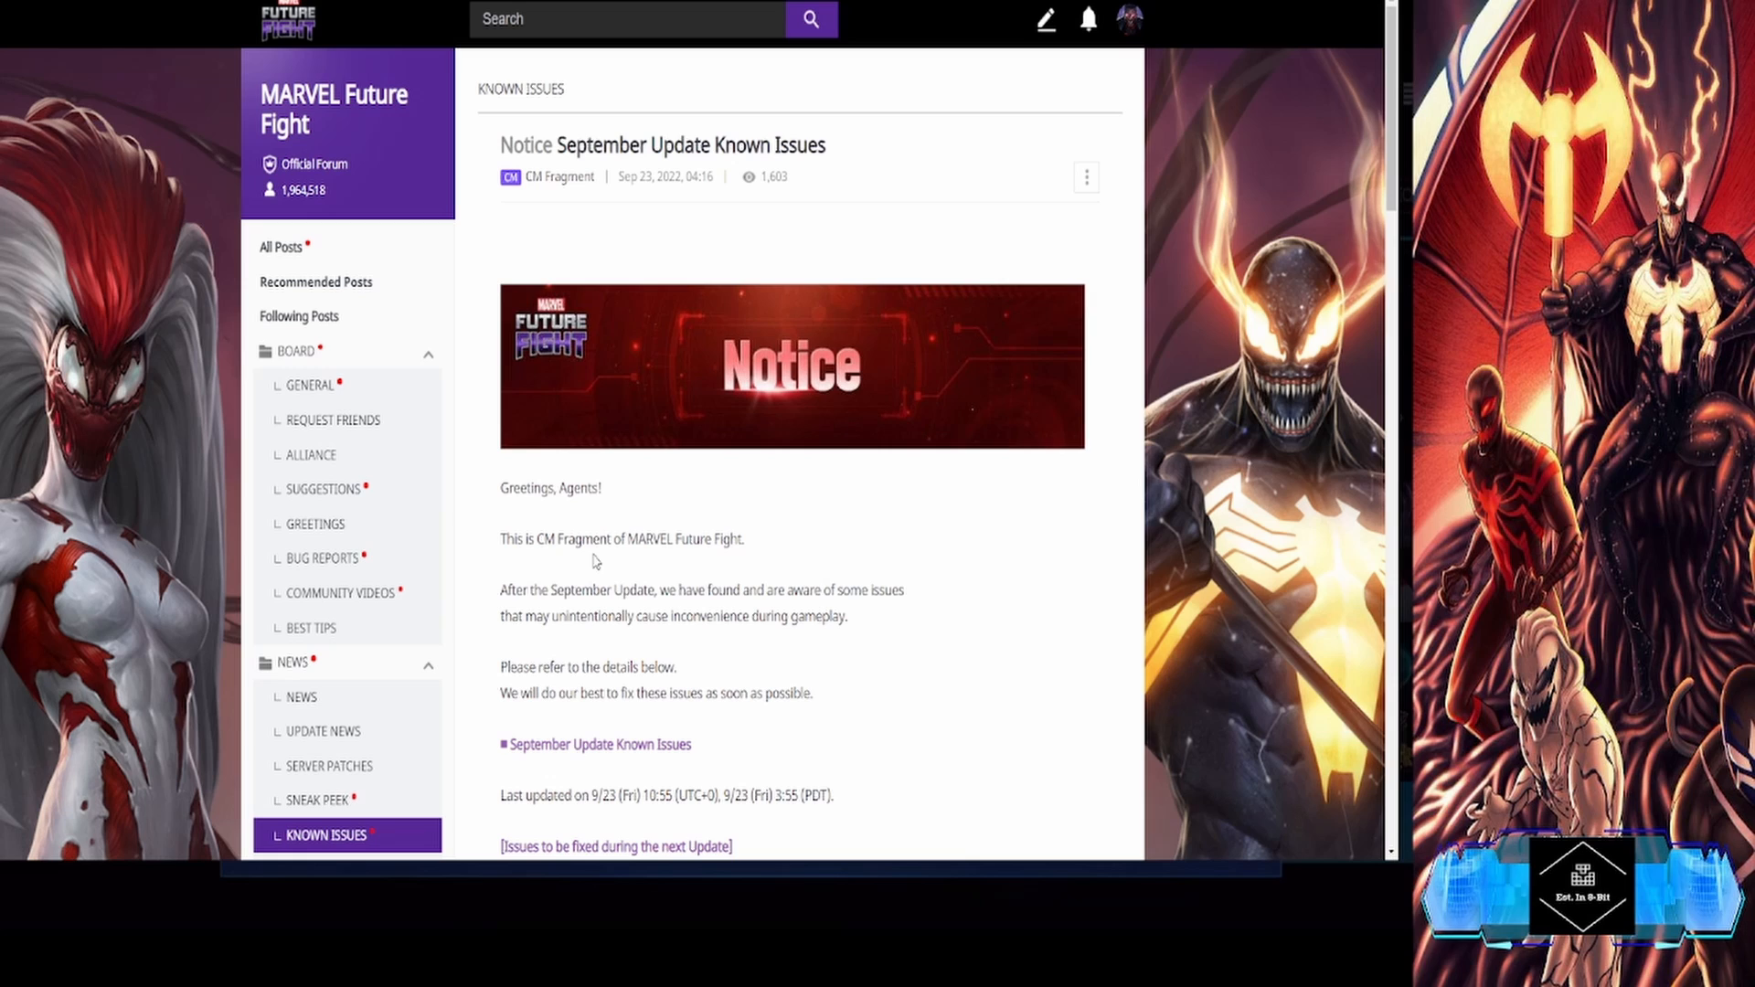
mouse_move(571, 610)
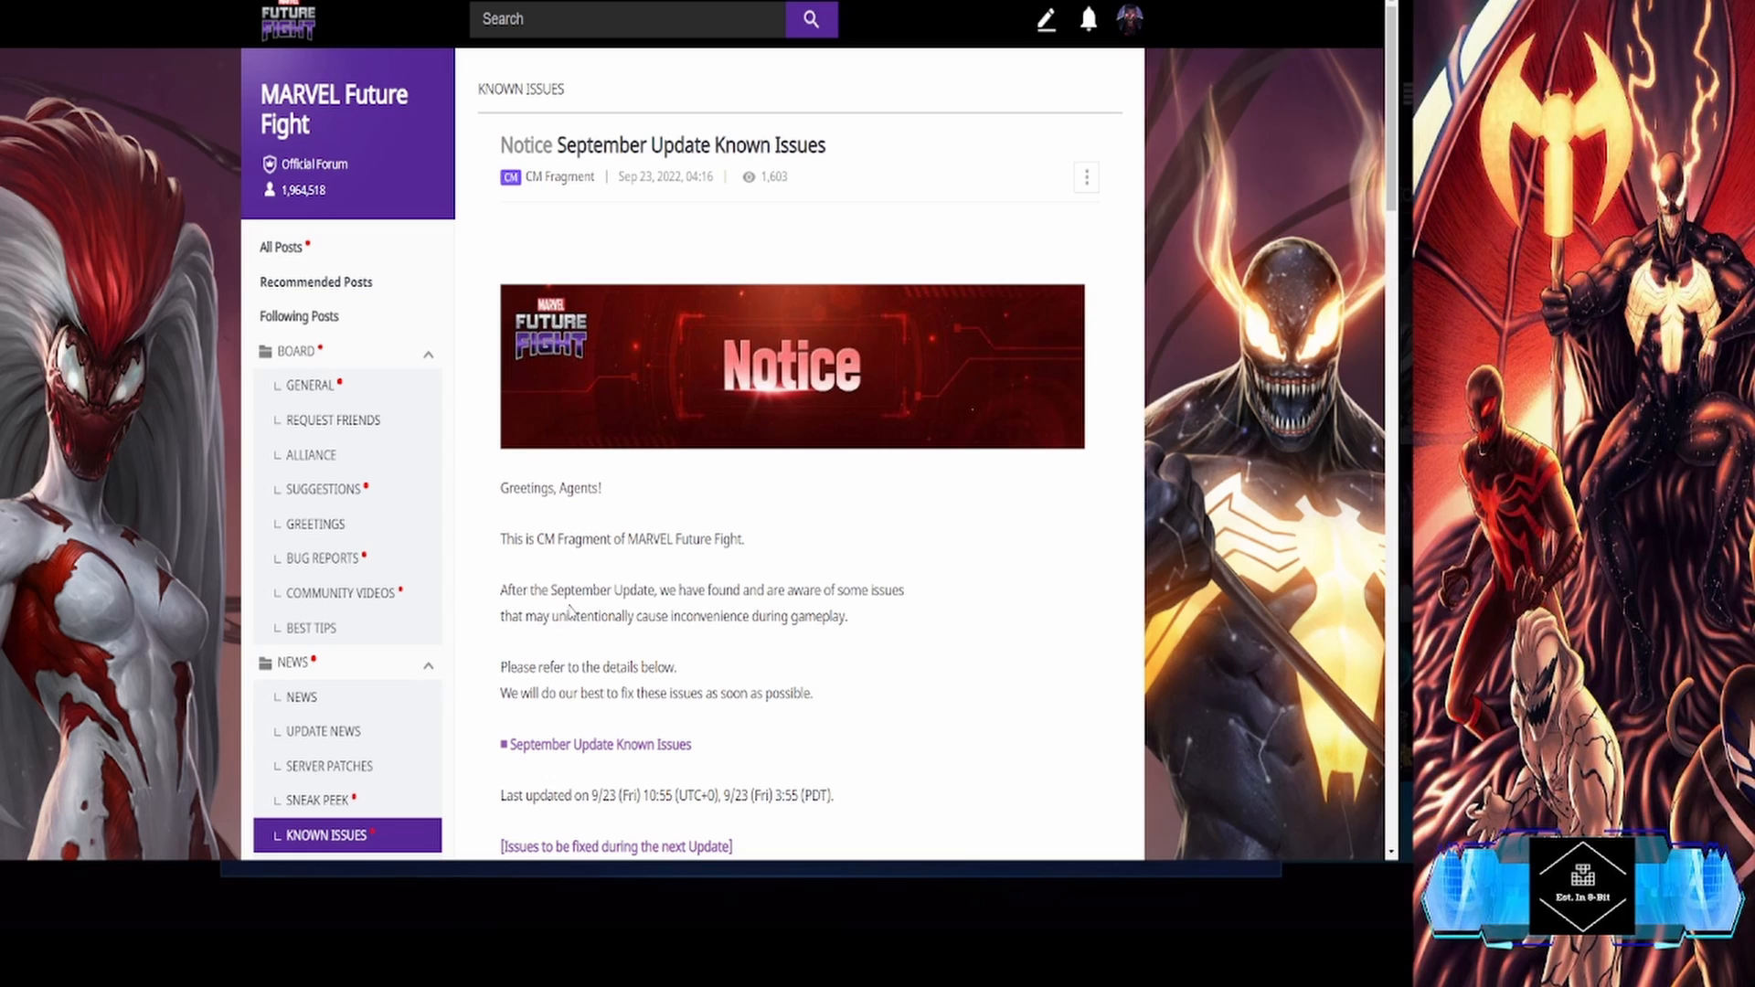
mouse_move(752, 649)
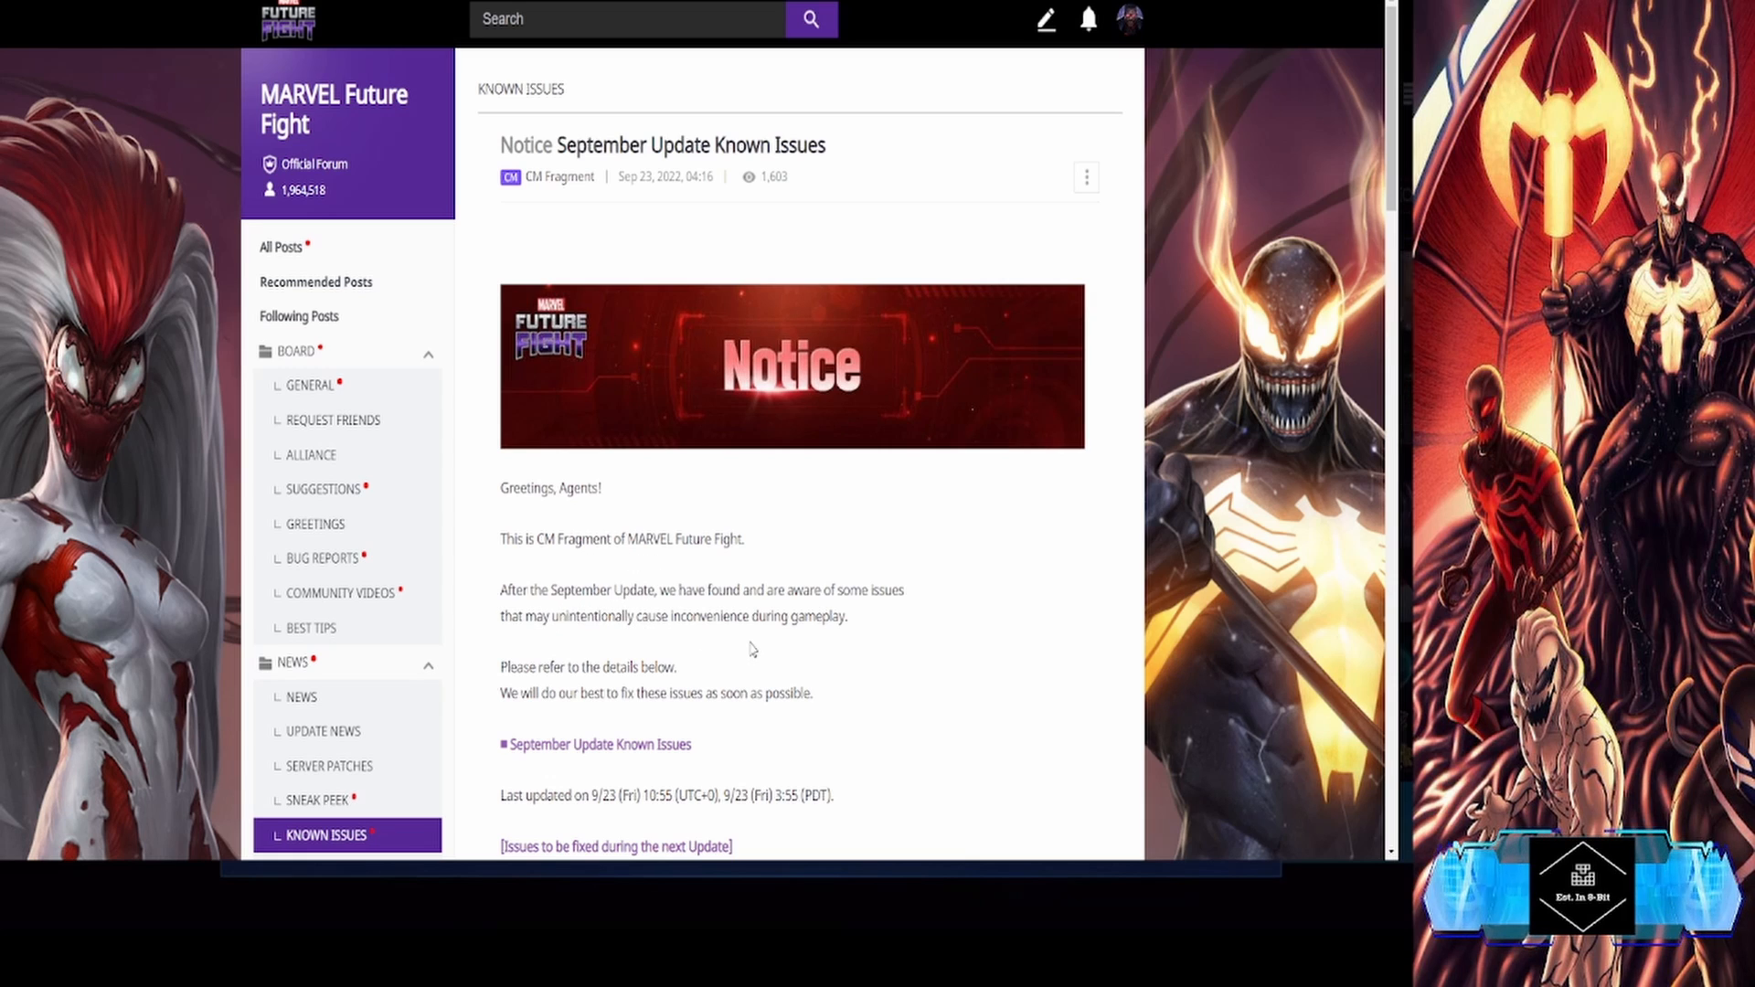
mouse_move(652, 649)
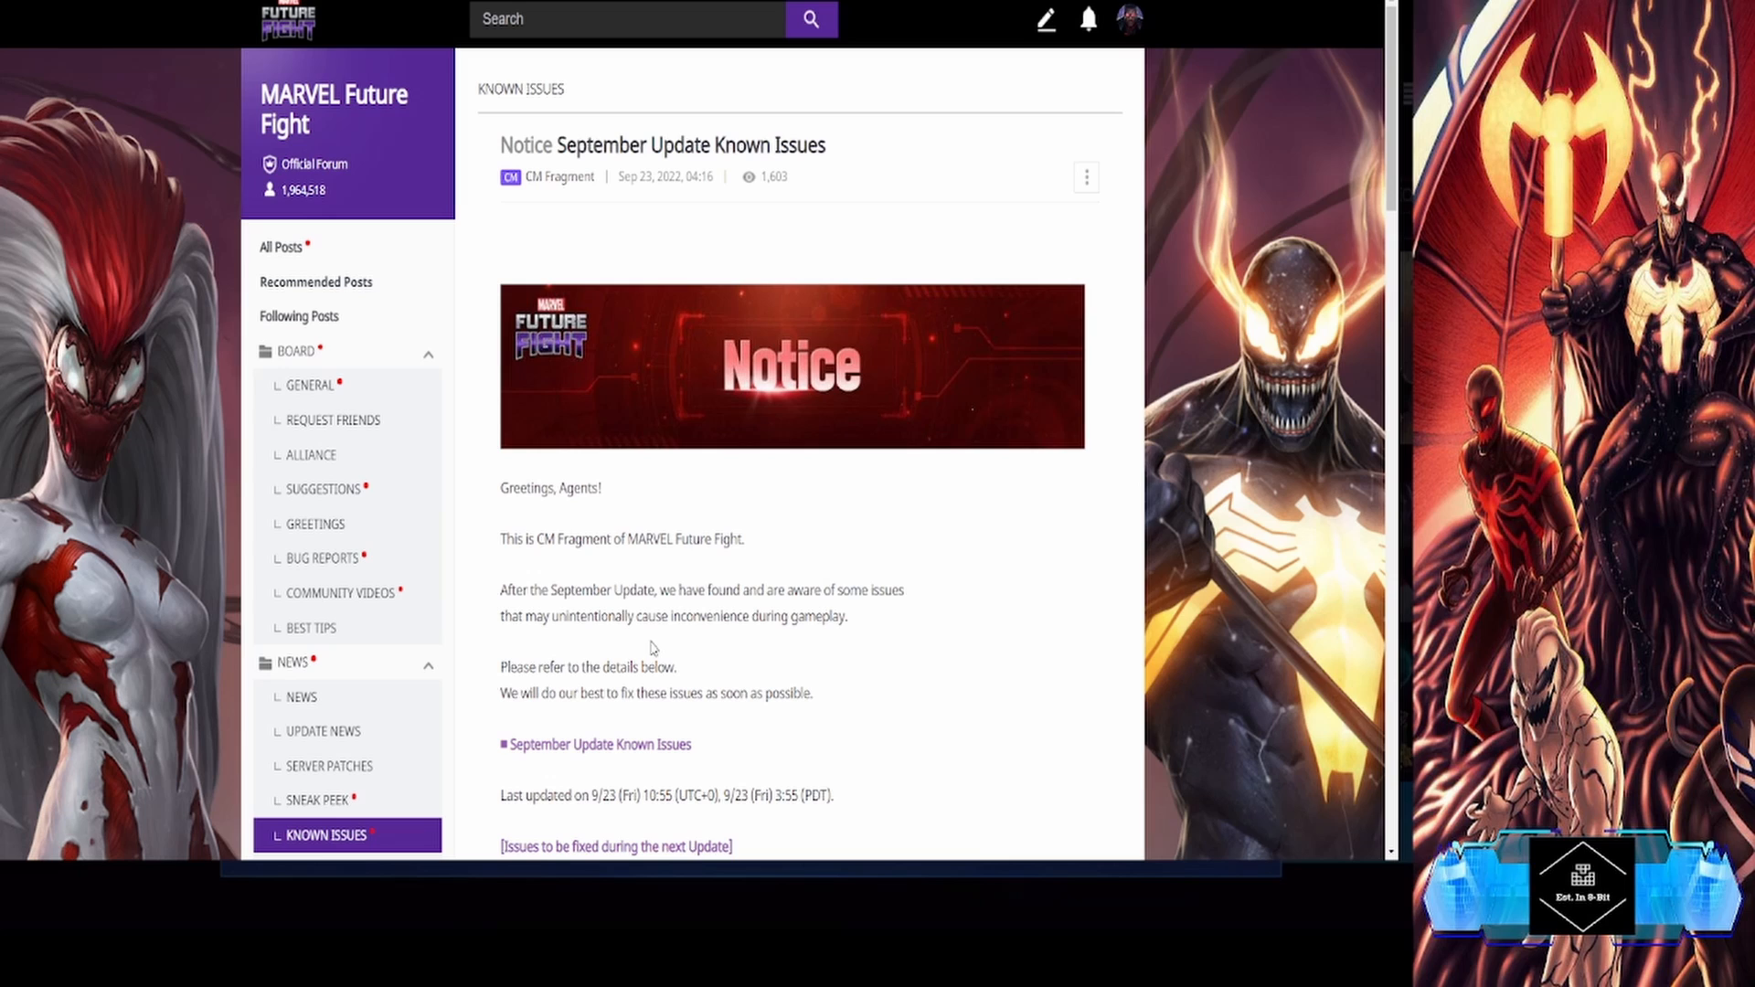
mouse_move(655, 649)
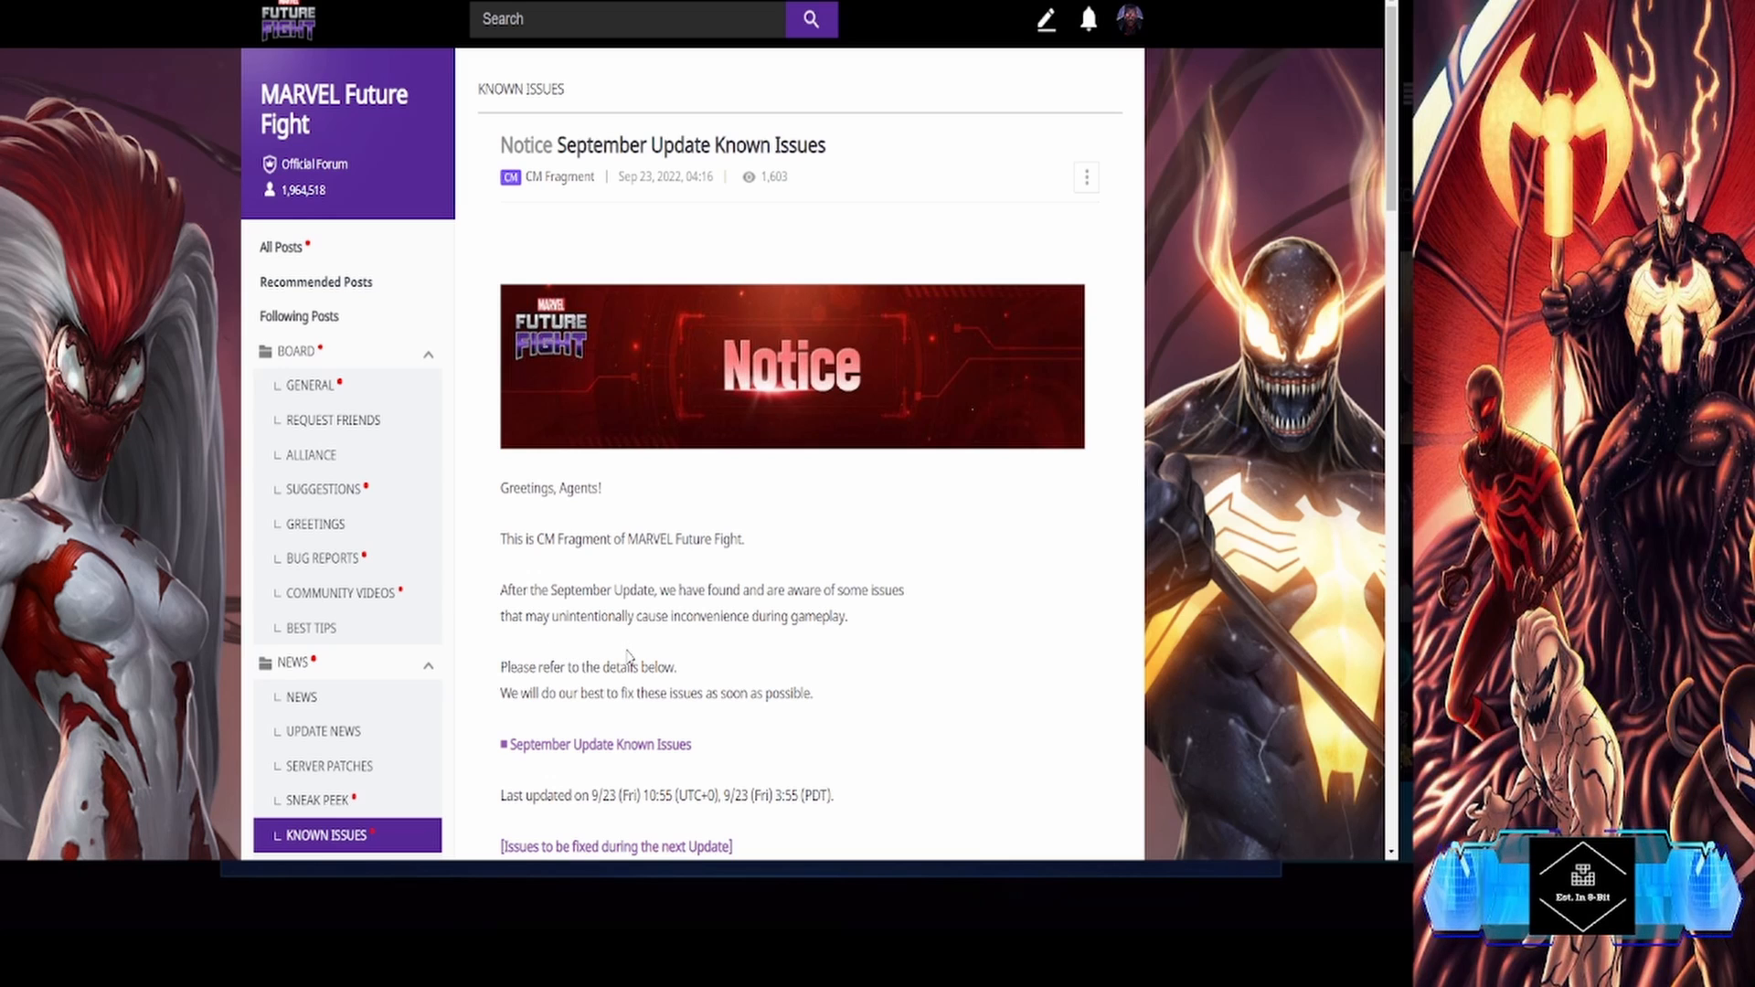
mouse_move(764, 640)
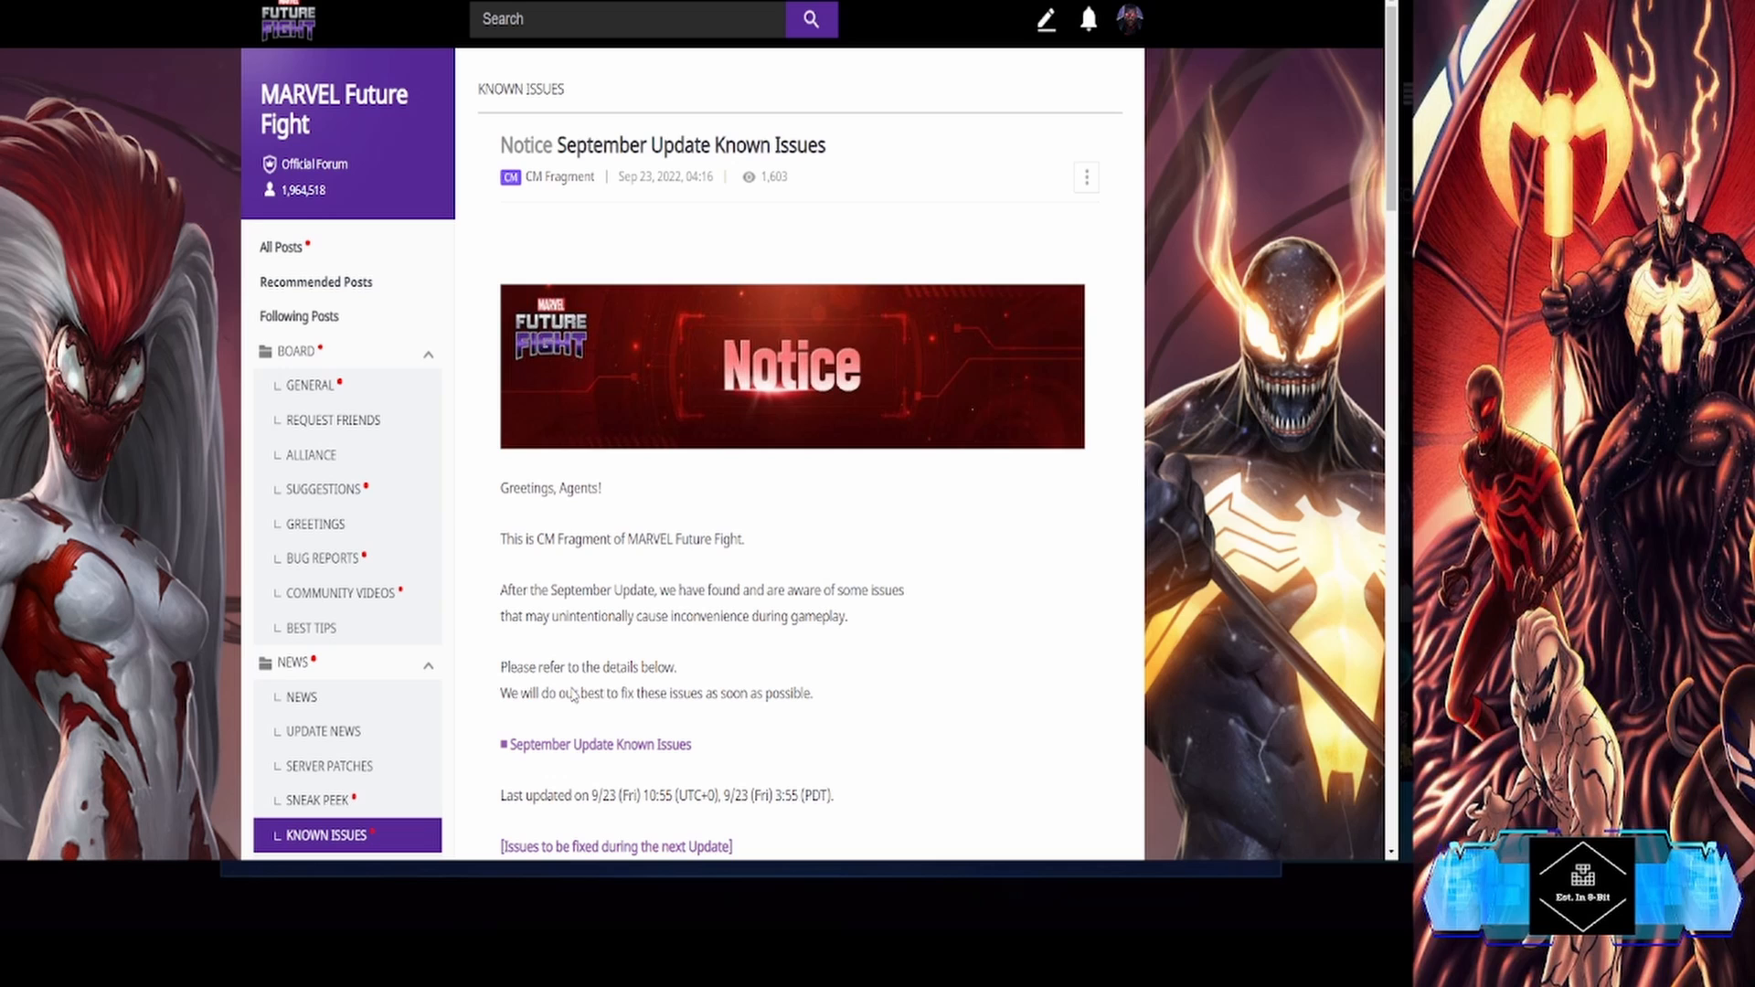
mouse_move(559, 726)
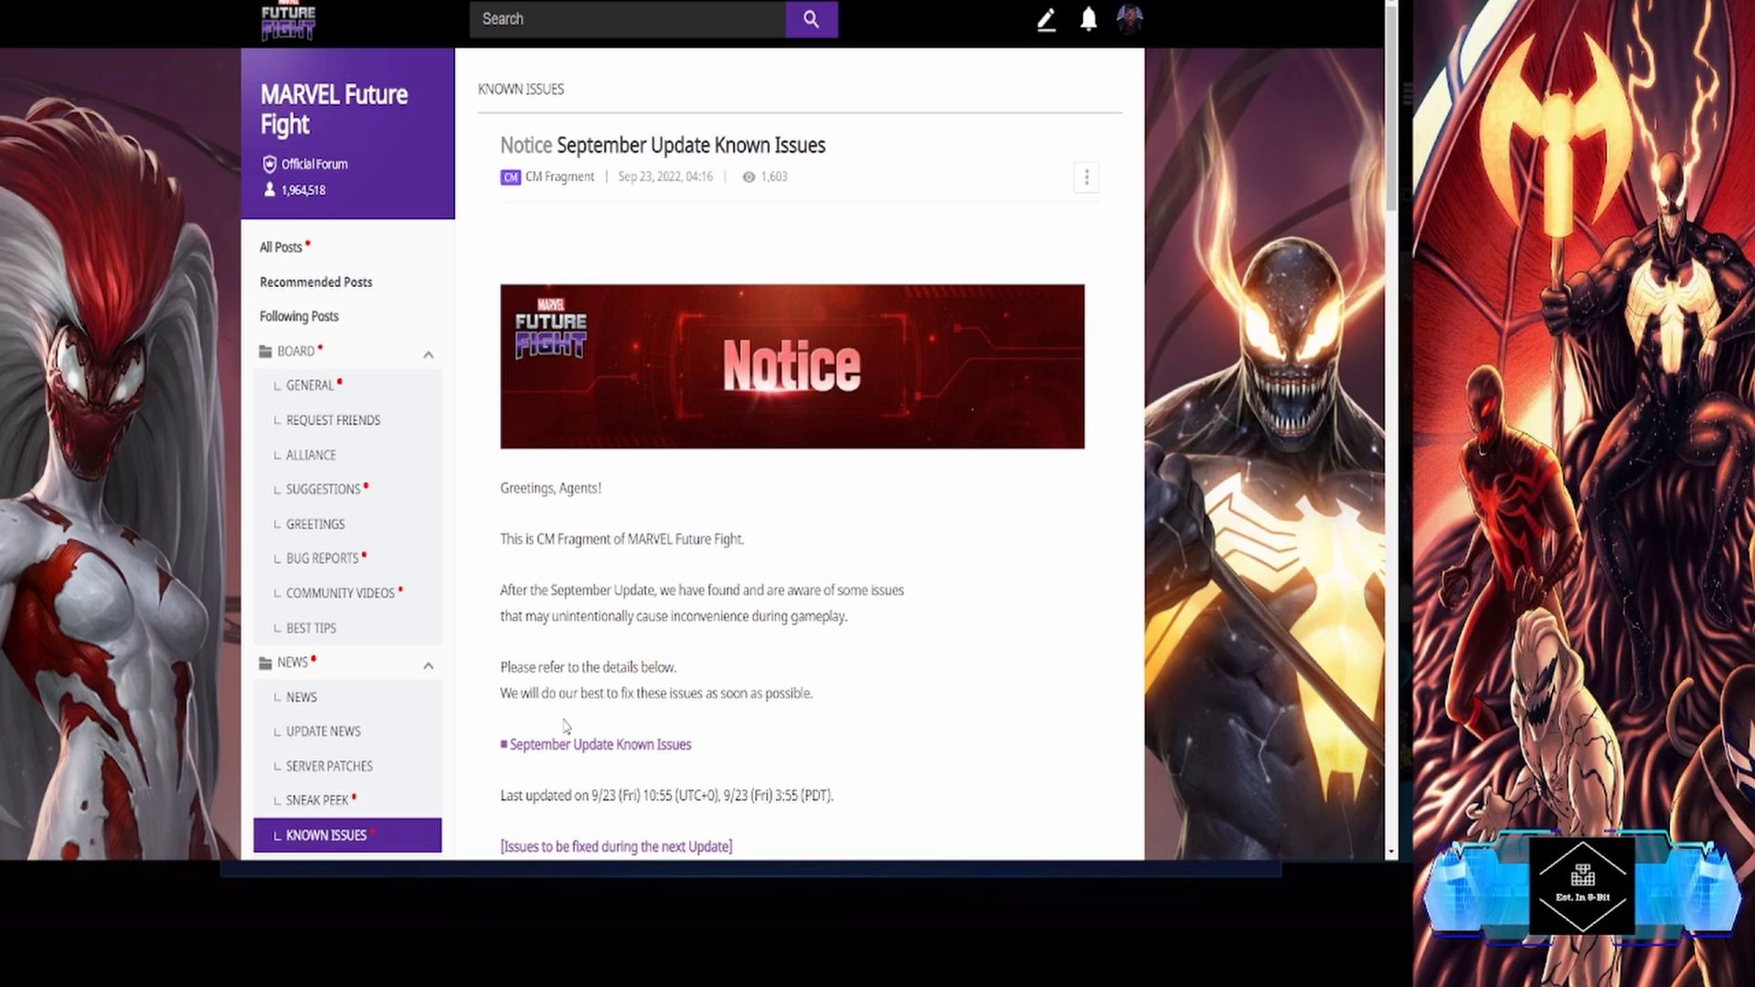
mouse_move(576, 730)
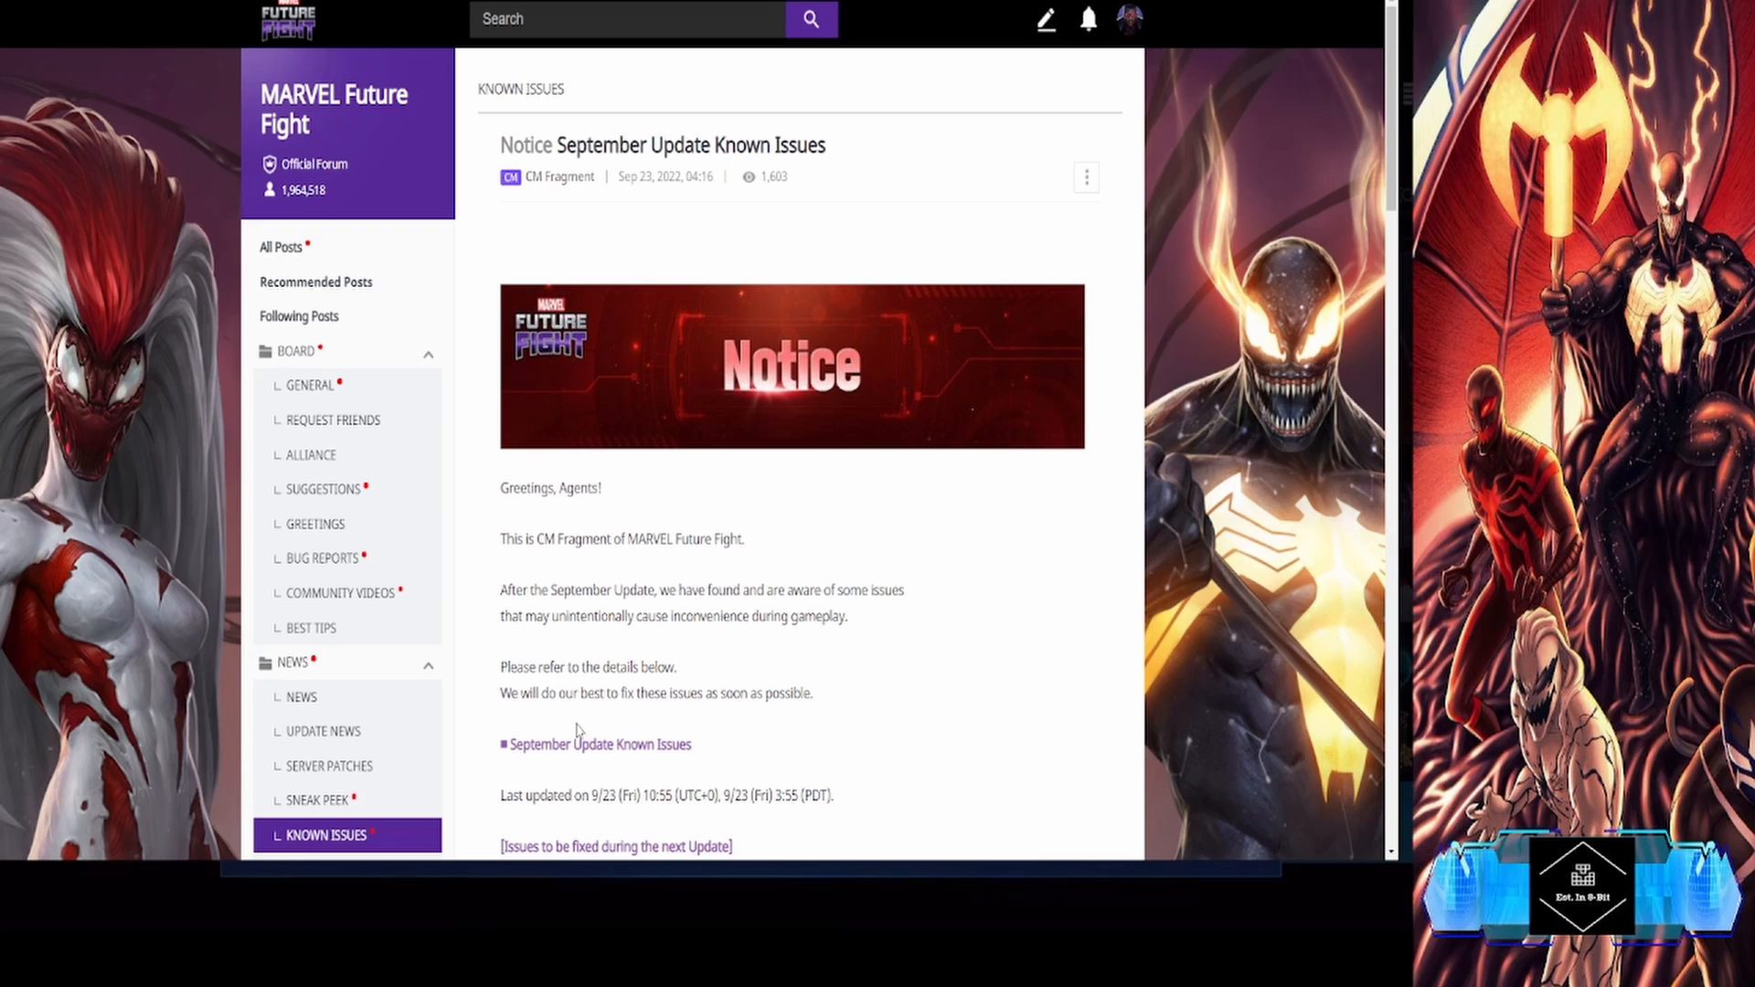
- Read through the notice body, marking words in the Alliance Battle warning and the patience note
scroll(down, 3)
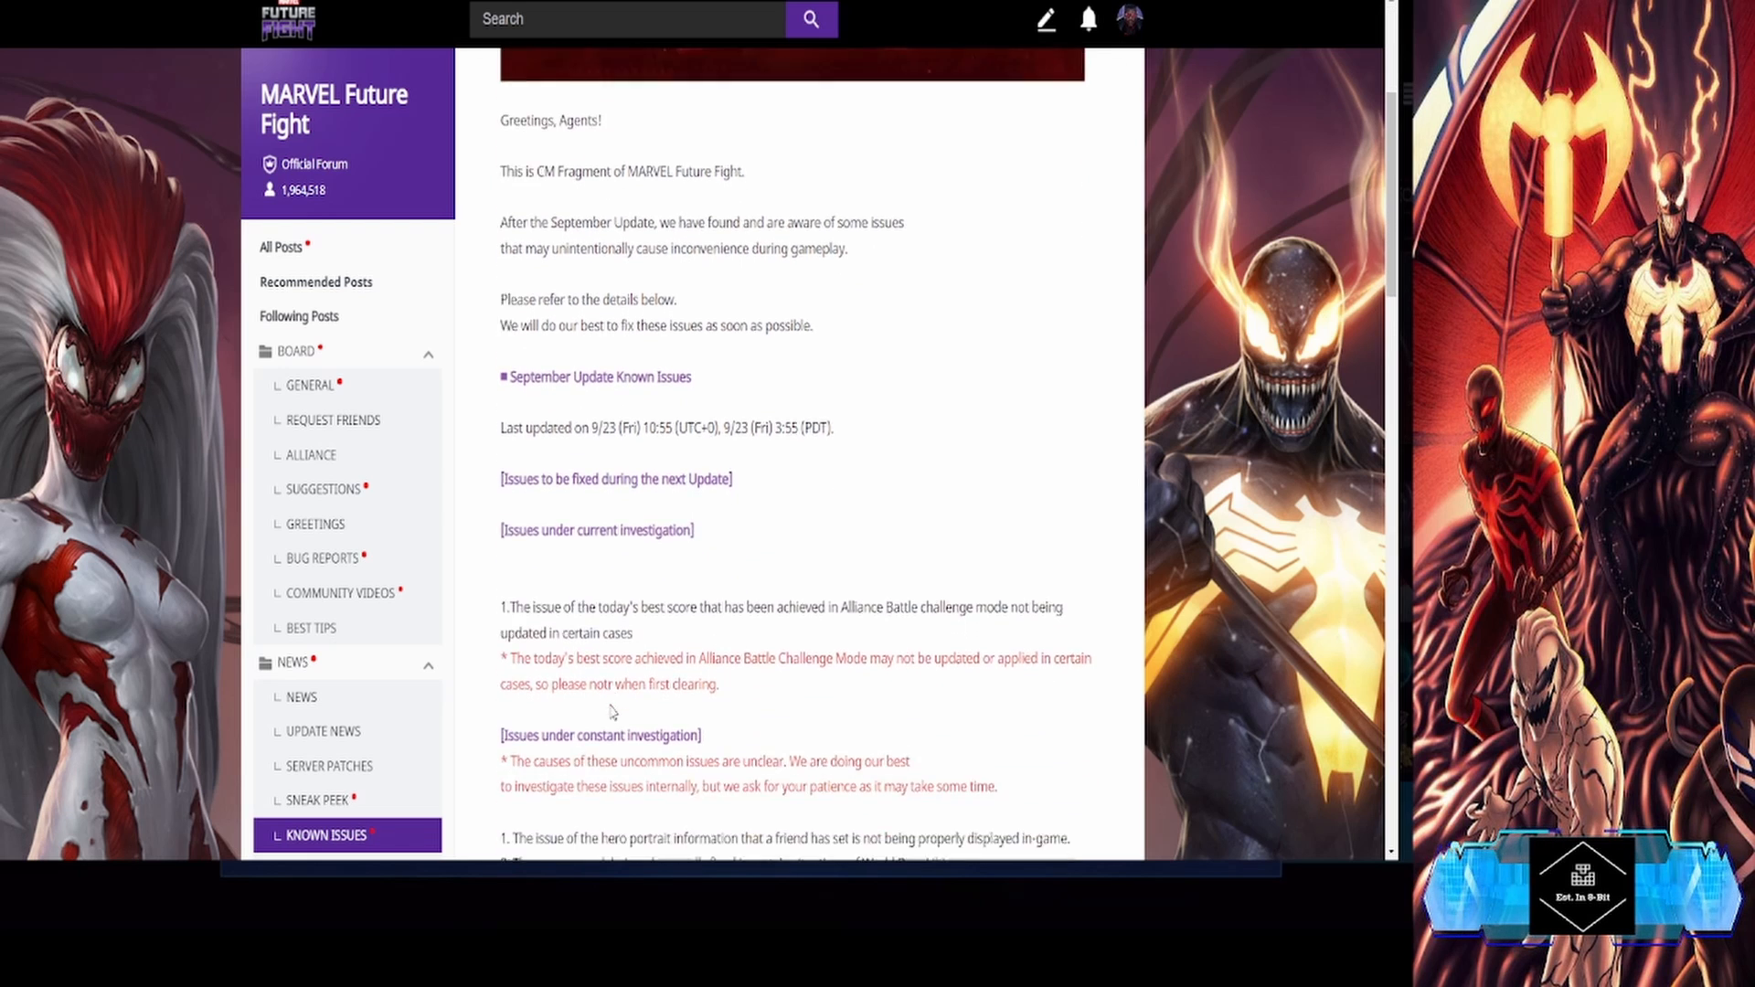
scroll(down, 3)
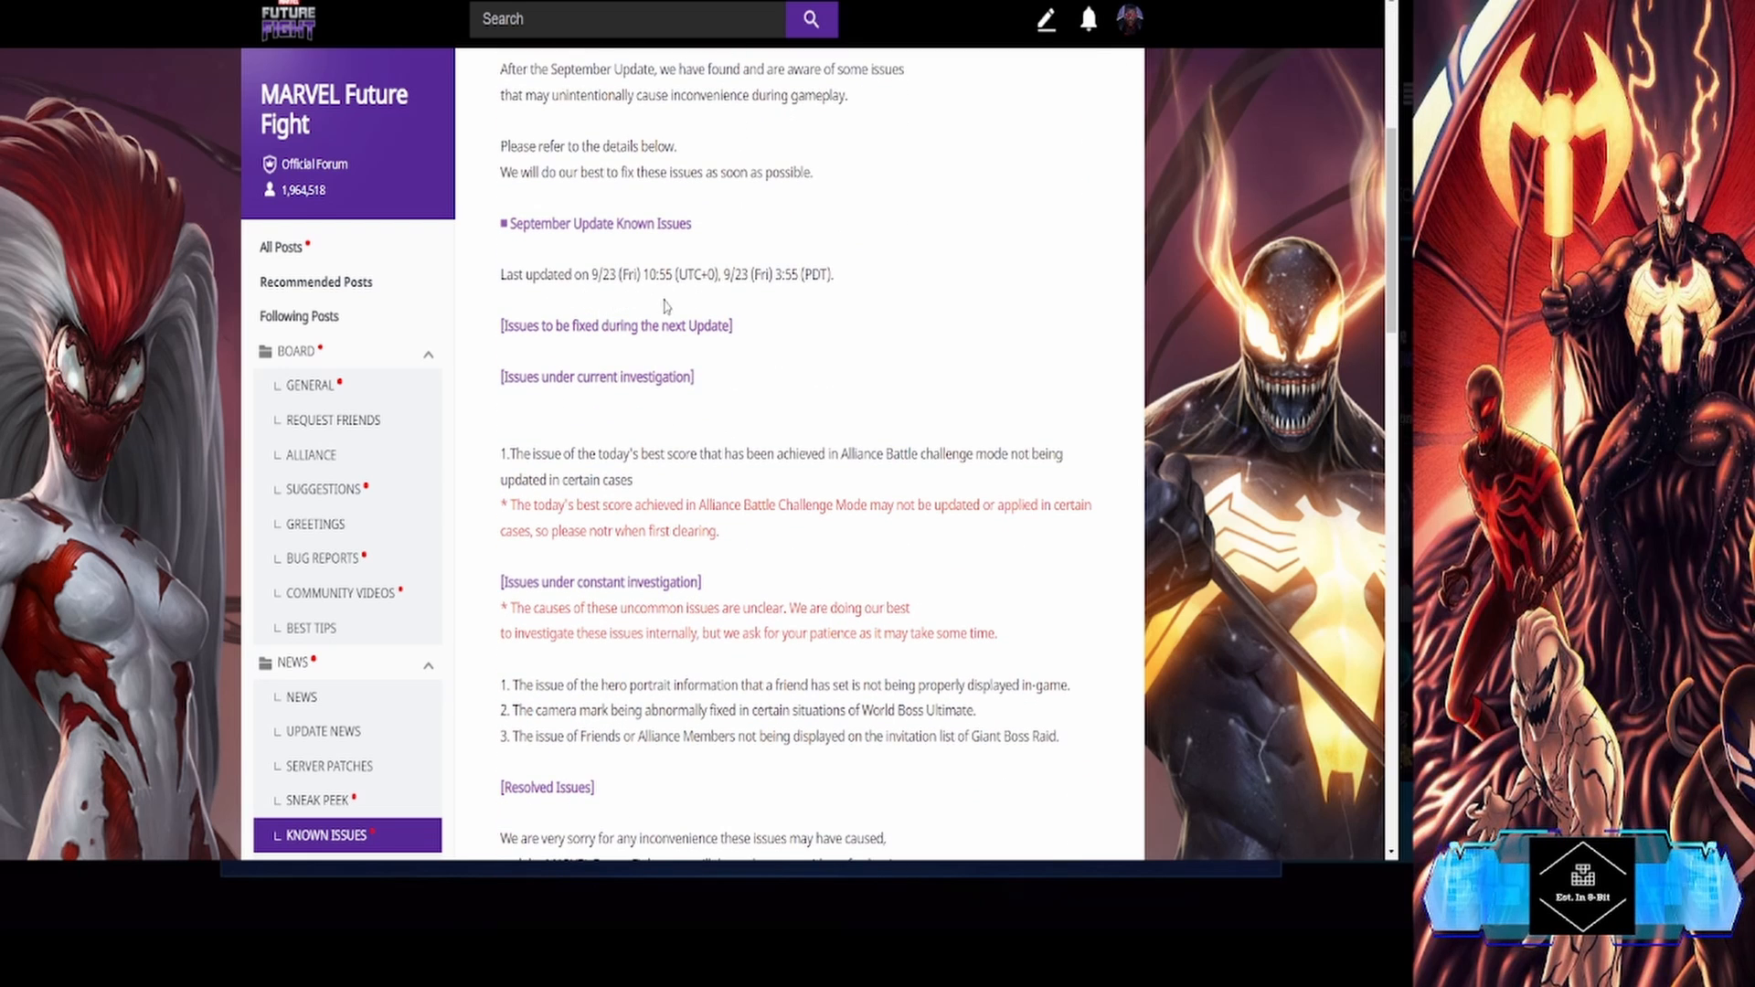
mouse_move(601, 461)
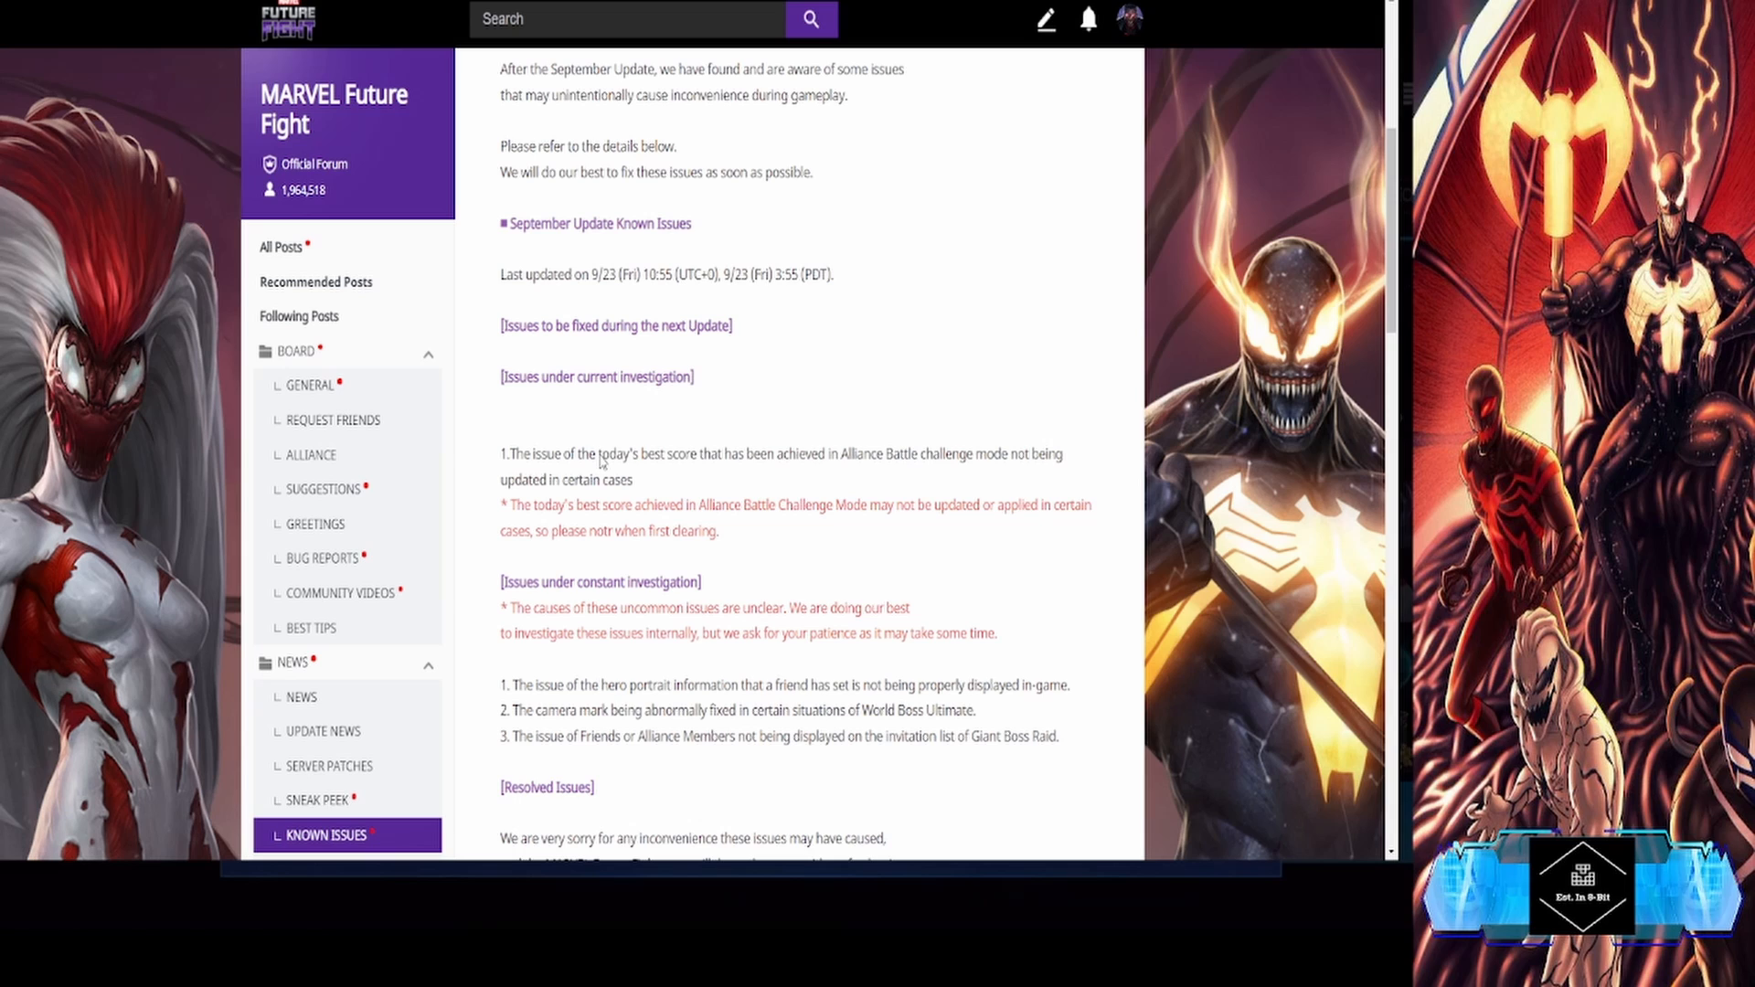
mouse_move(662, 316)
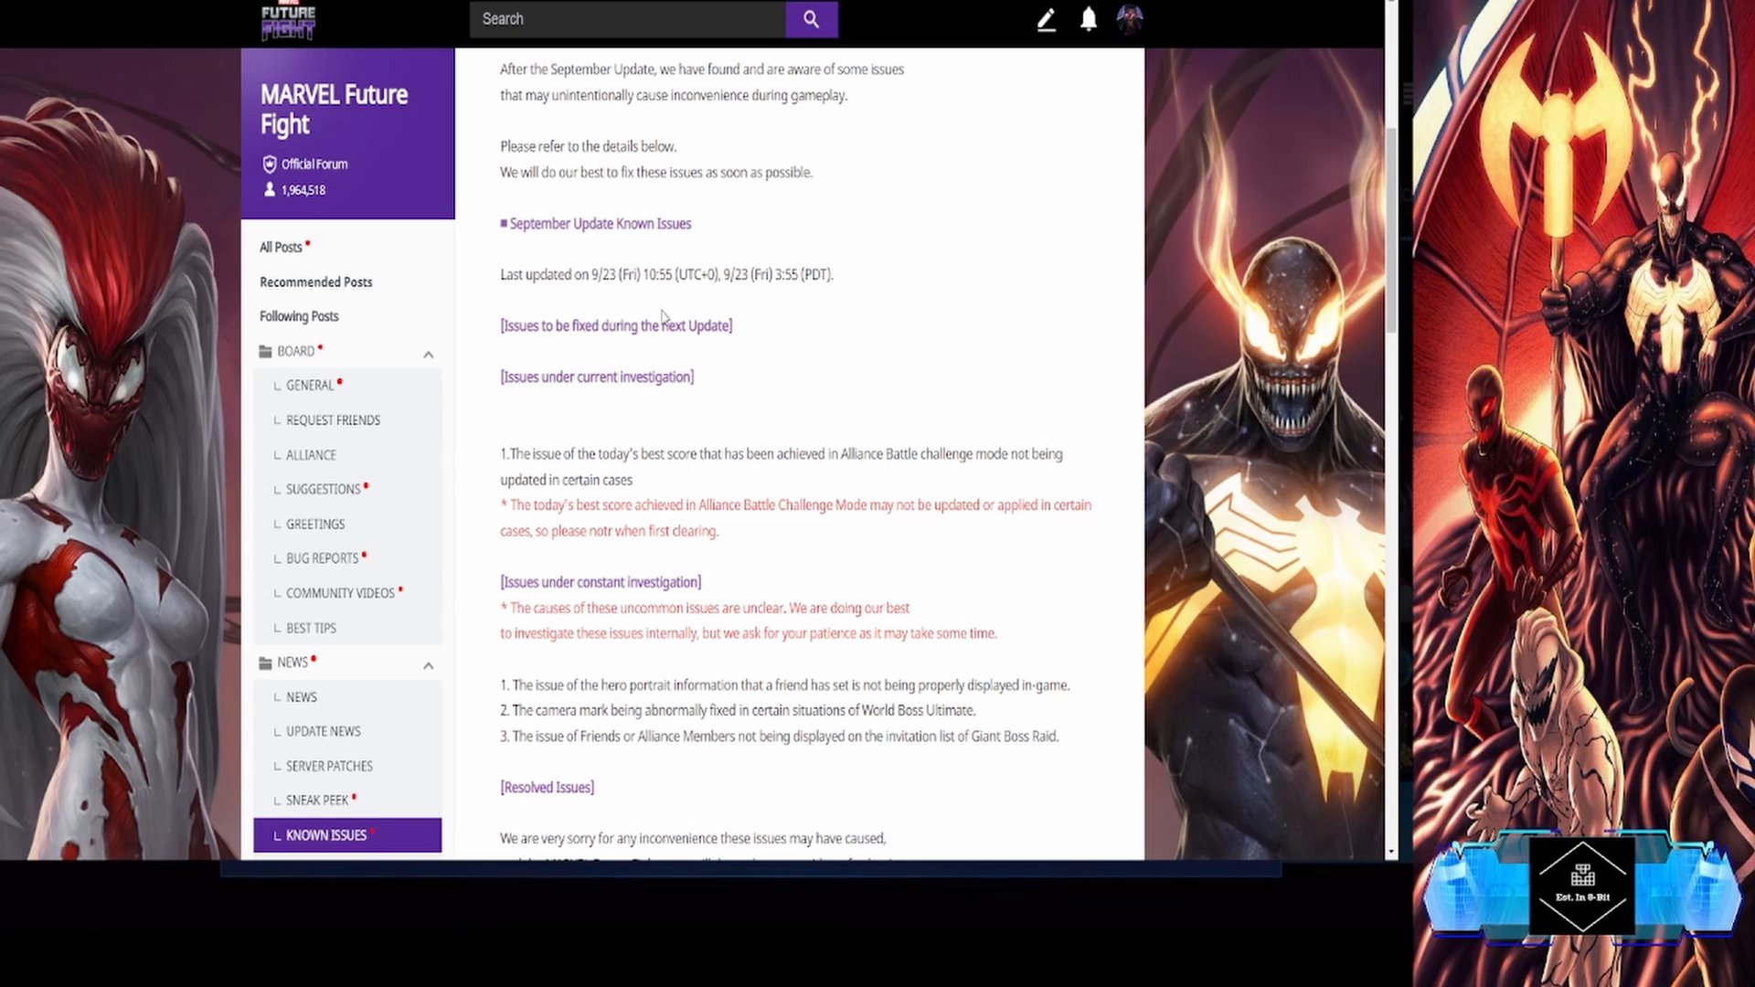
mouse_move(512, 345)
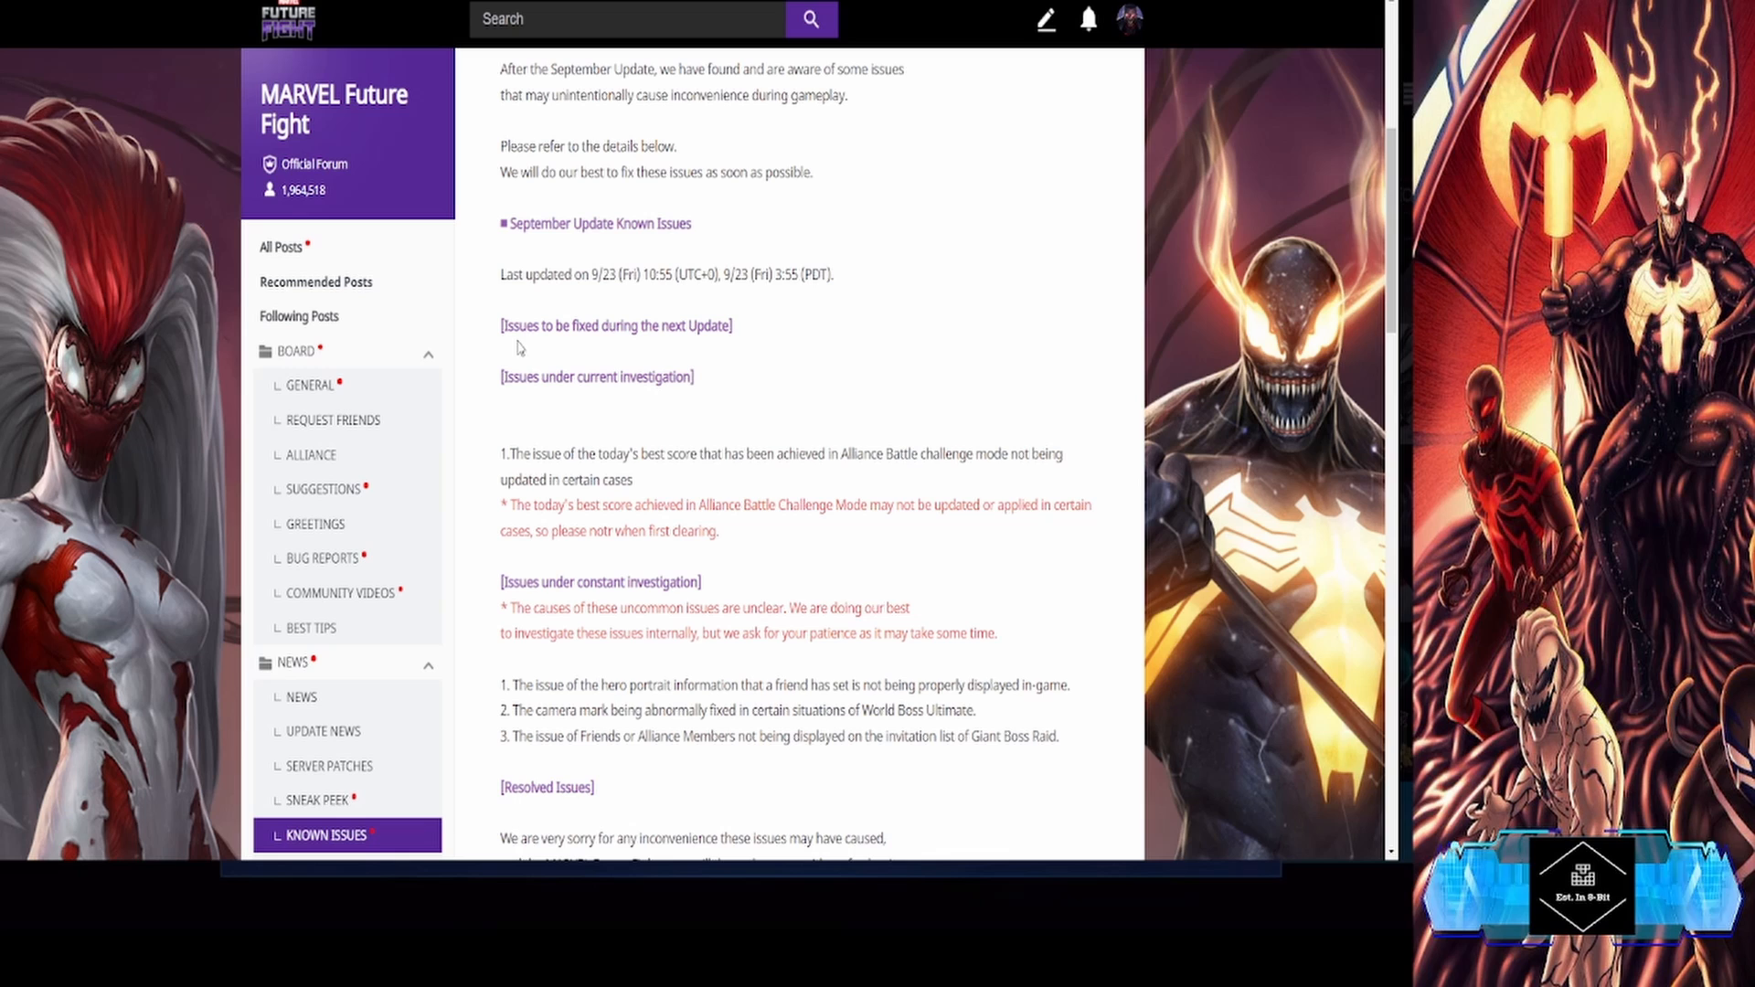
mouse_move(713, 336)
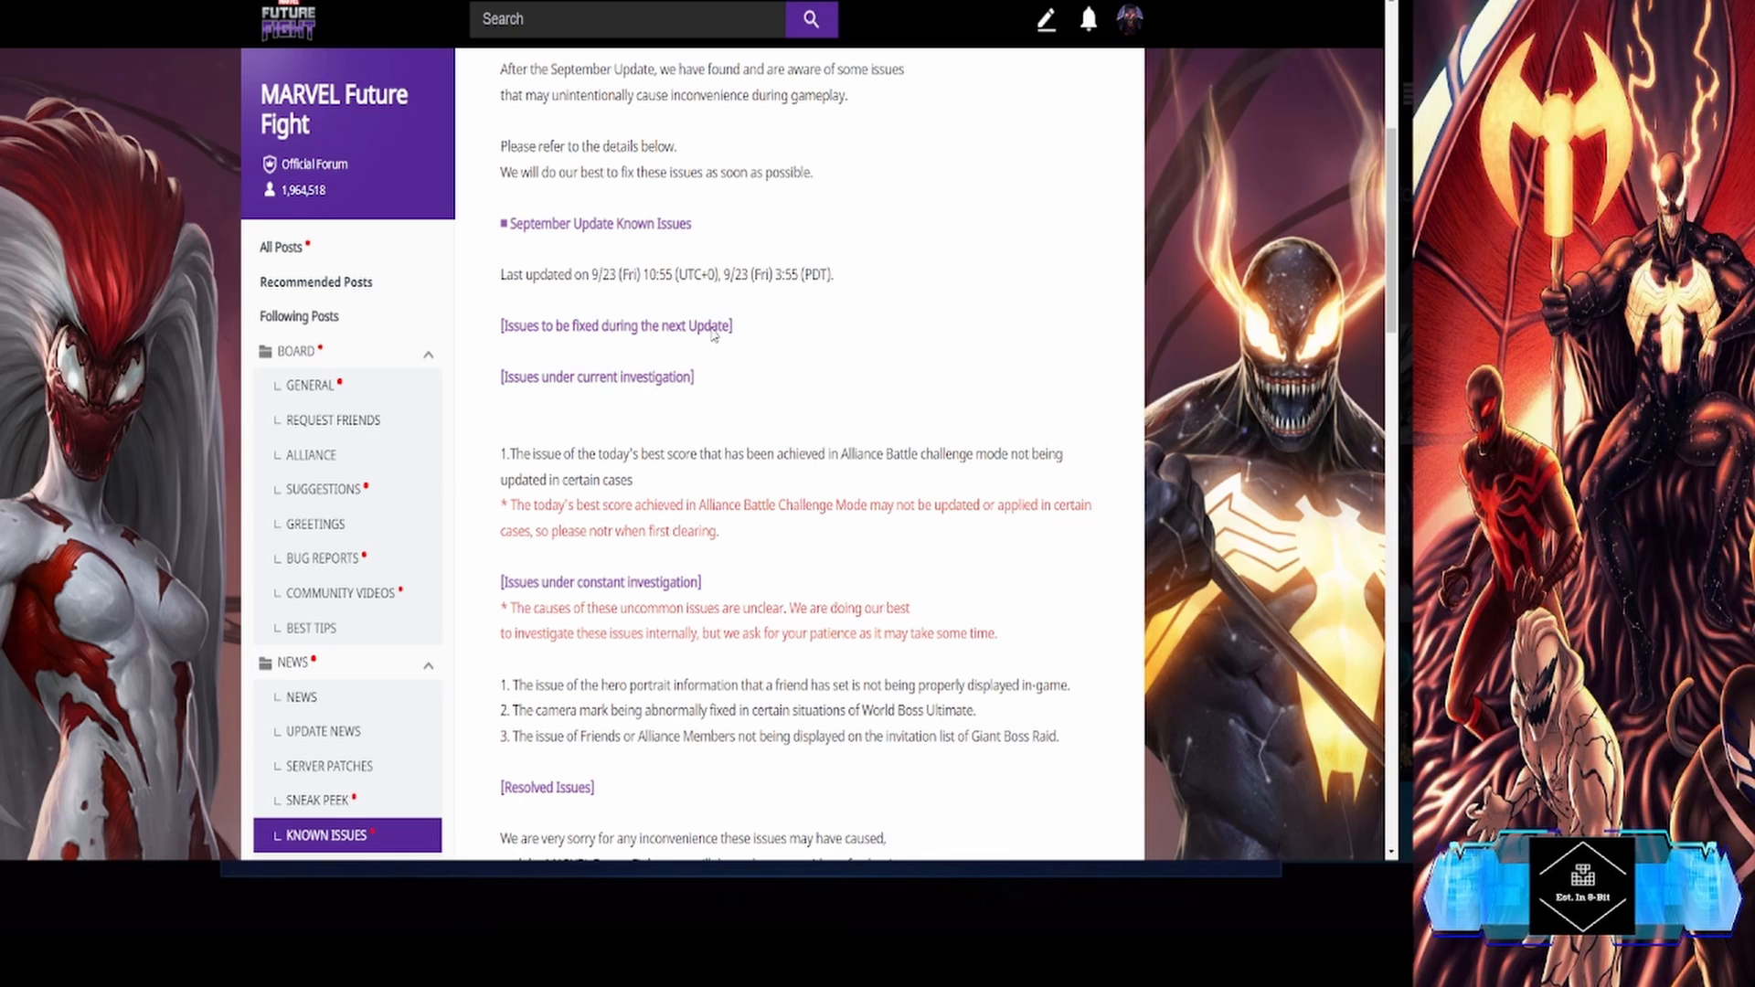
mouse_move(593, 445)
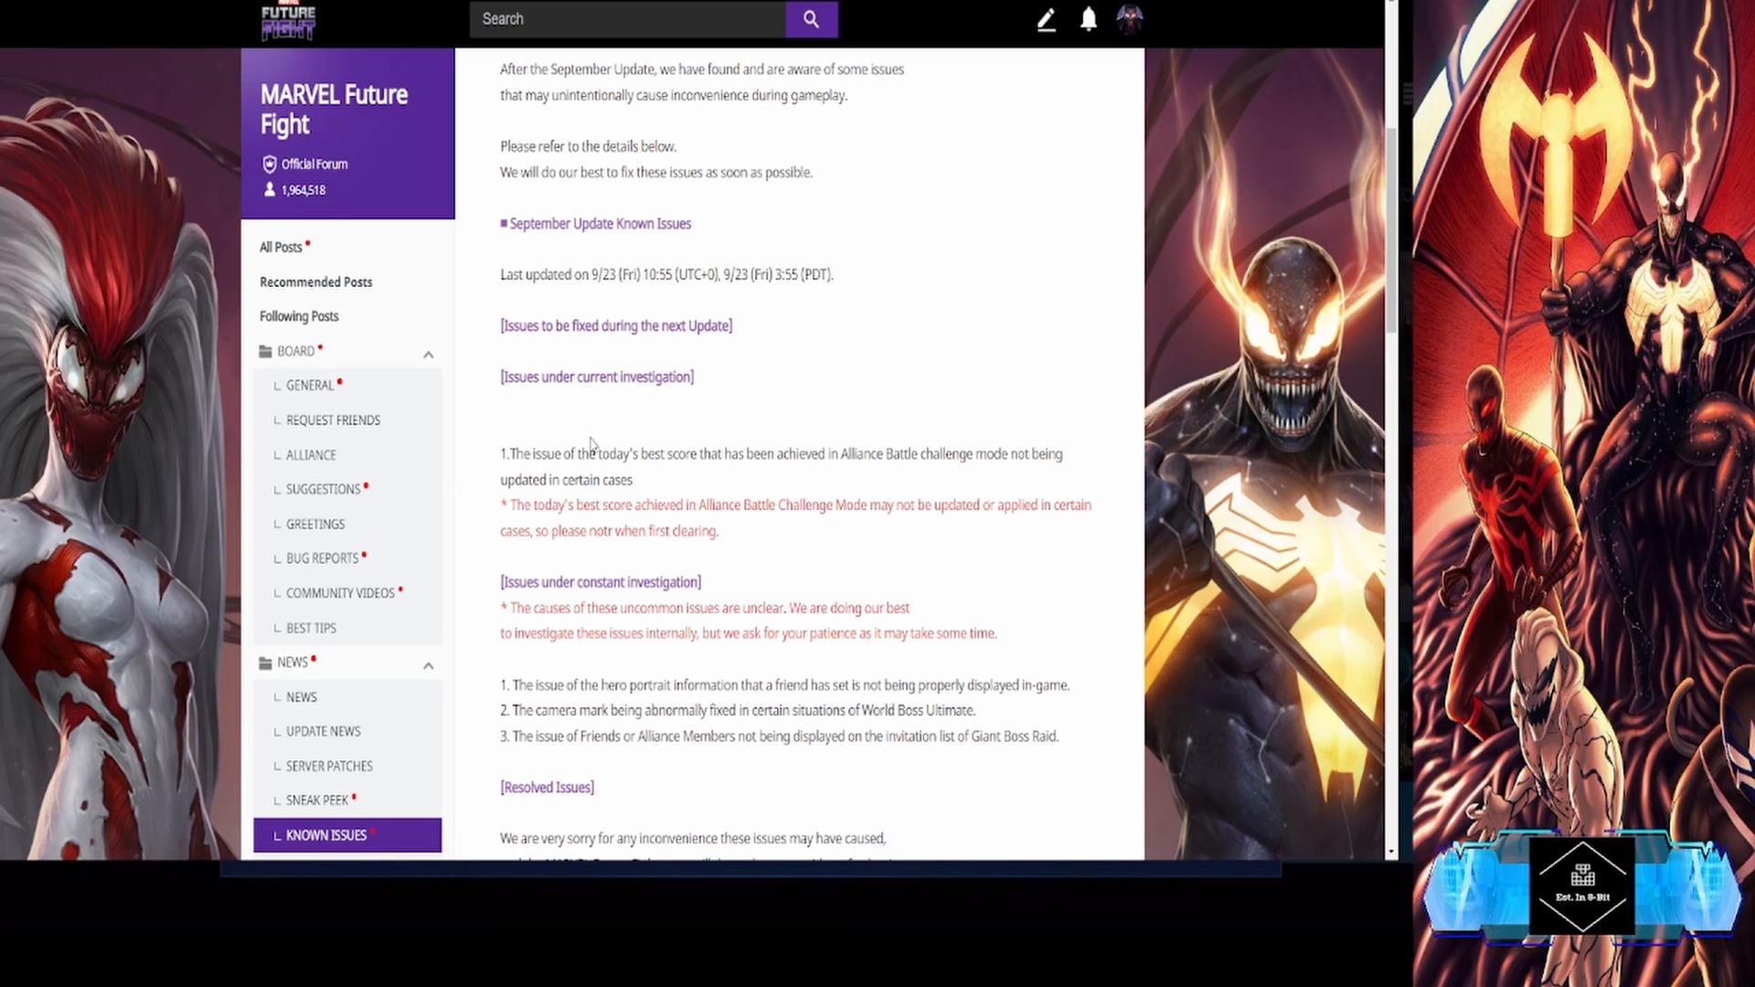
mouse_move(554, 483)
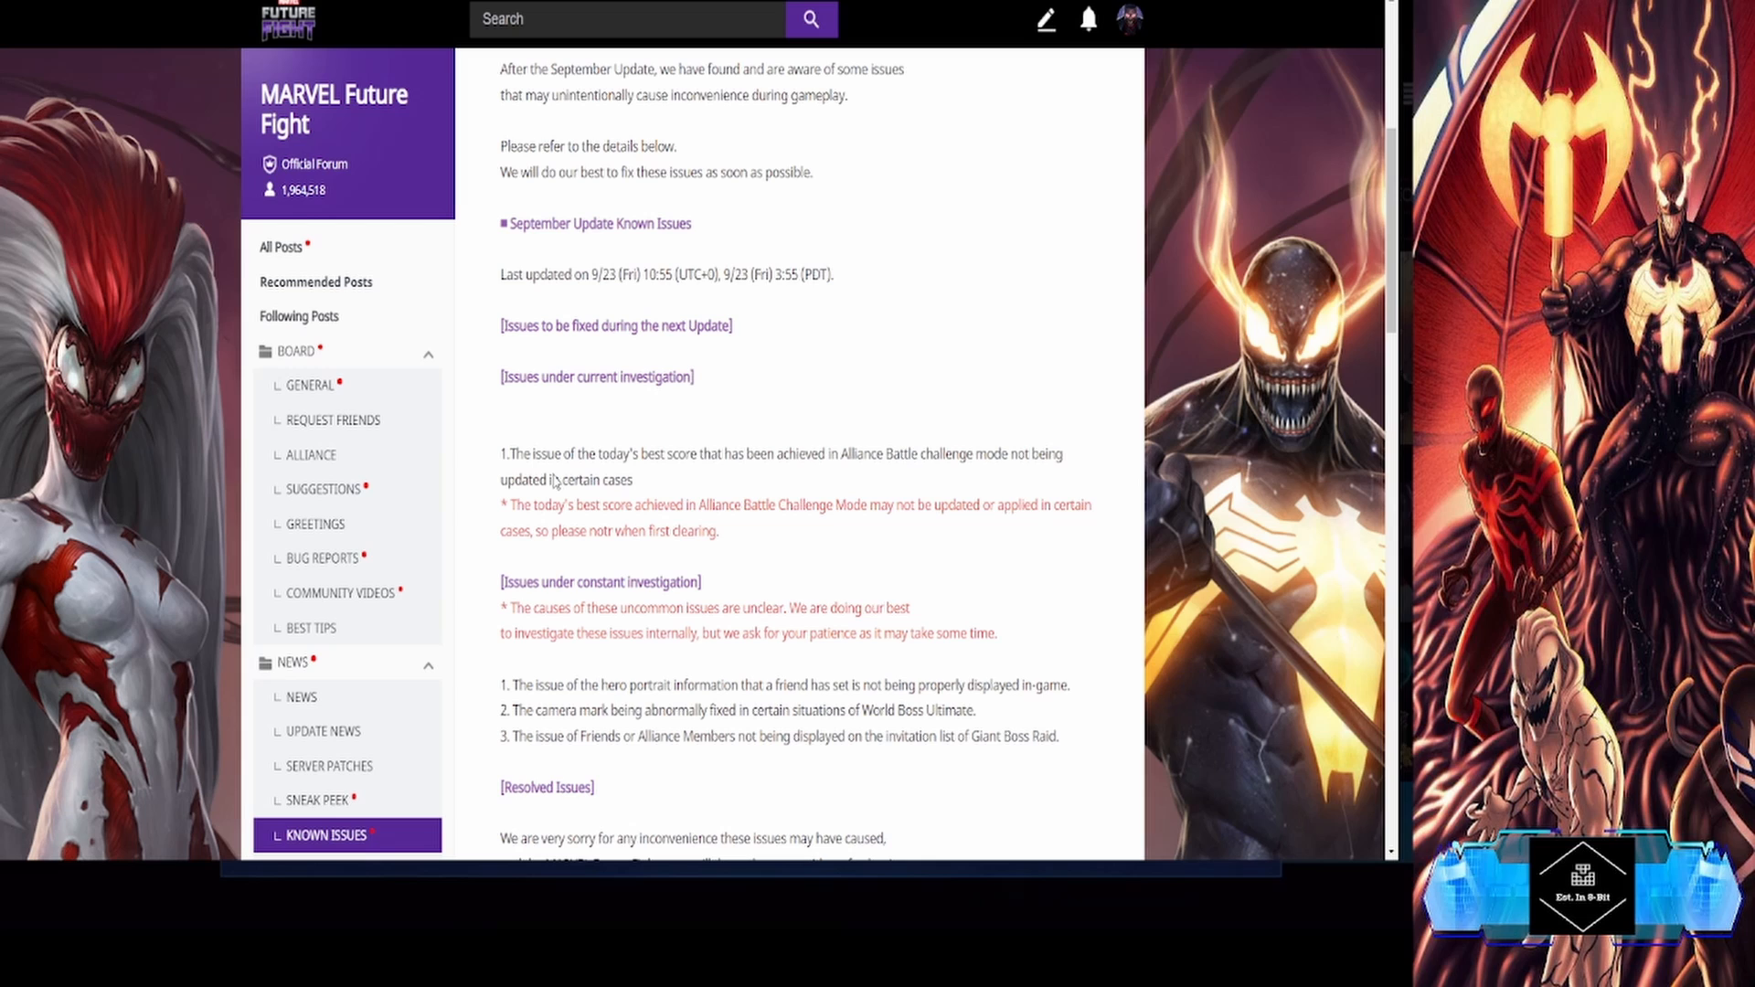
mouse_move(580, 470)
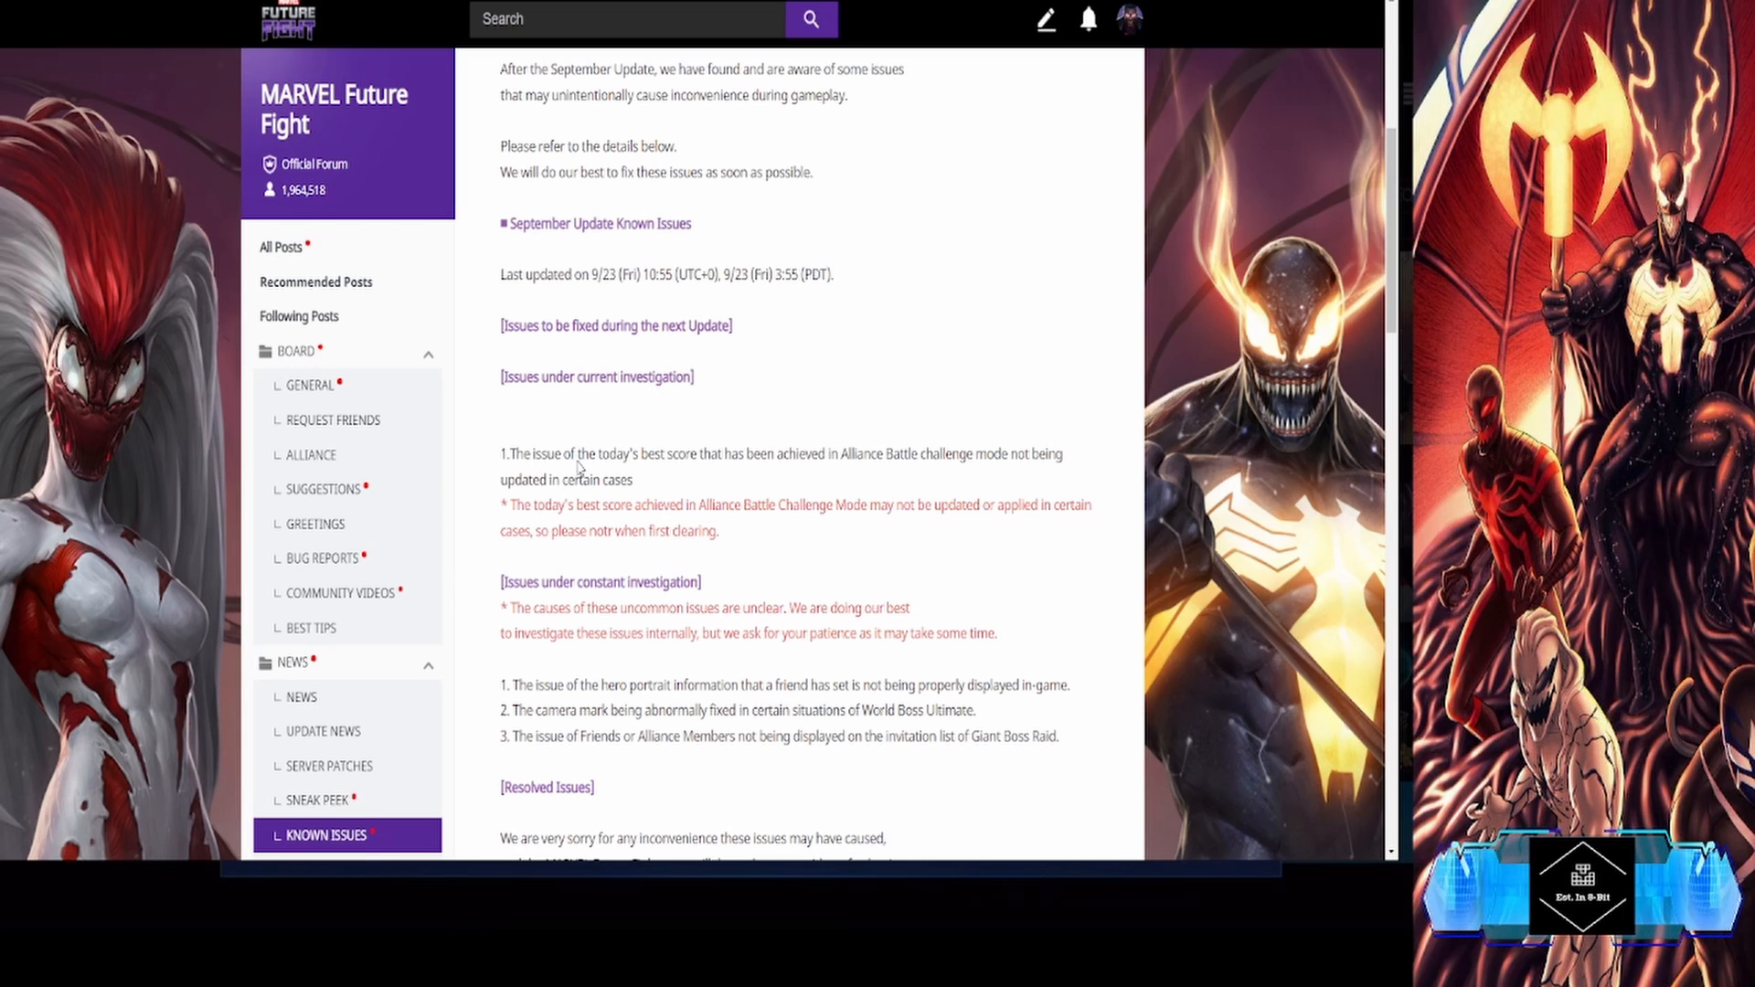
mouse_move(709, 474)
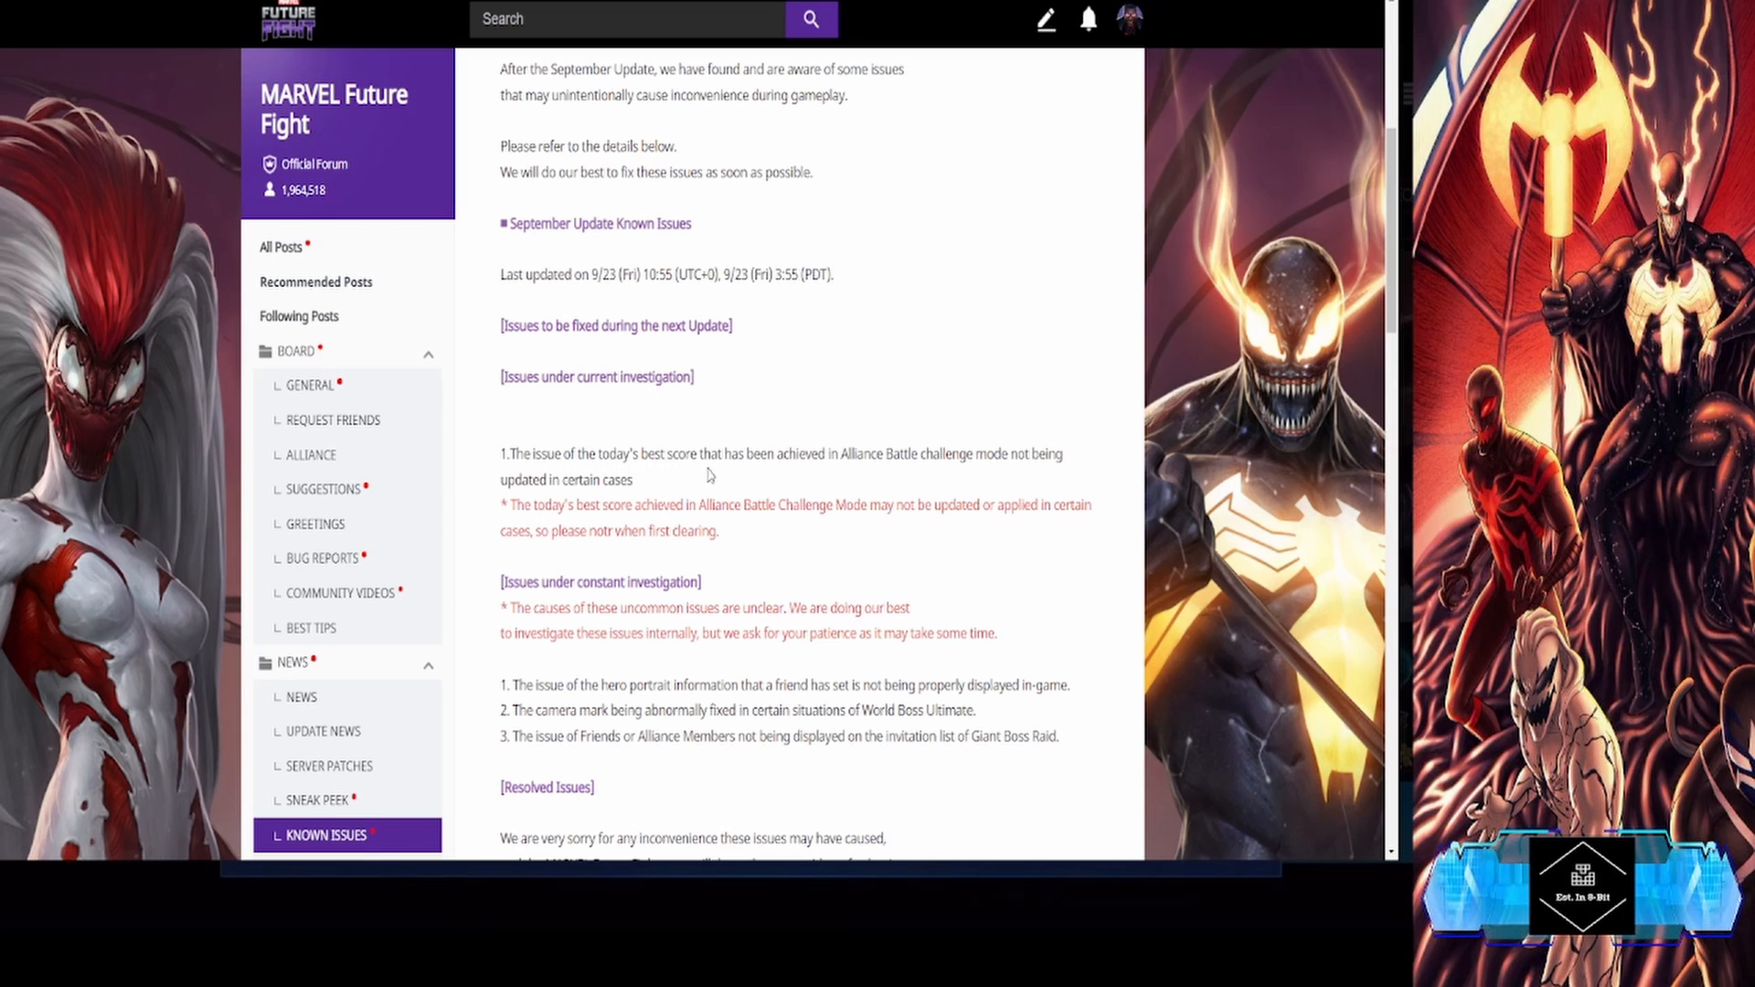
mouse_move(828, 501)
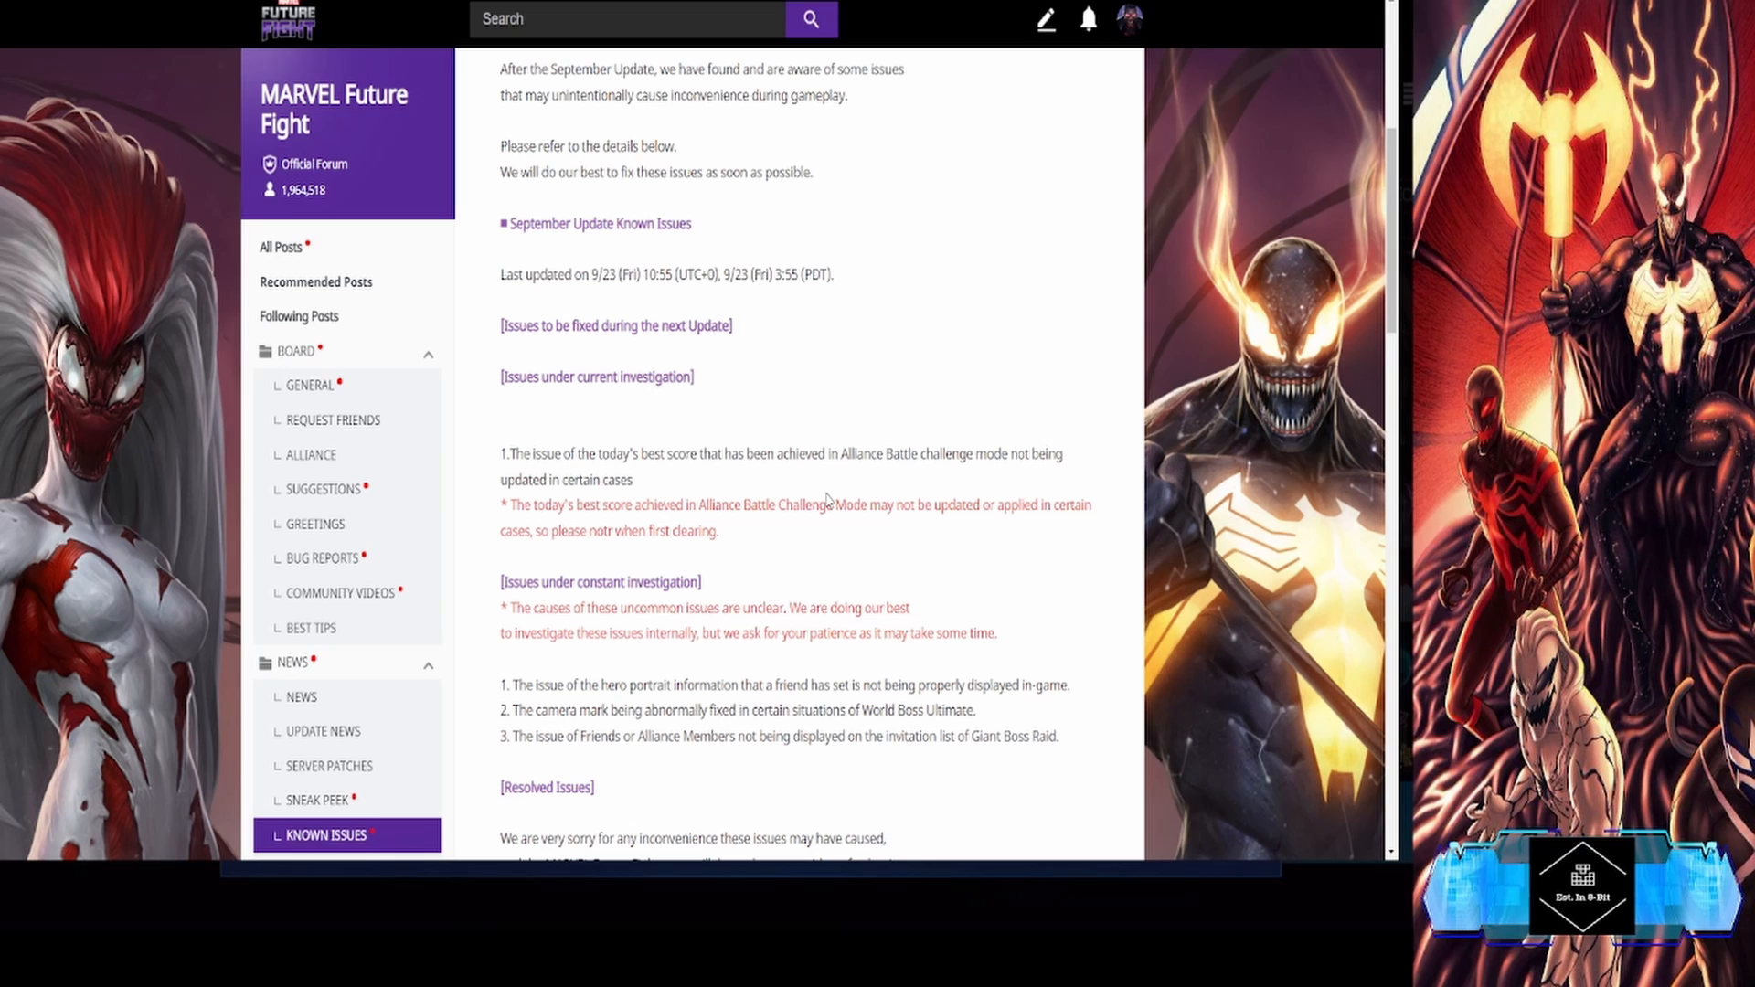
mouse_move(959, 448)
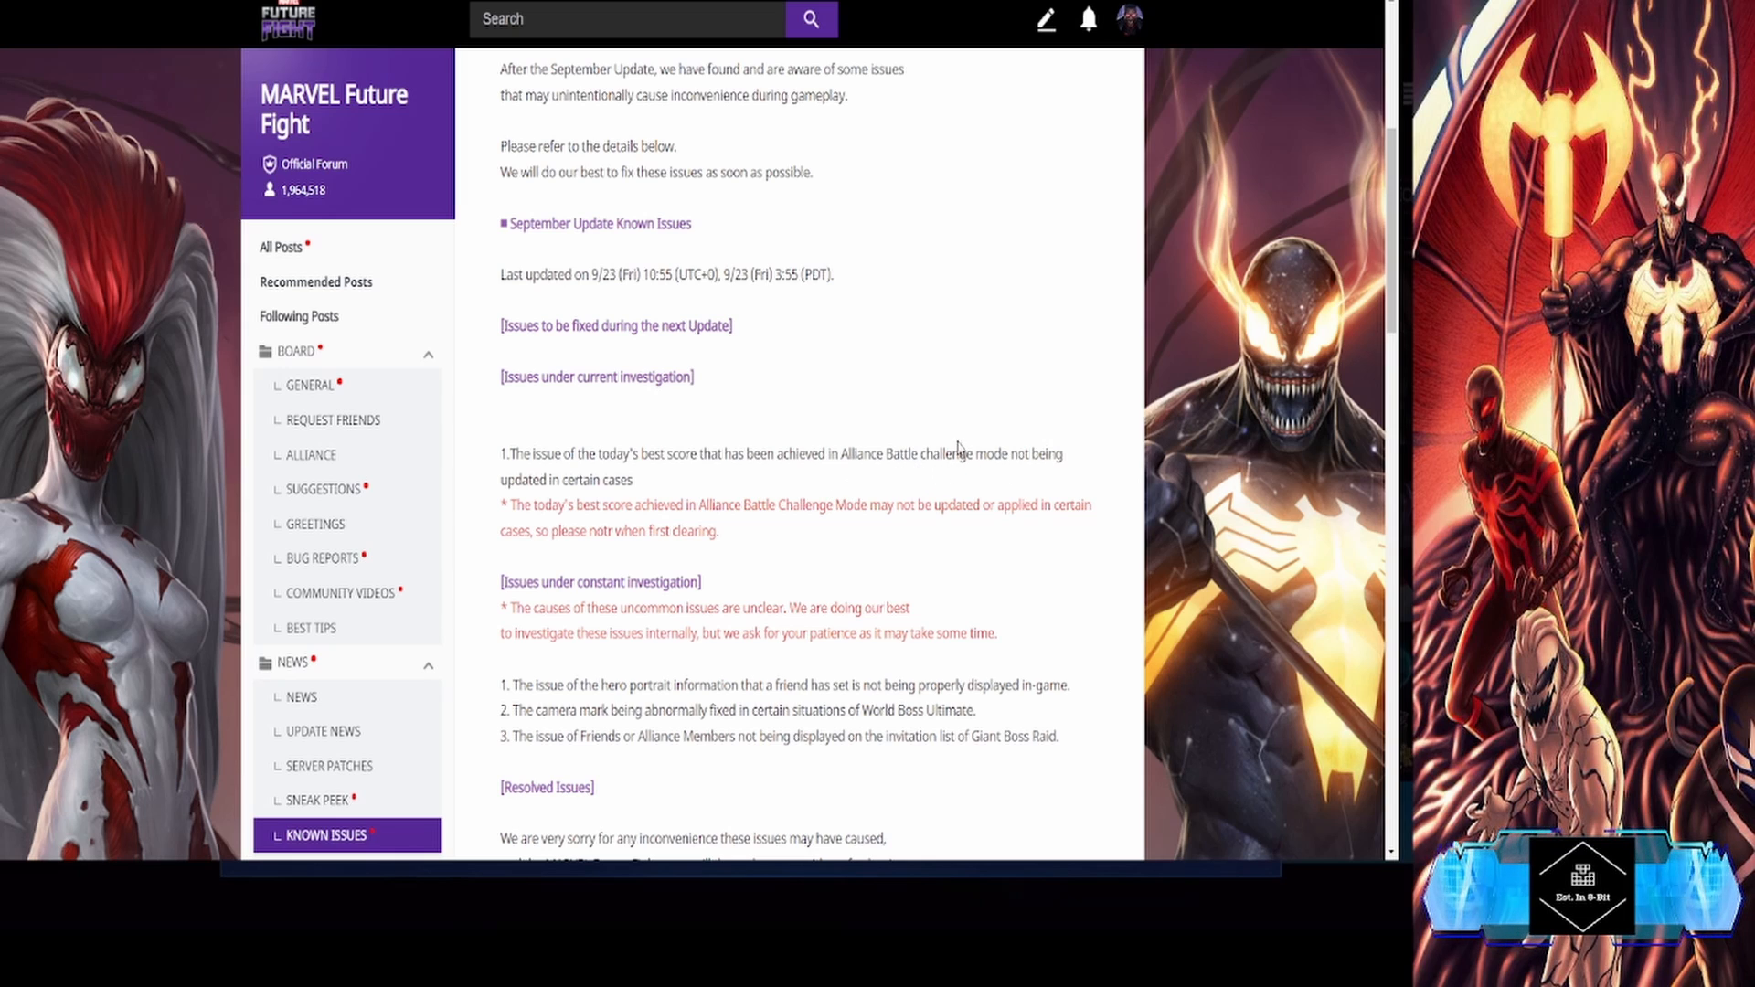
double_click(947, 456)
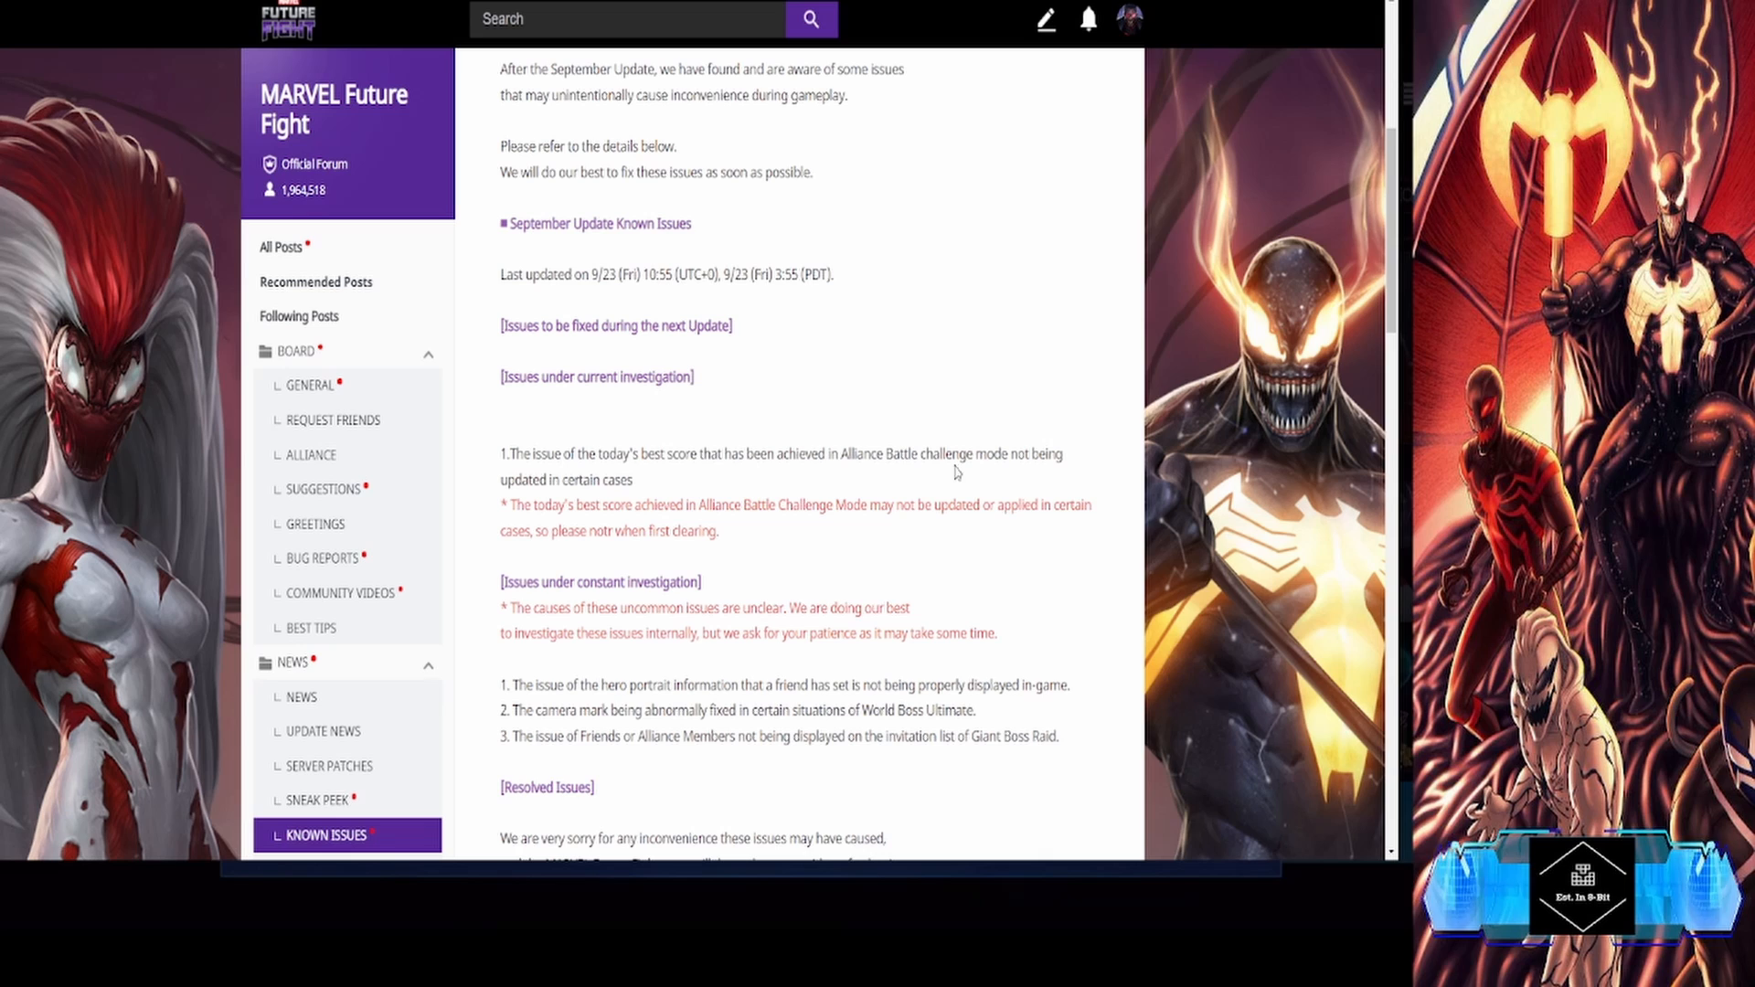
mouse_move(591, 492)
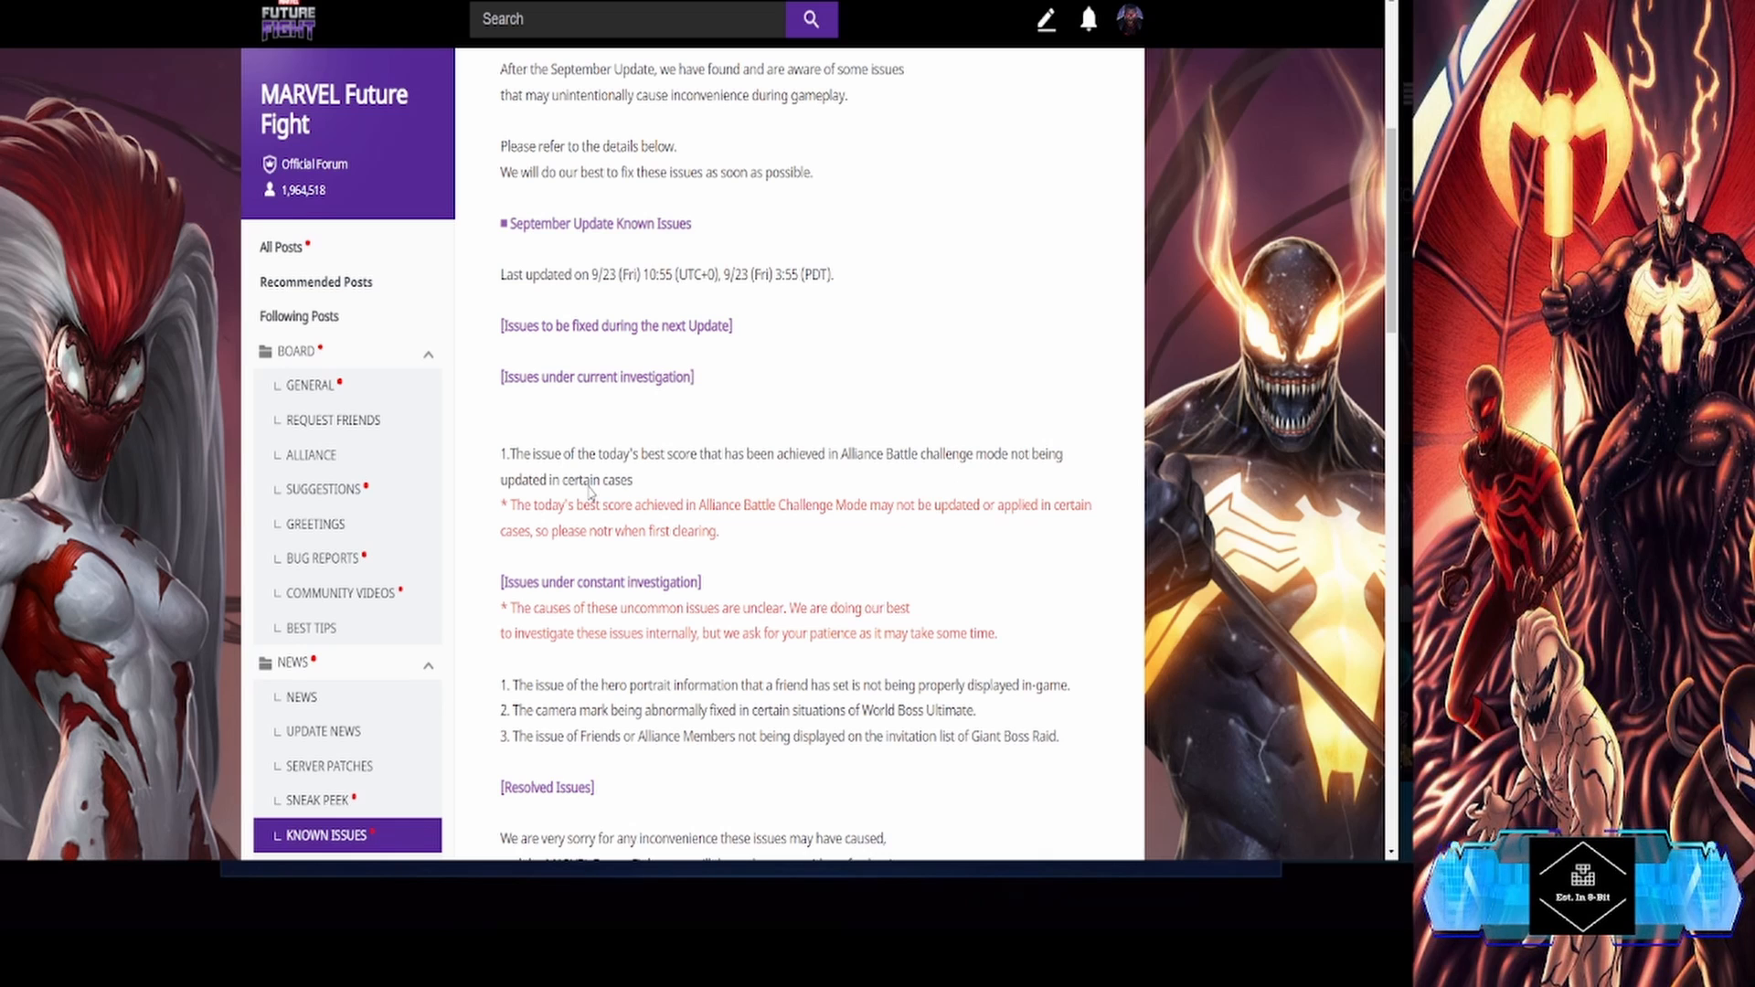
mouse_move(594, 542)
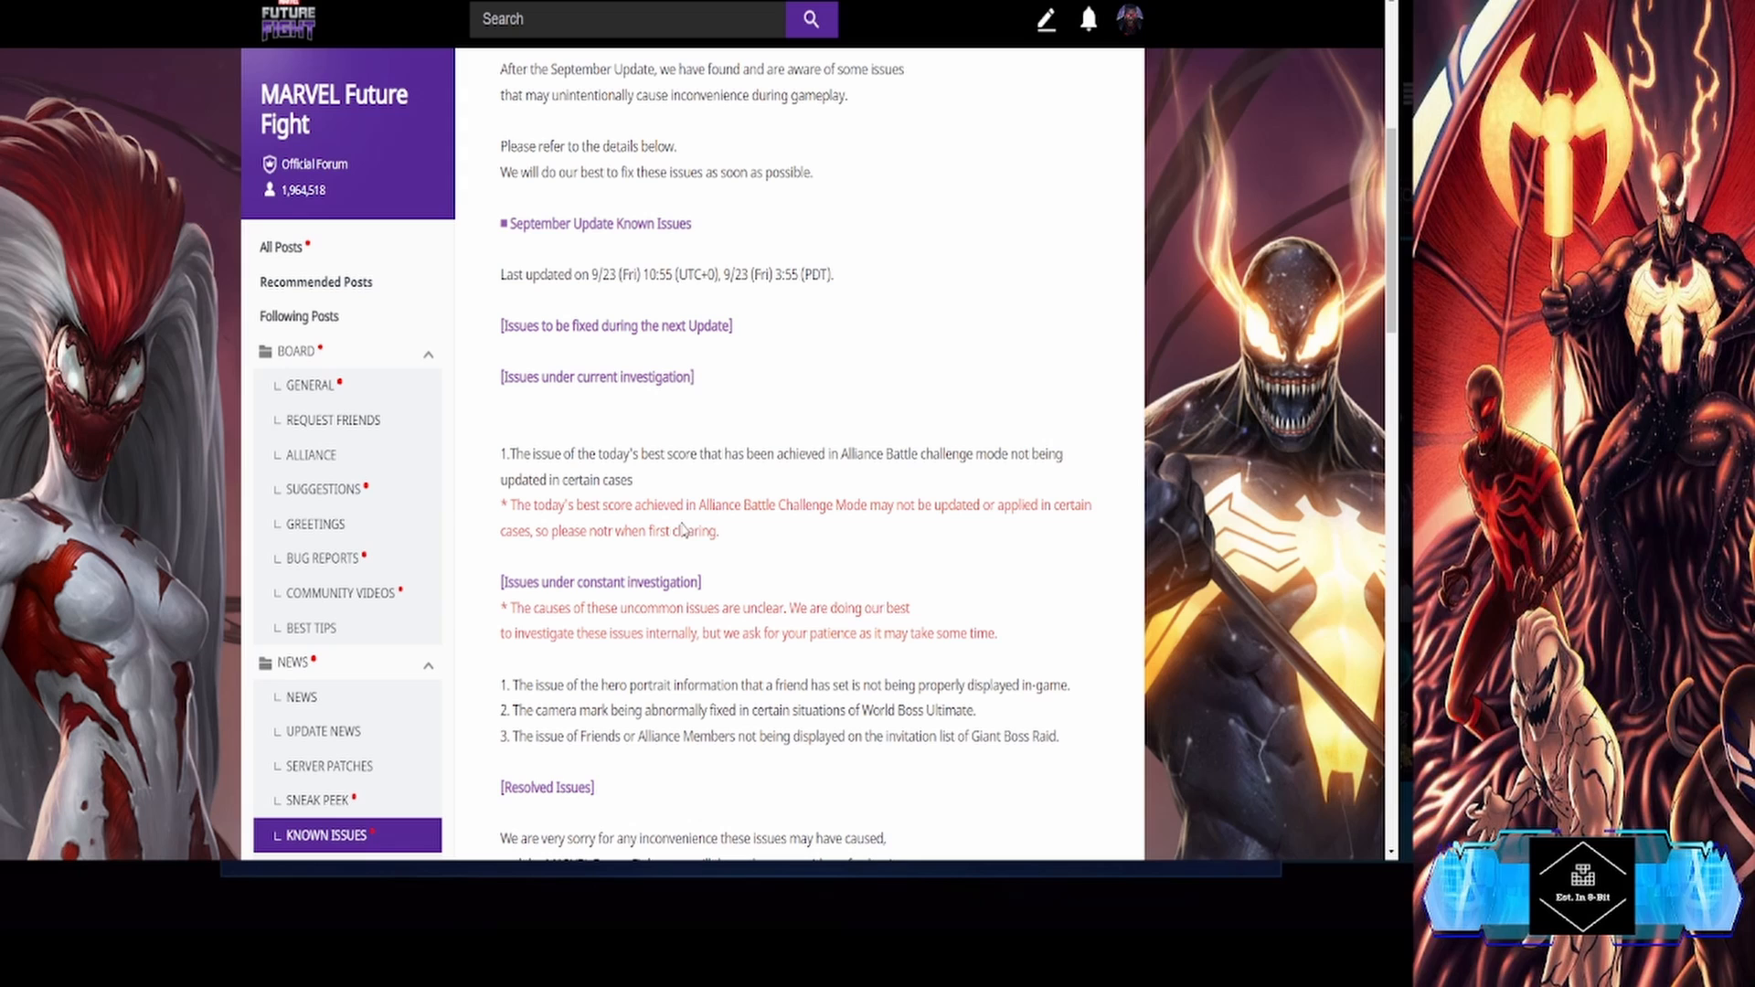
mouse_move(859, 527)
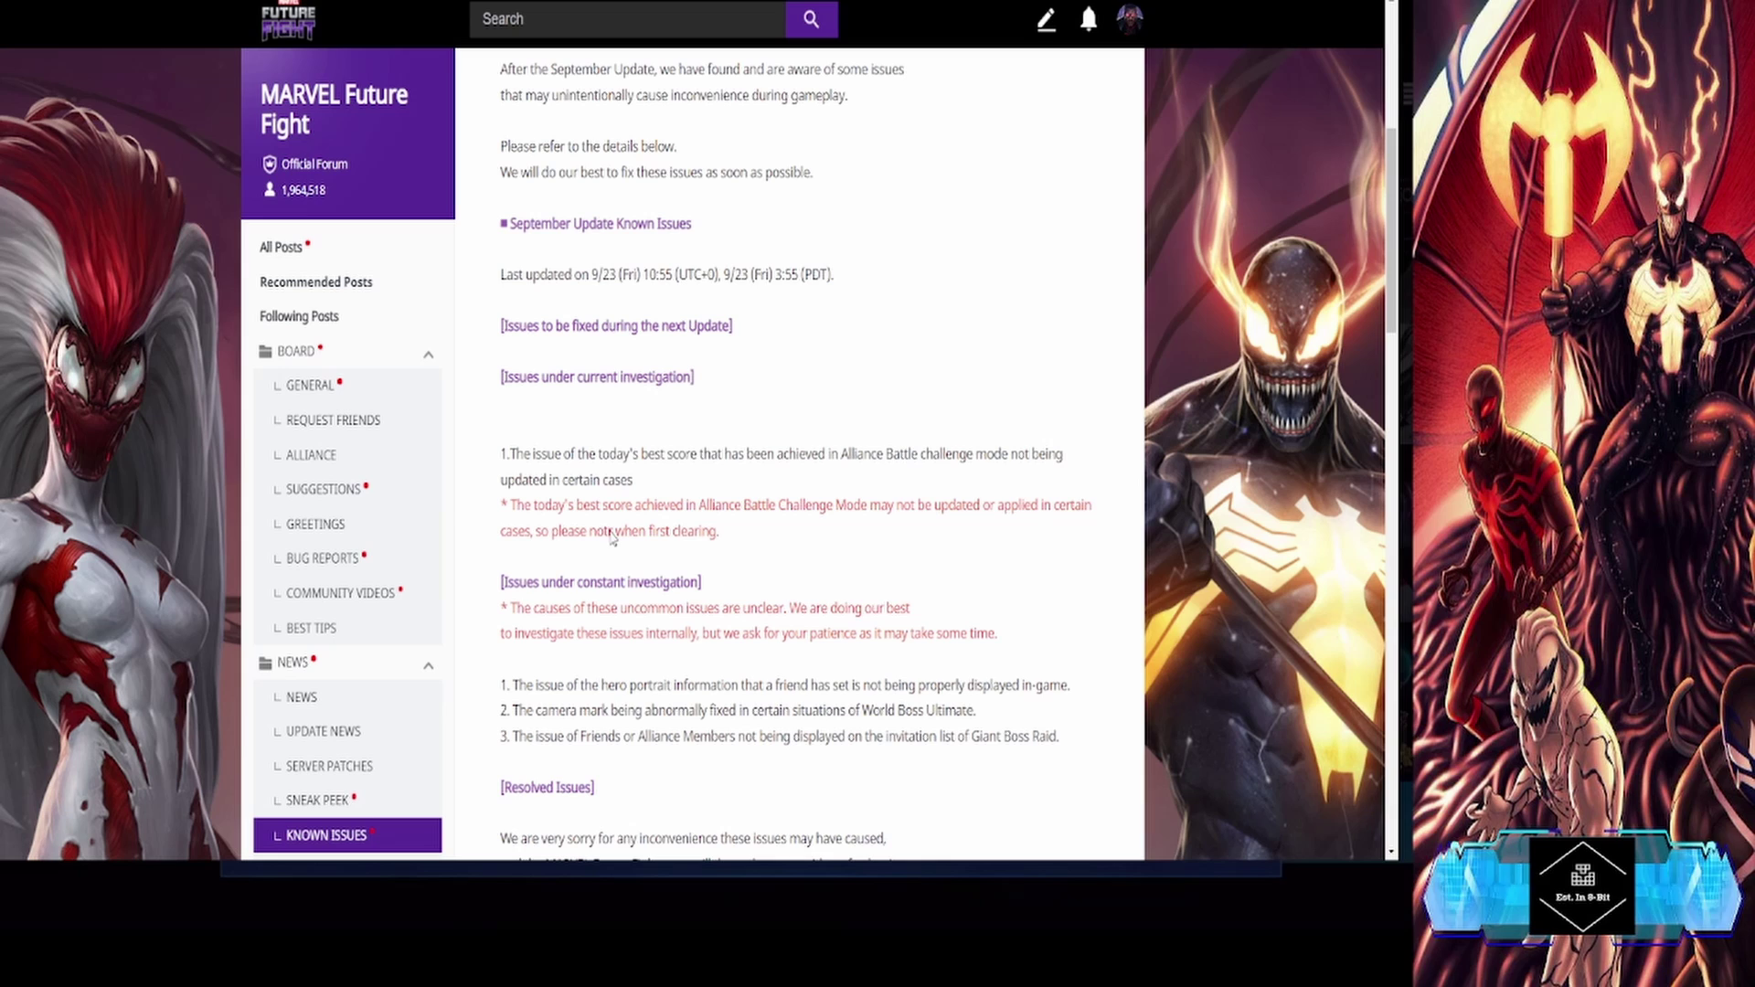
double_click(601, 531)
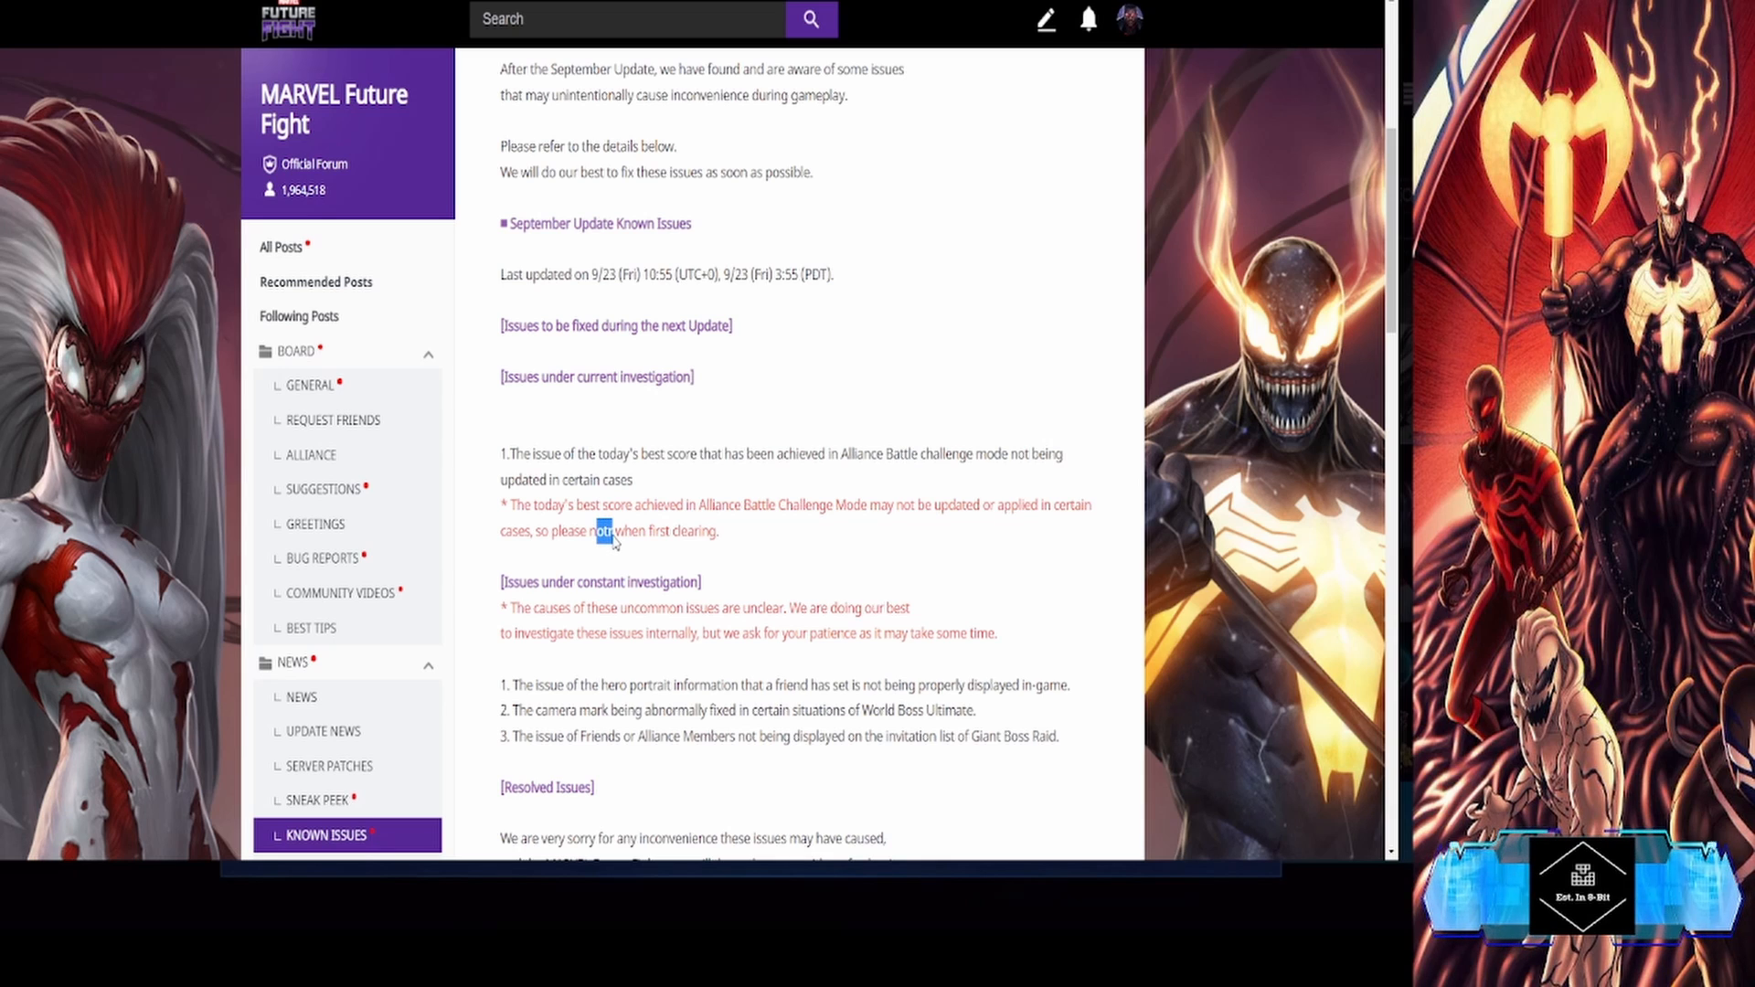
mouse_move(607, 541)
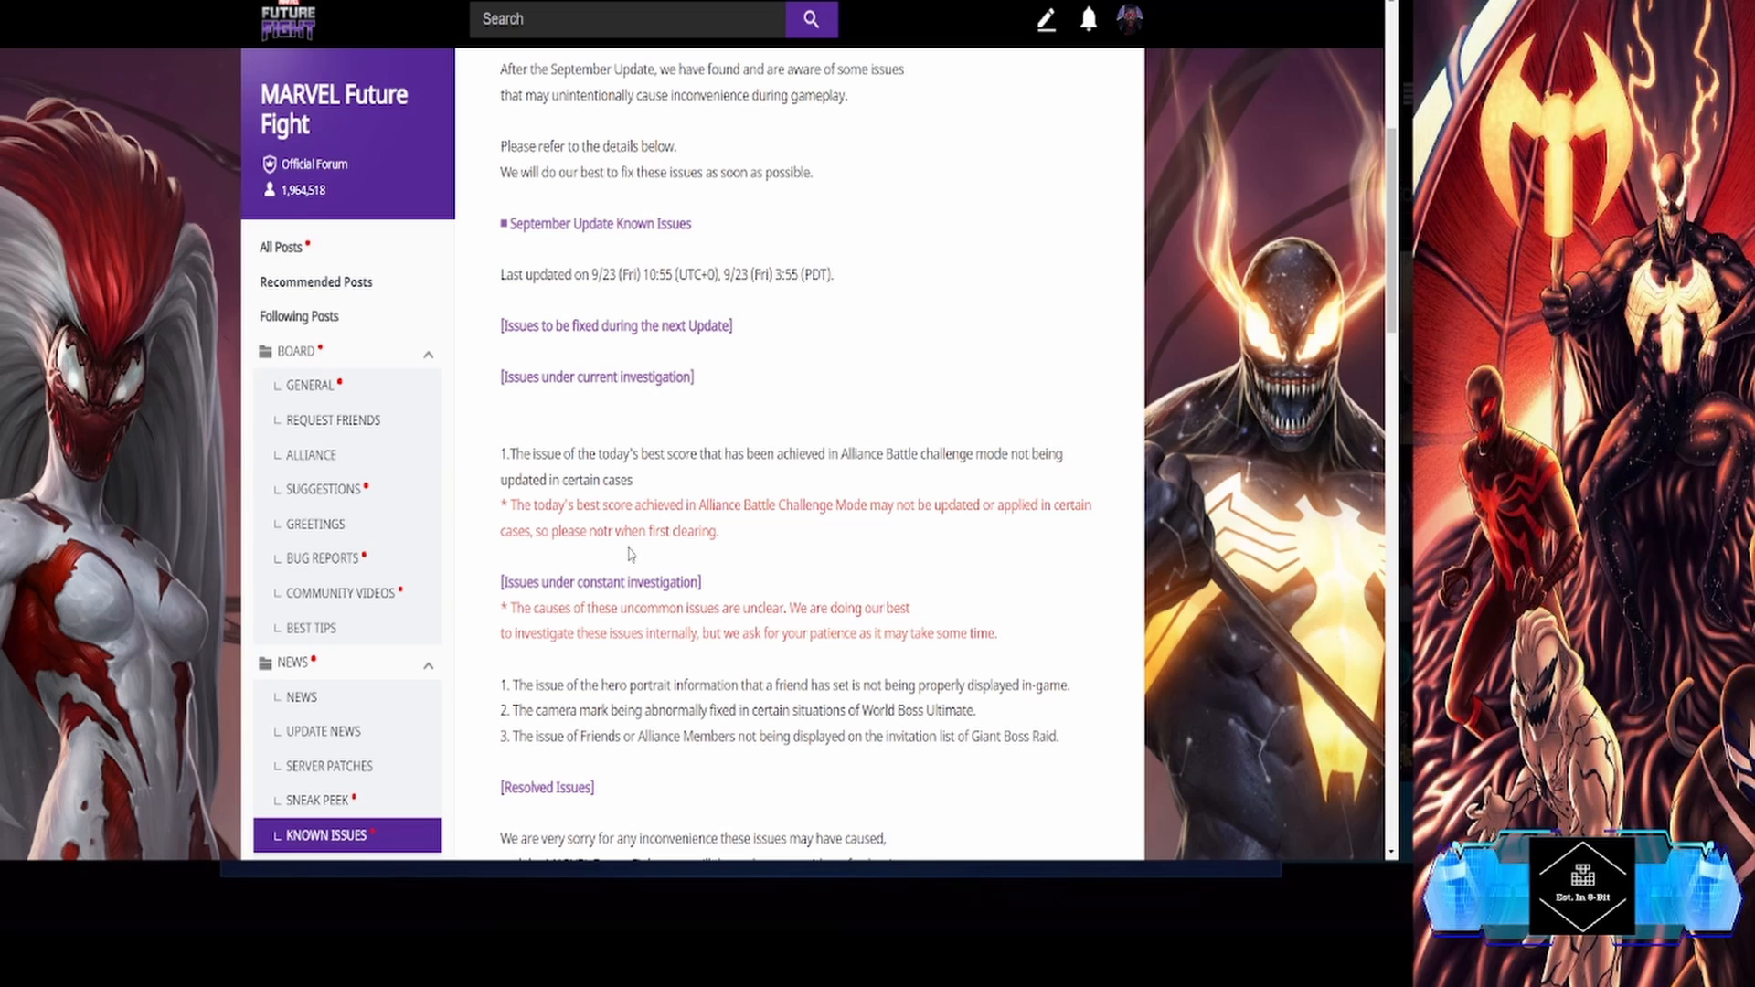
mouse_move(630, 556)
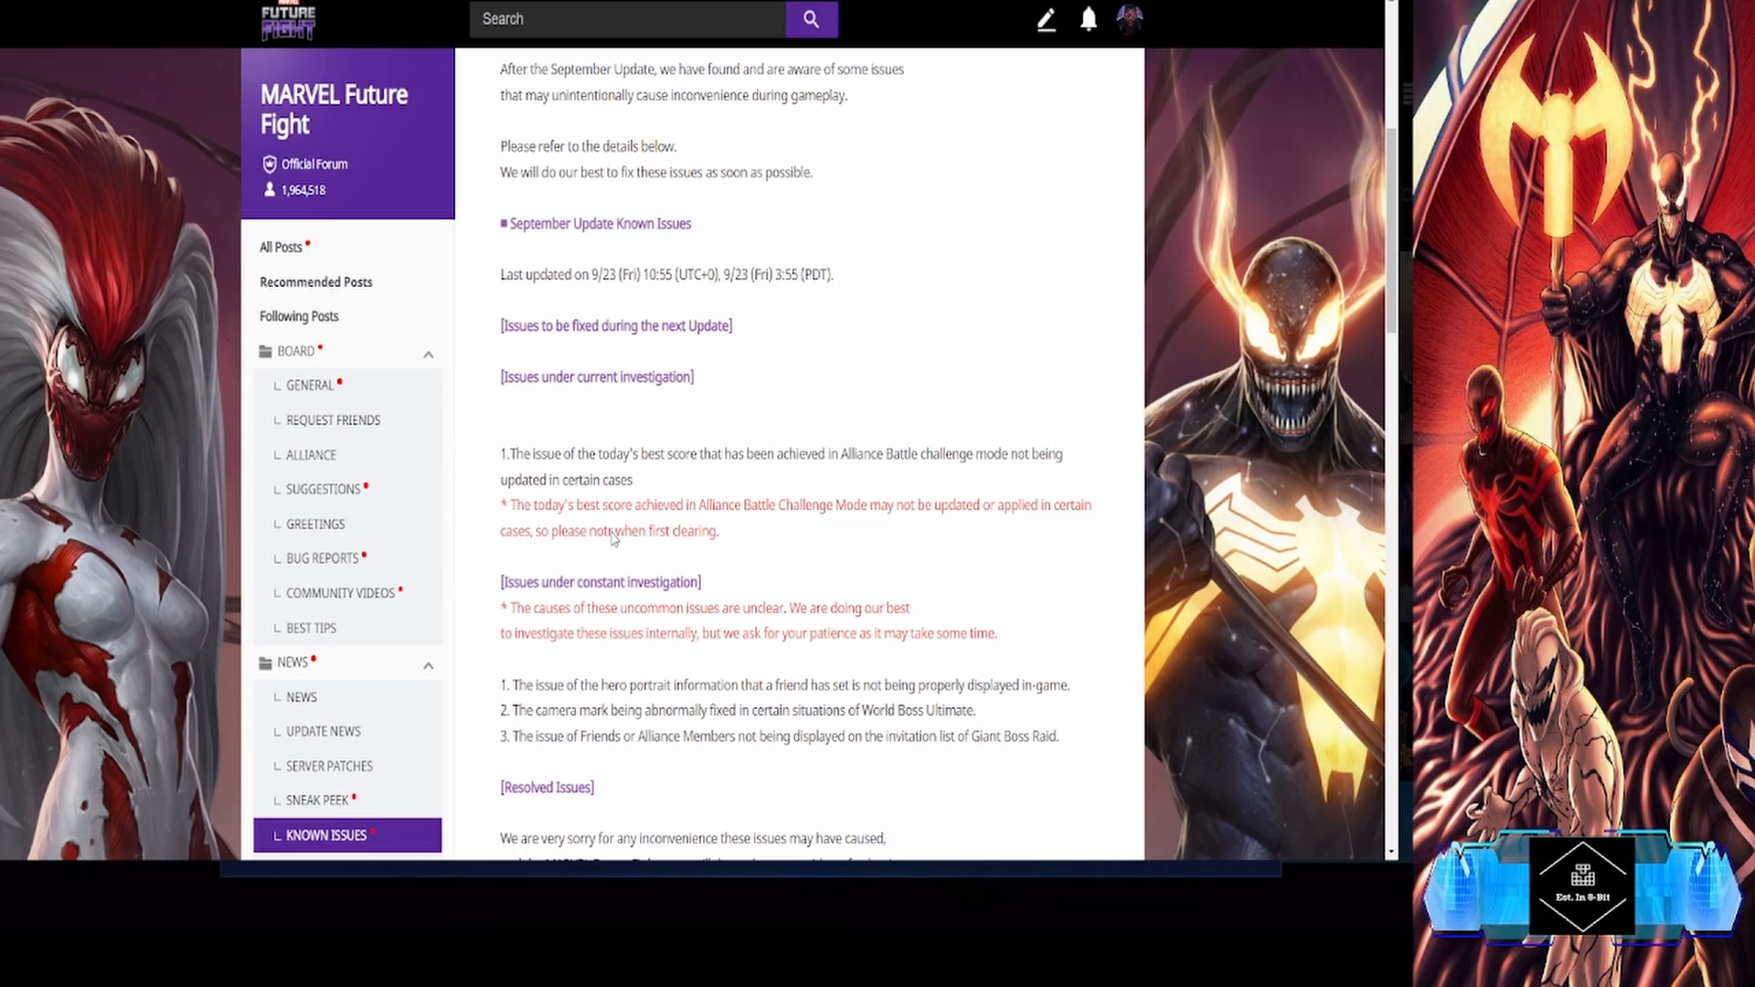
mouse_move(568, 579)
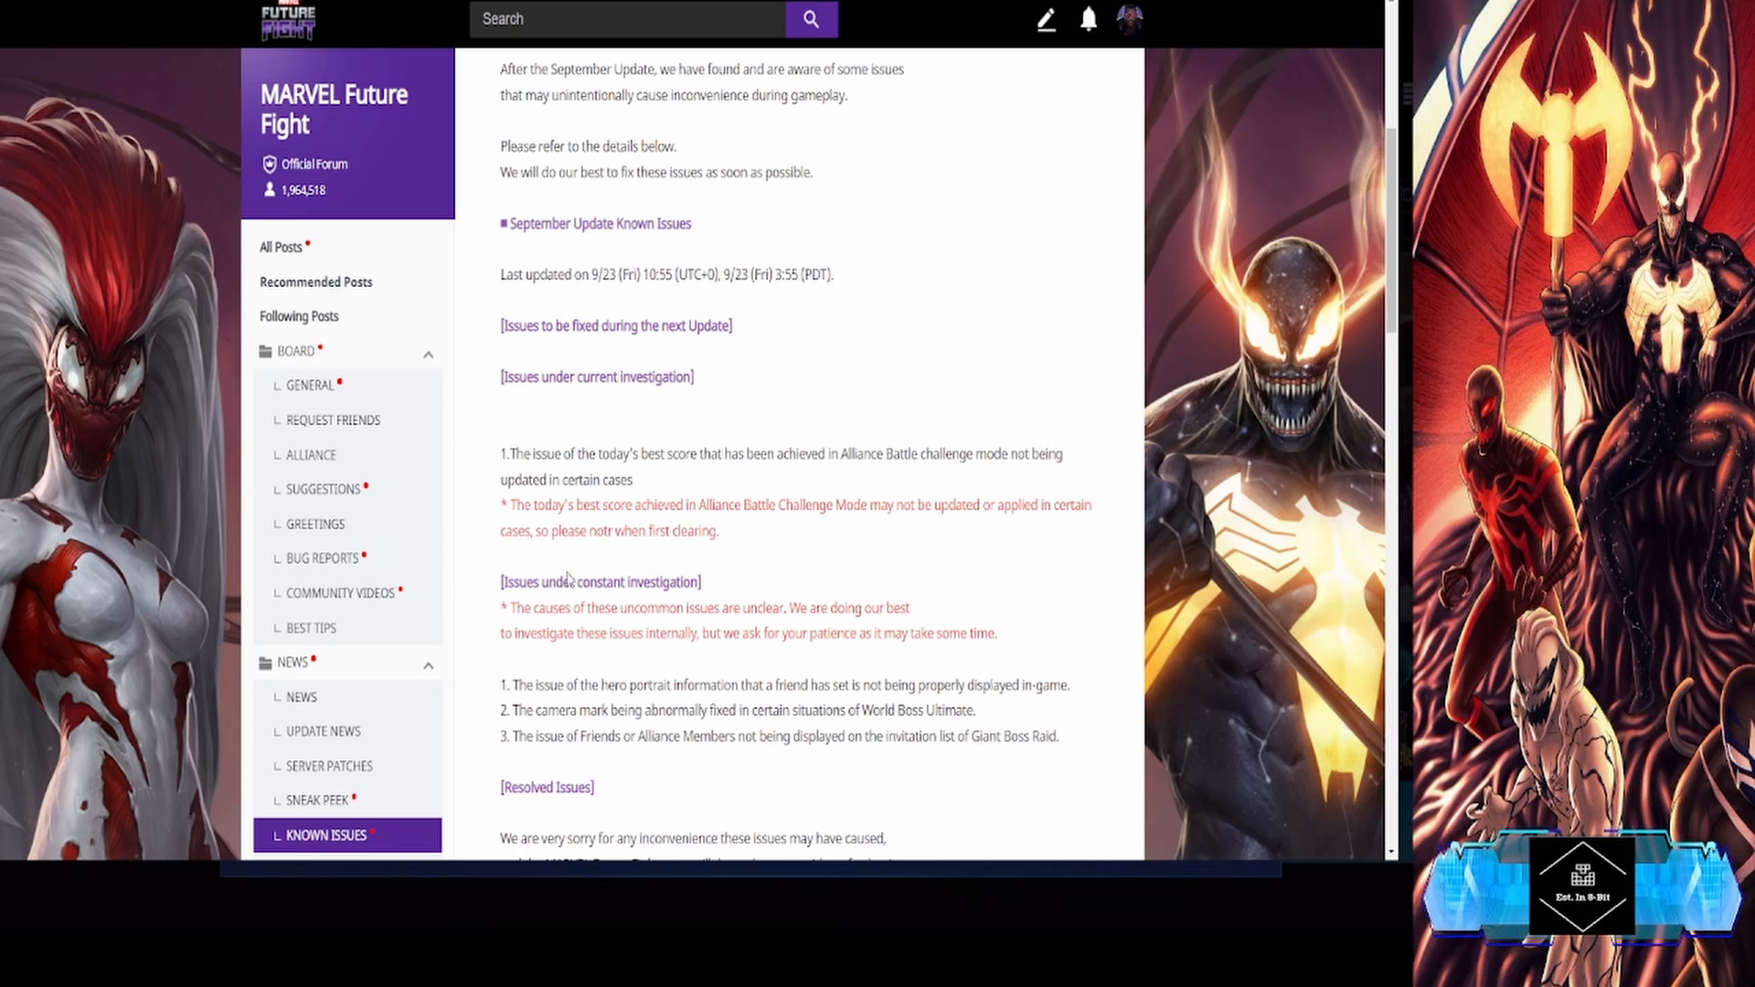
mouse_move(706, 821)
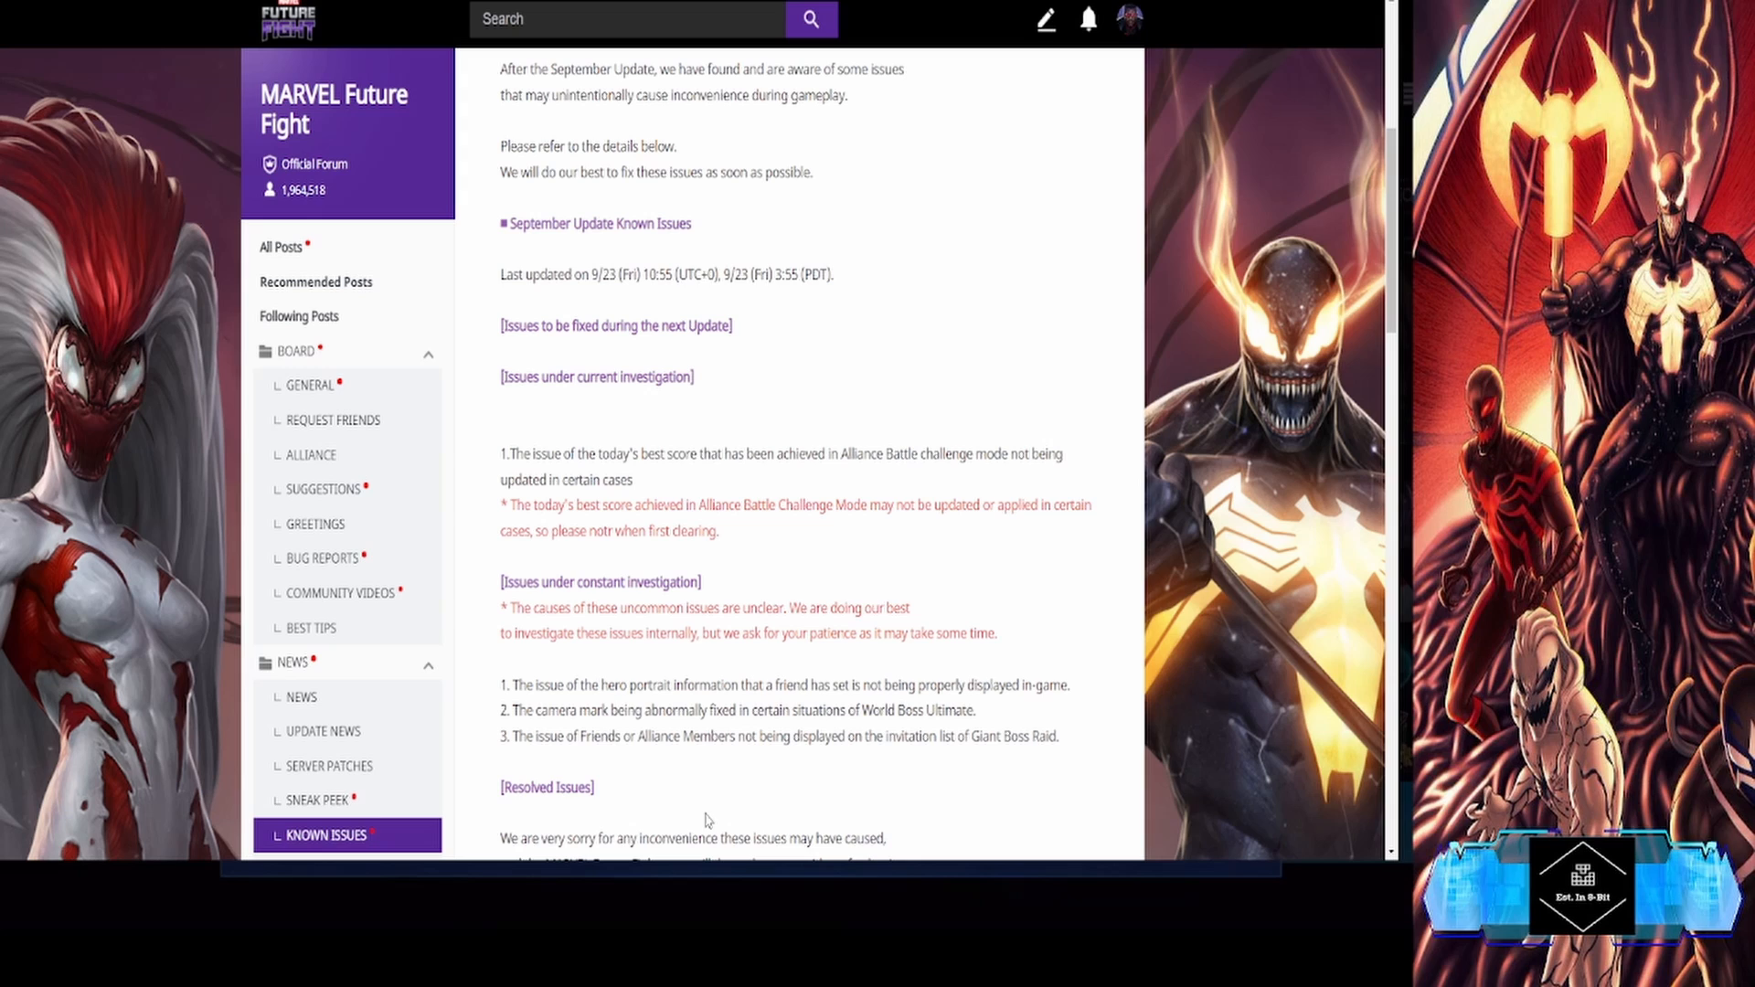
mouse_move(524, 634)
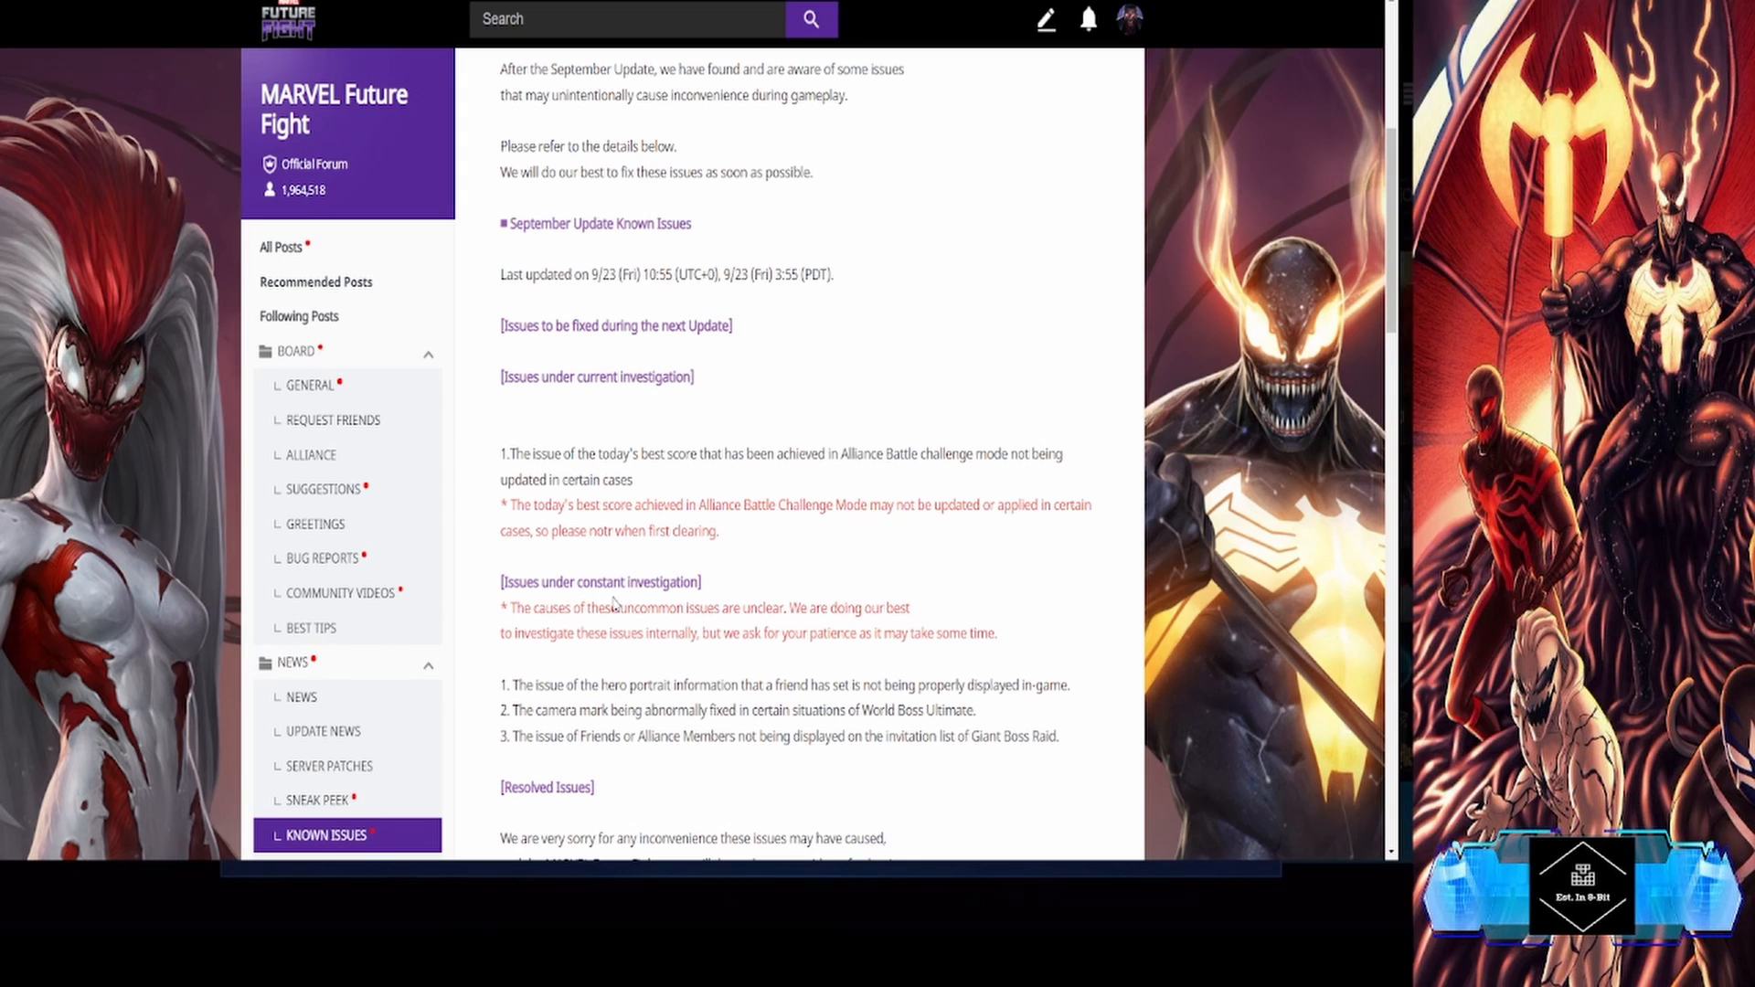
mouse_move(625, 636)
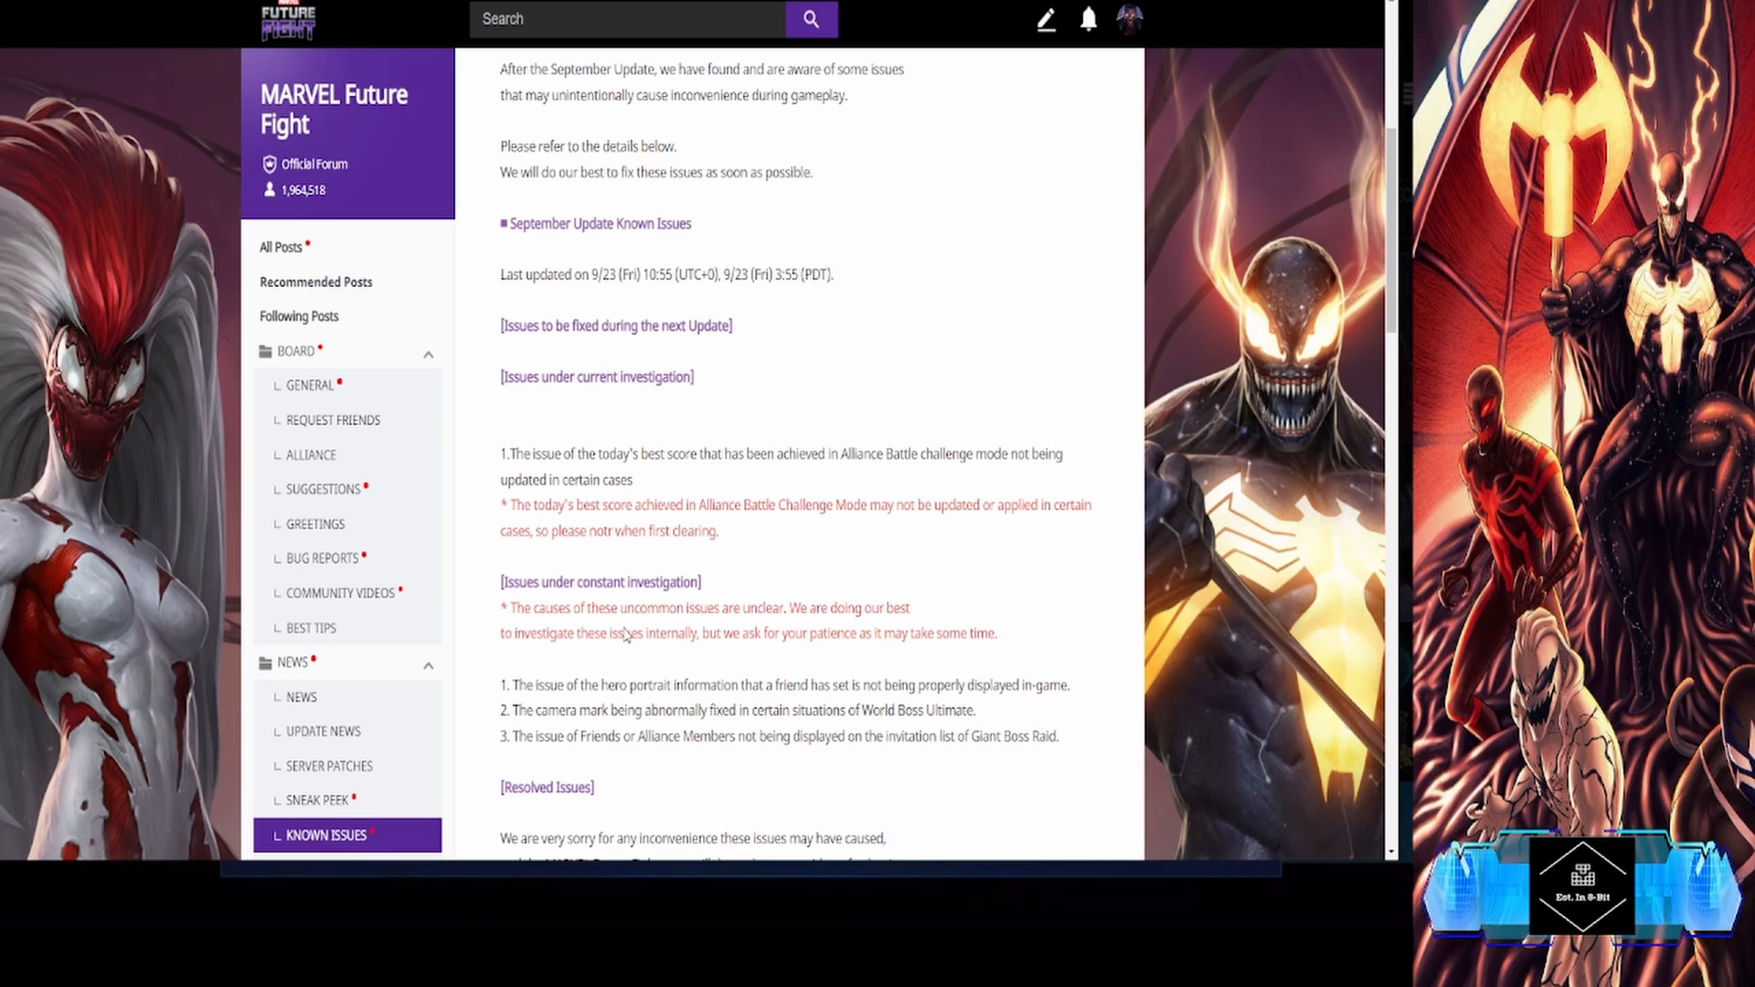
mouse_move(543, 629)
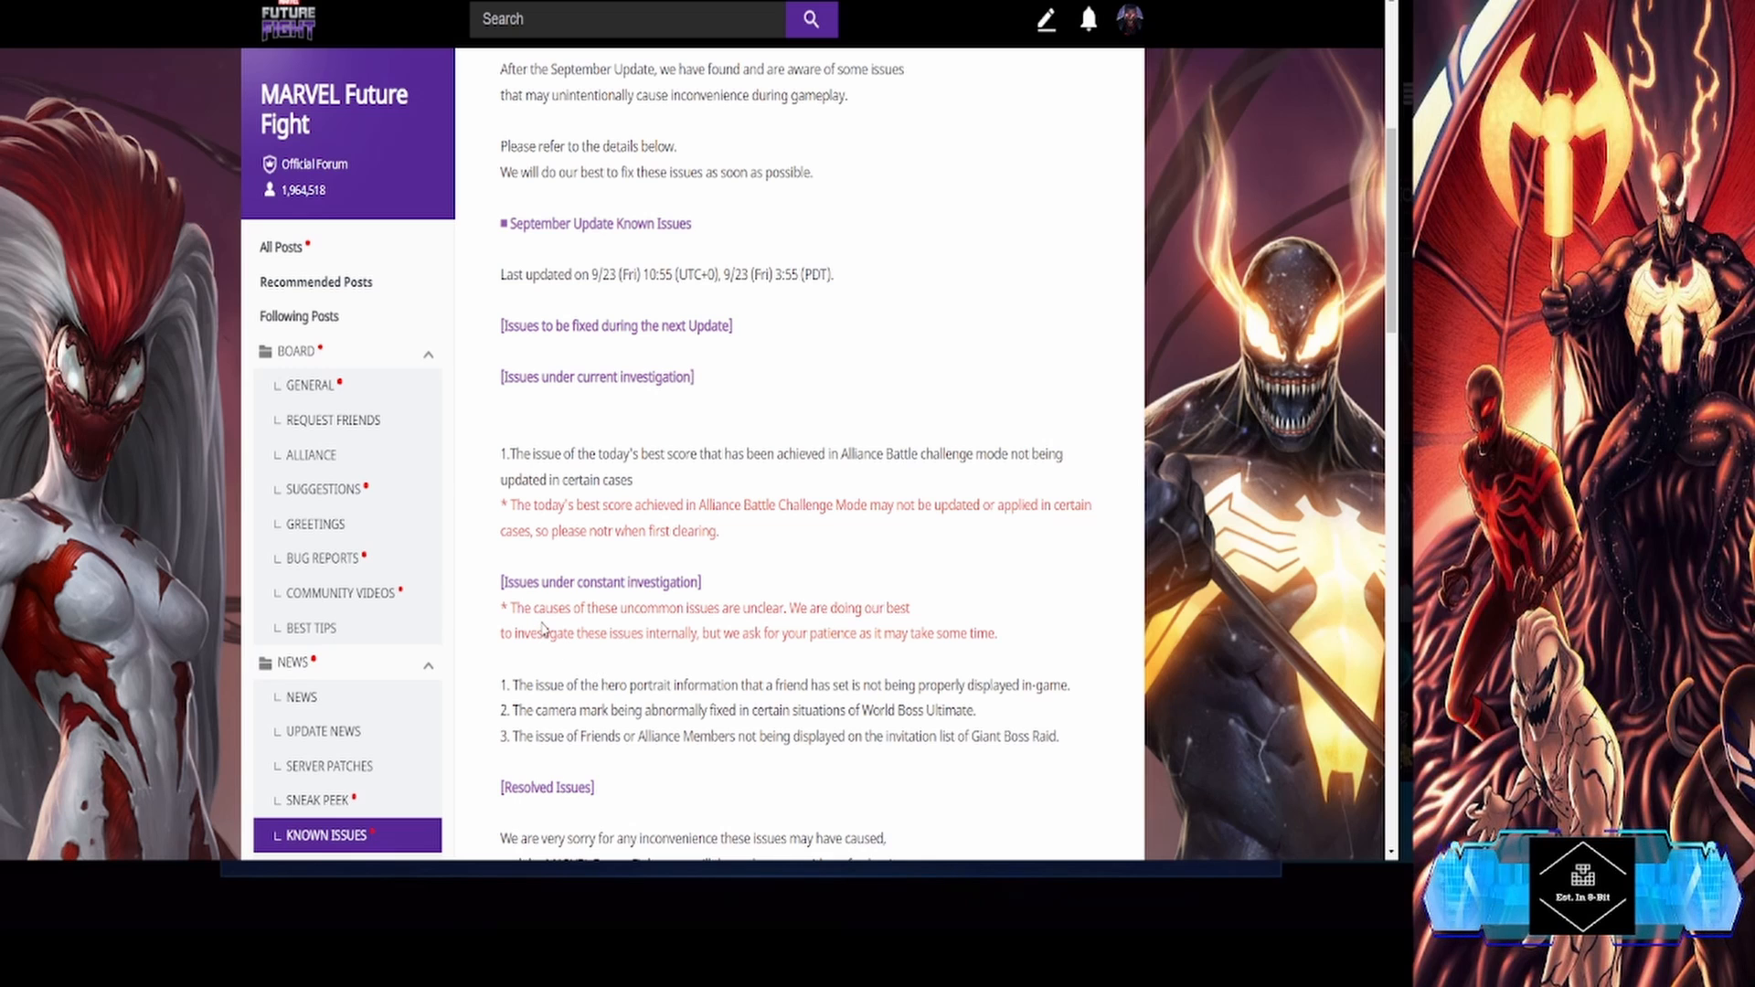
mouse_move(662, 625)
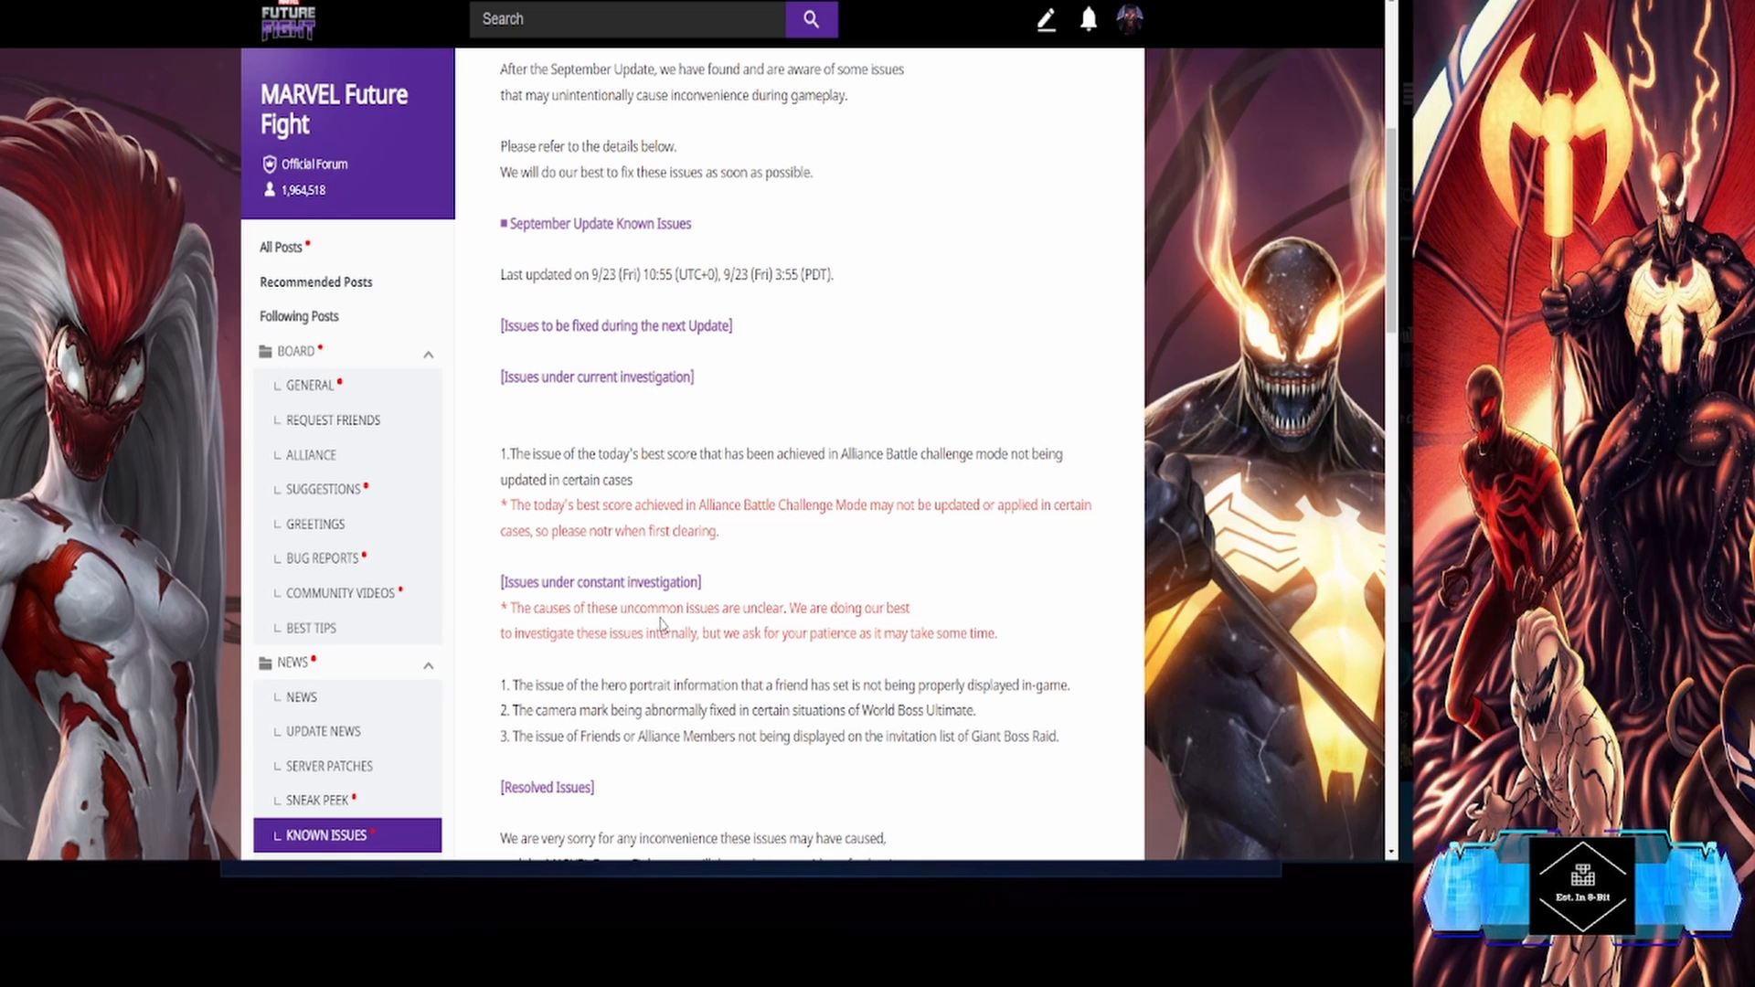
mouse_move(795, 631)
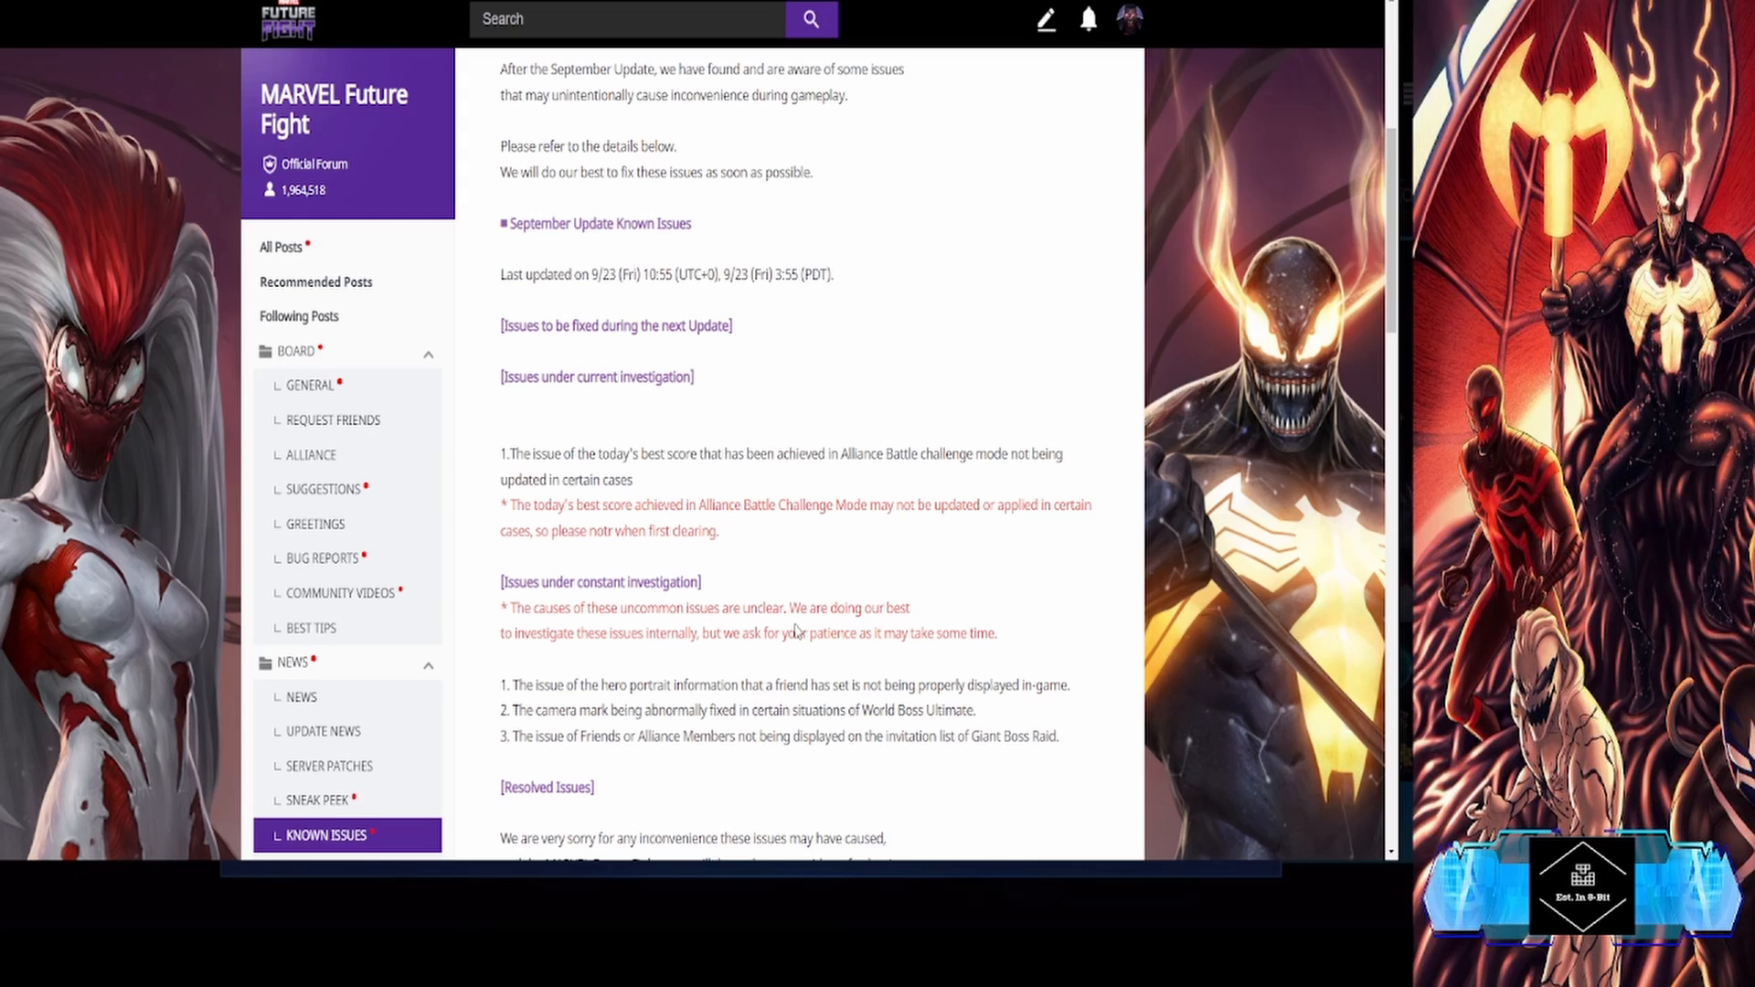
mouse_move(534, 675)
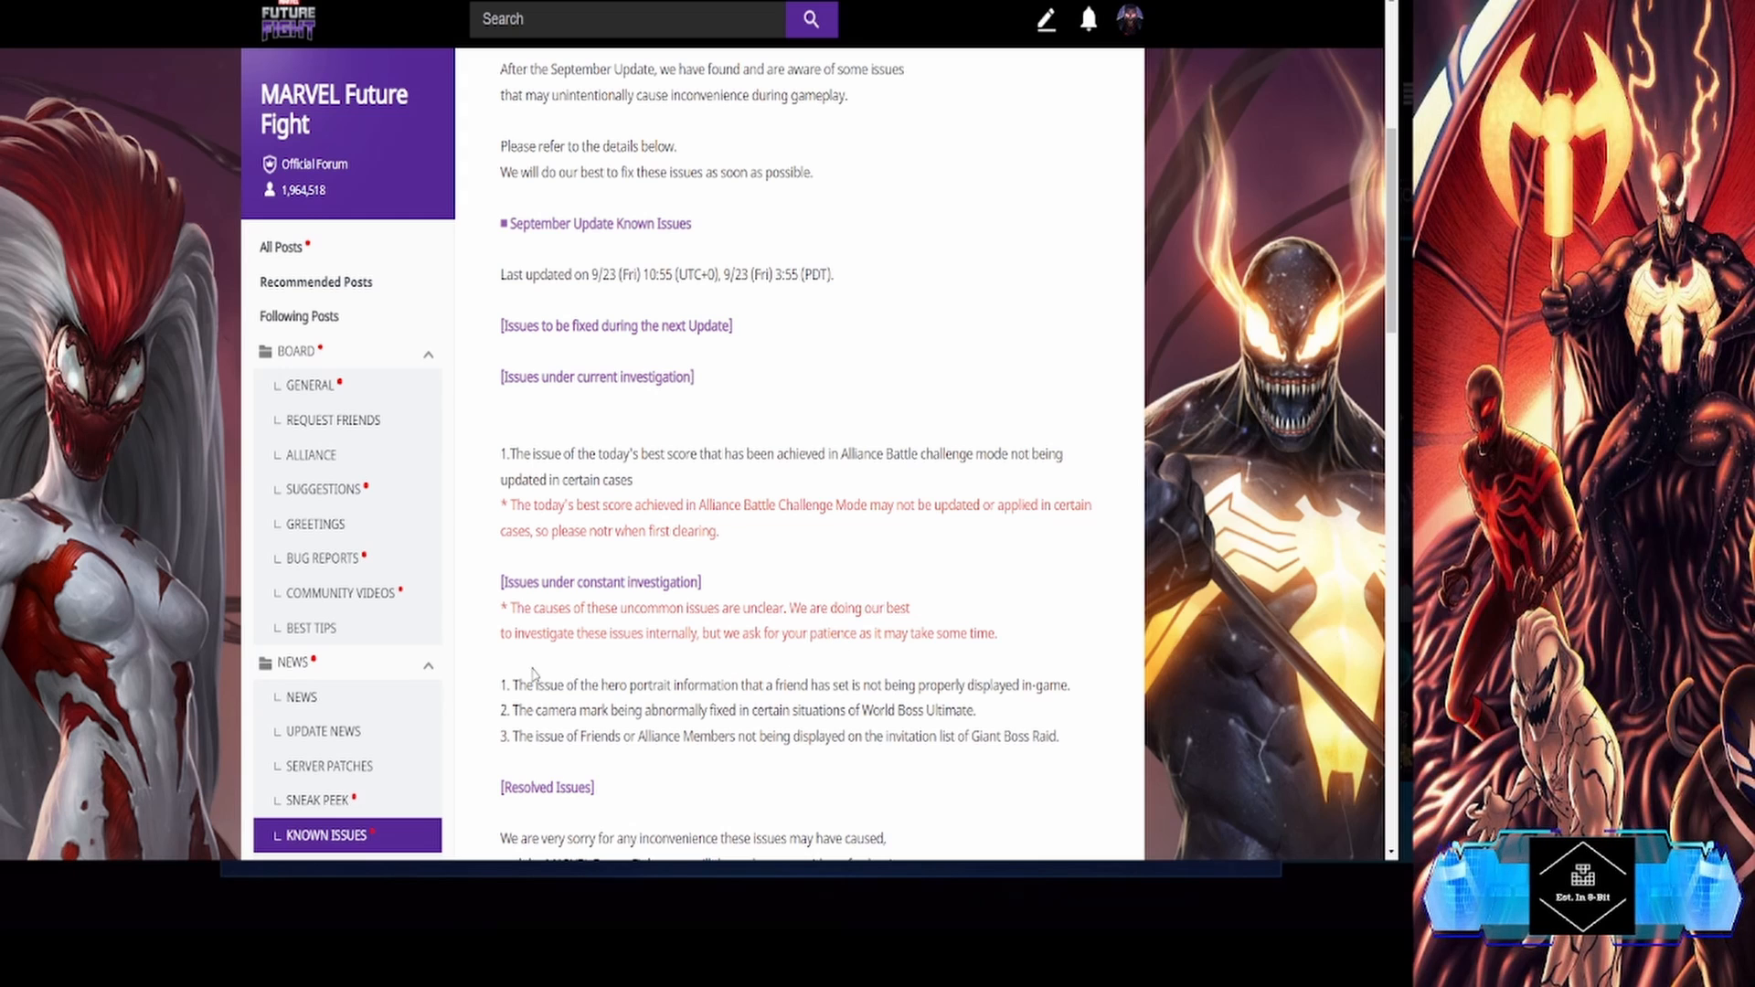
mouse_move(663, 662)
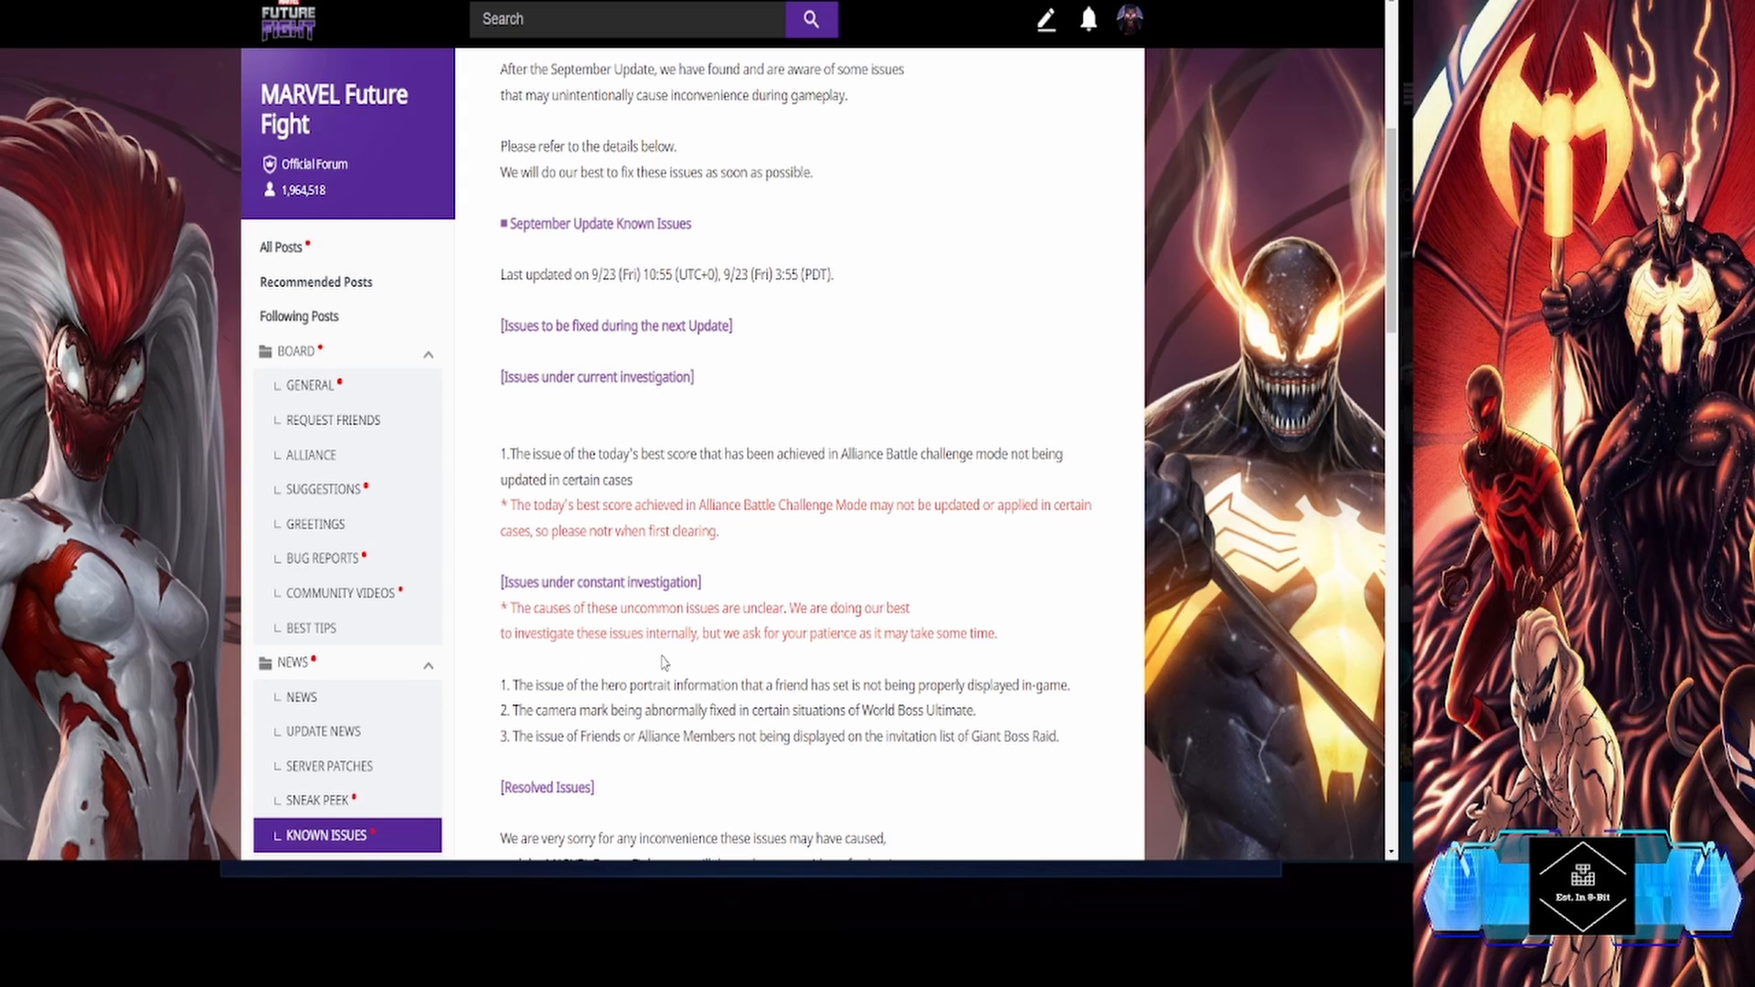
mouse_move(716, 673)
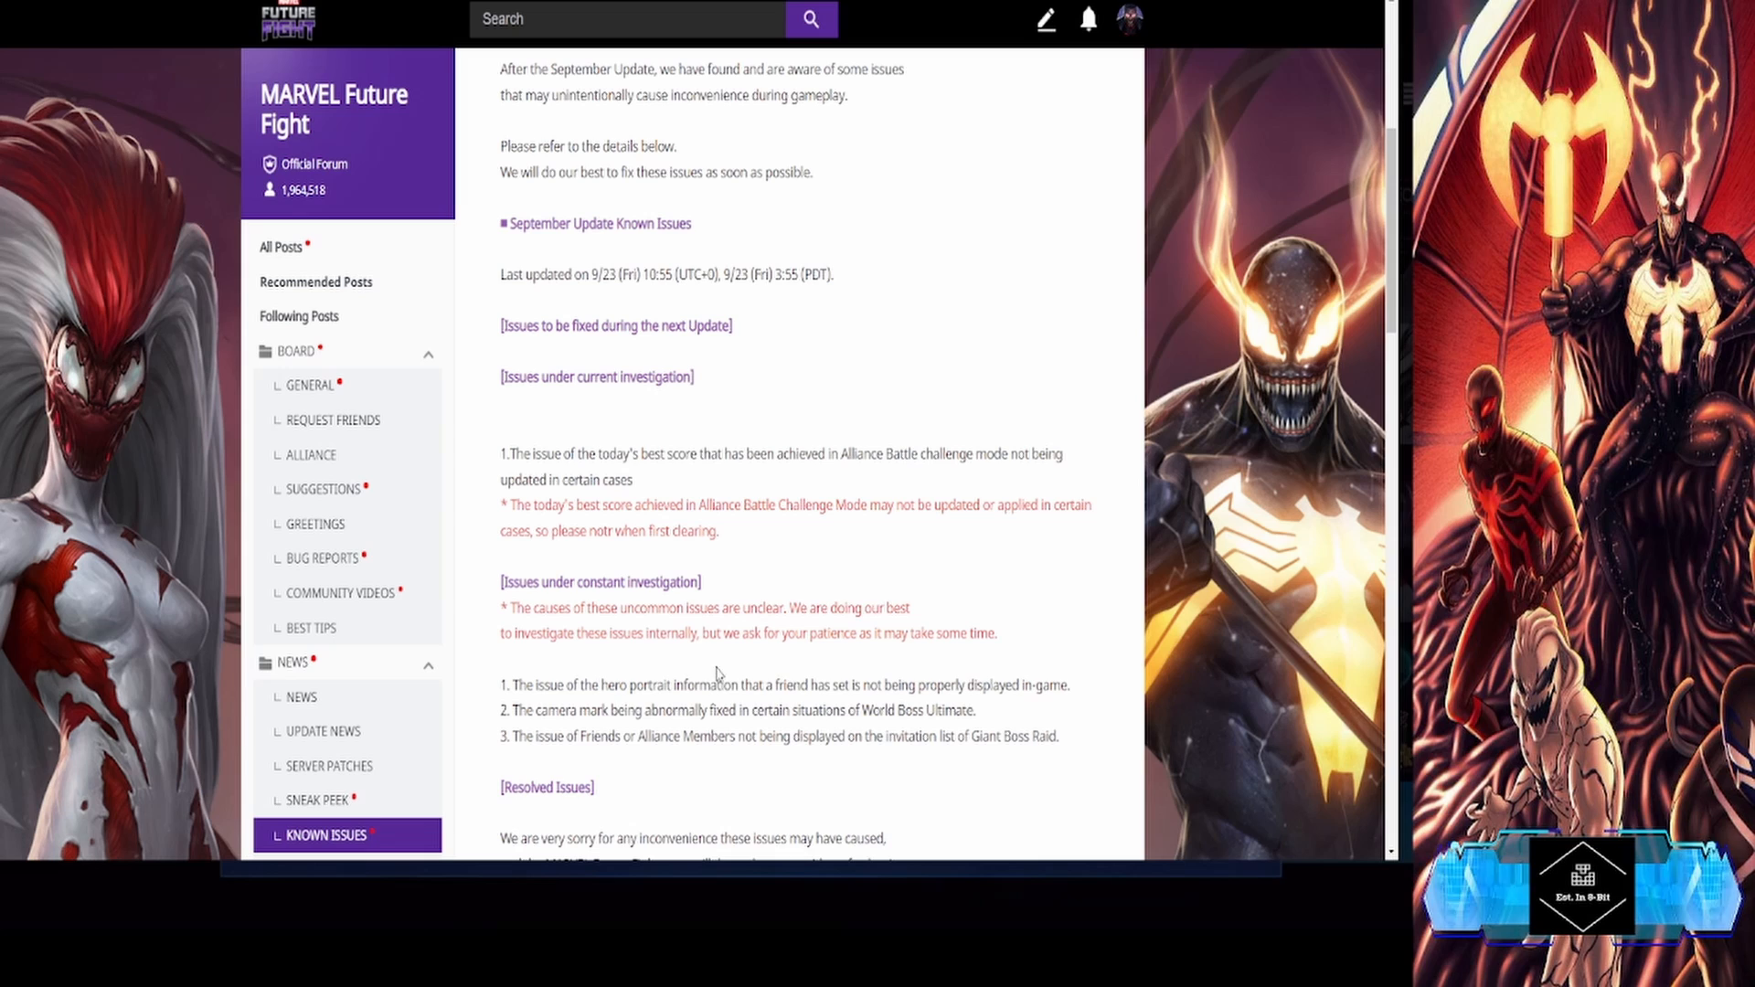
mouse_move(733, 681)
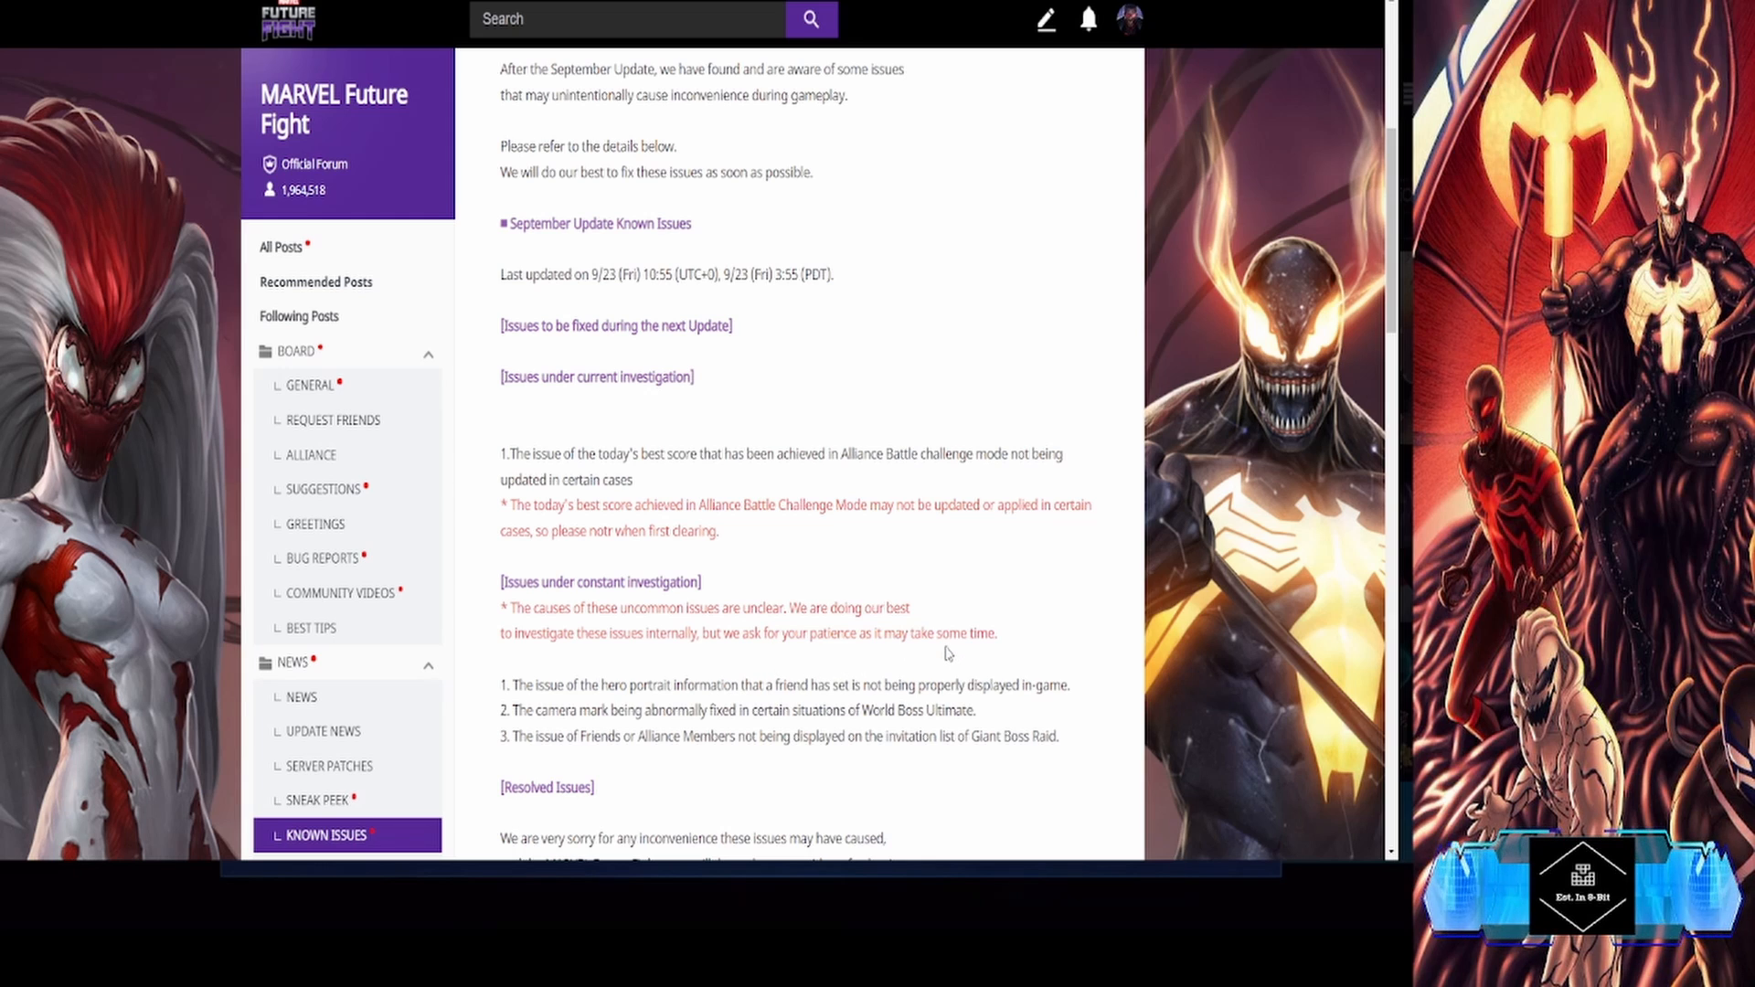
double_click(955, 633)
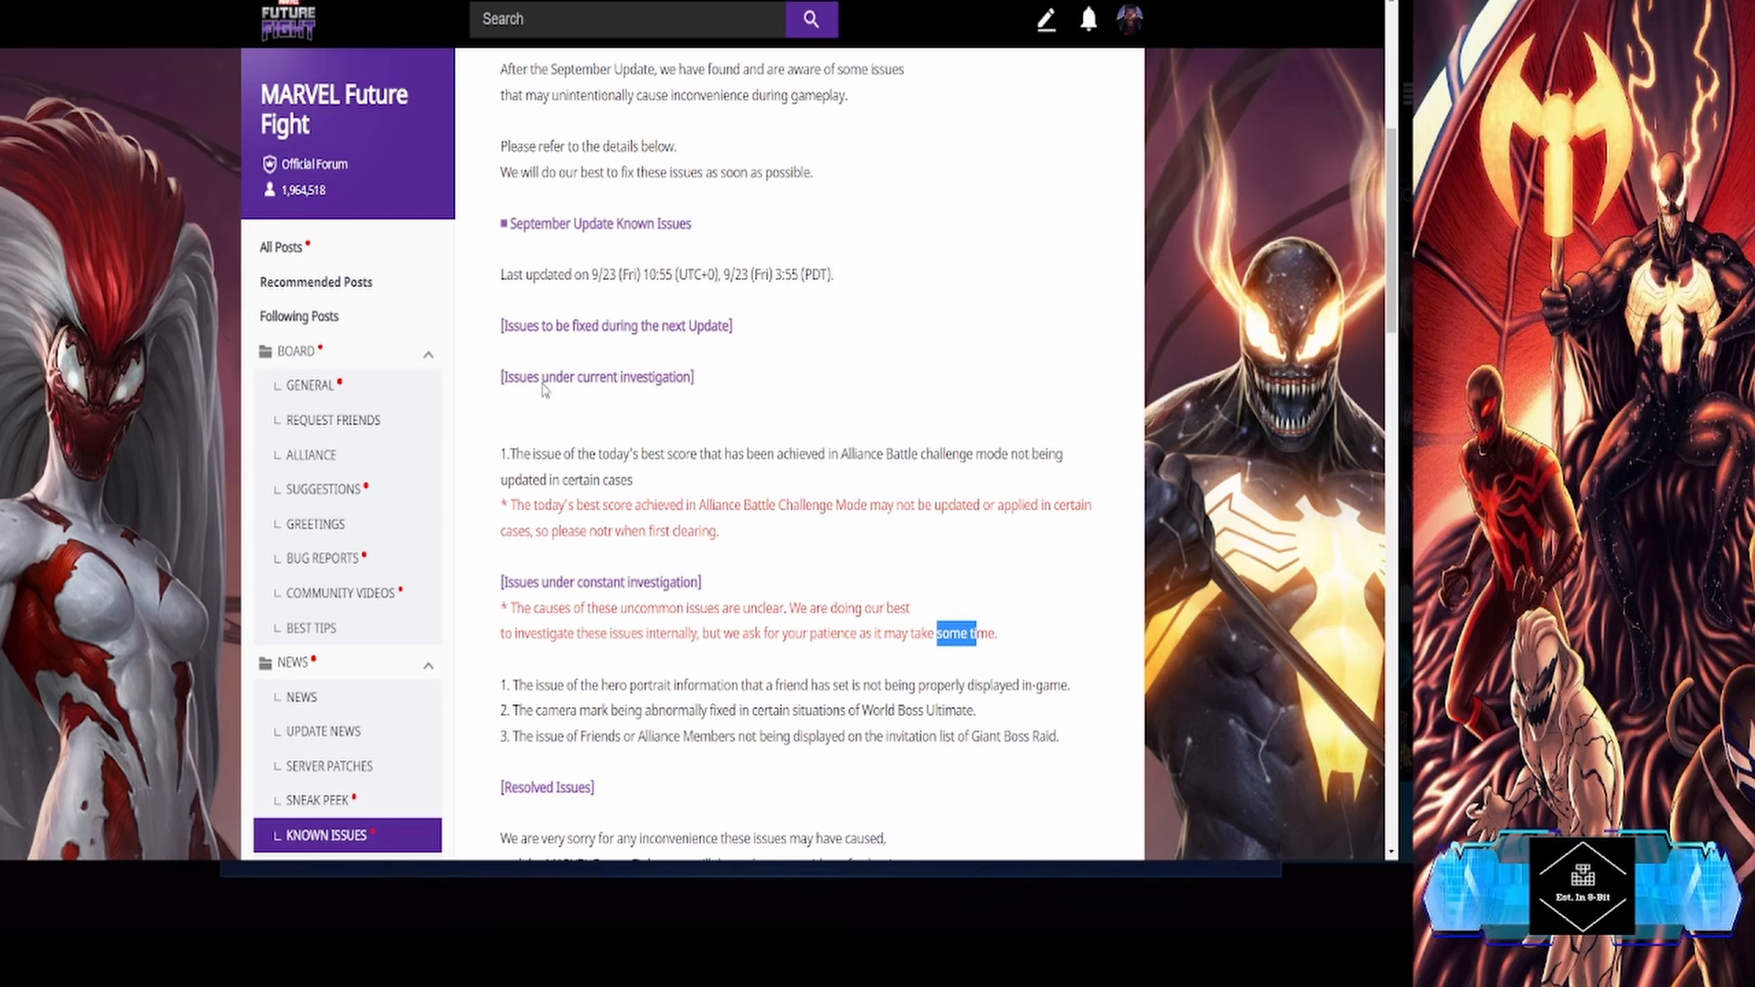
mouse_move(512, 441)
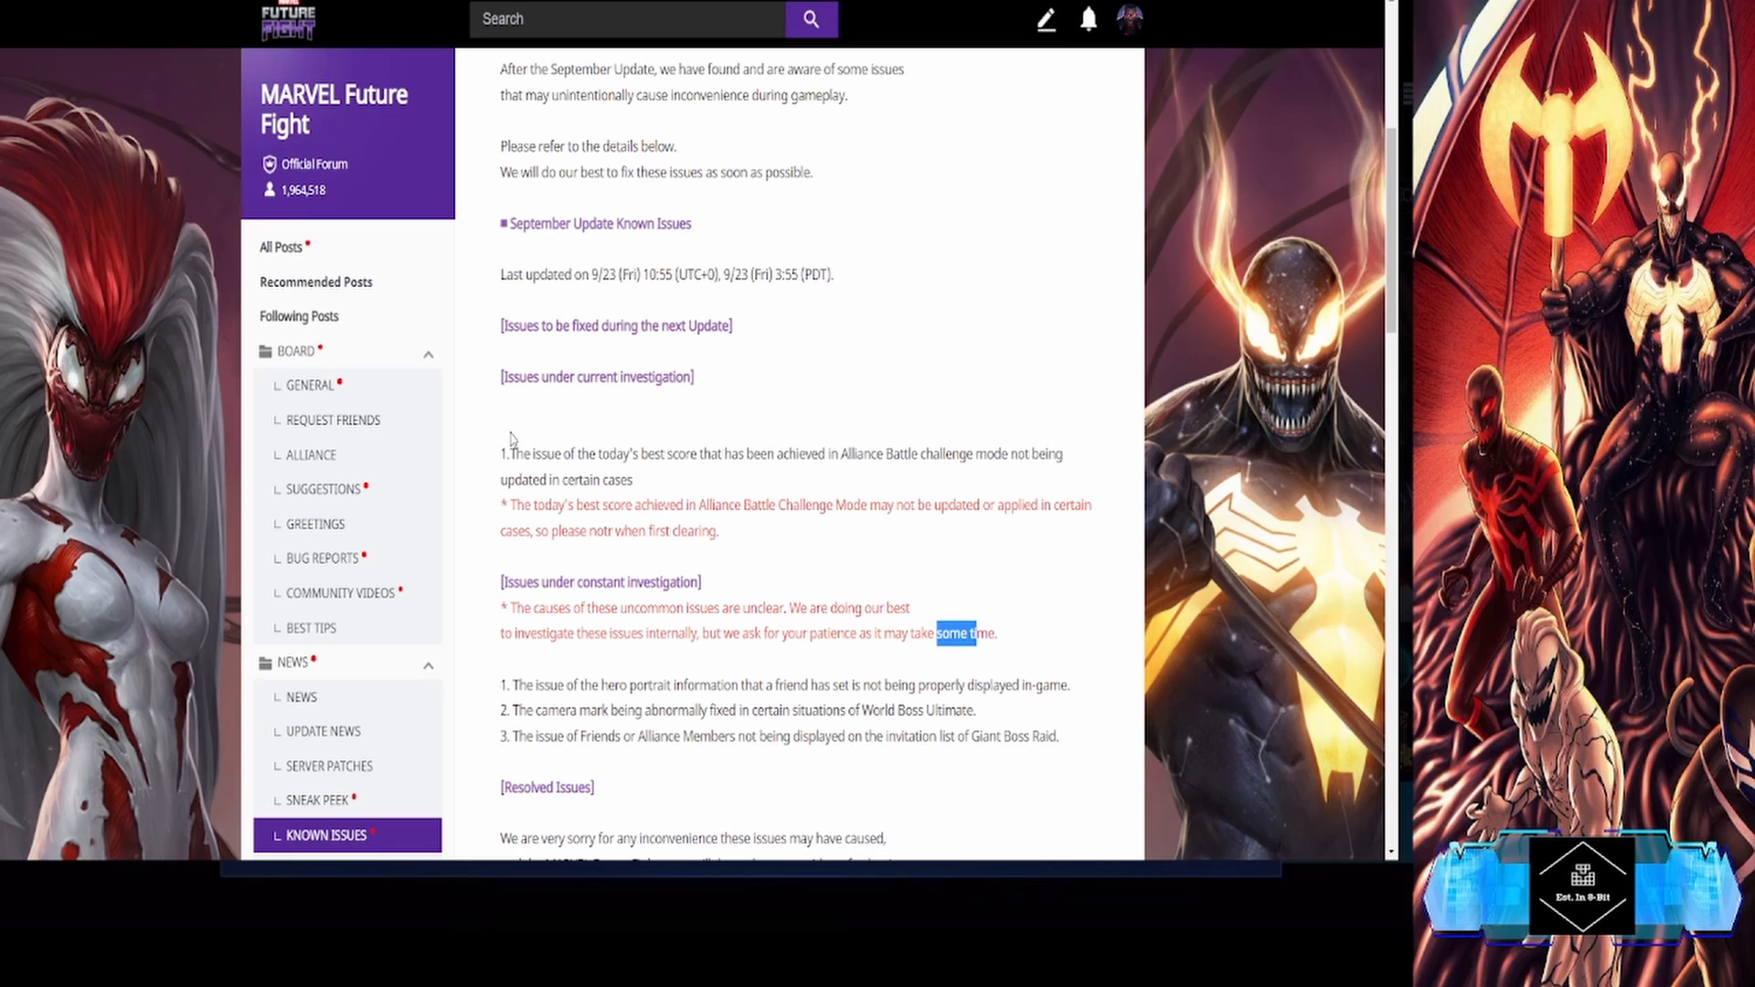
mouse_move(682, 442)
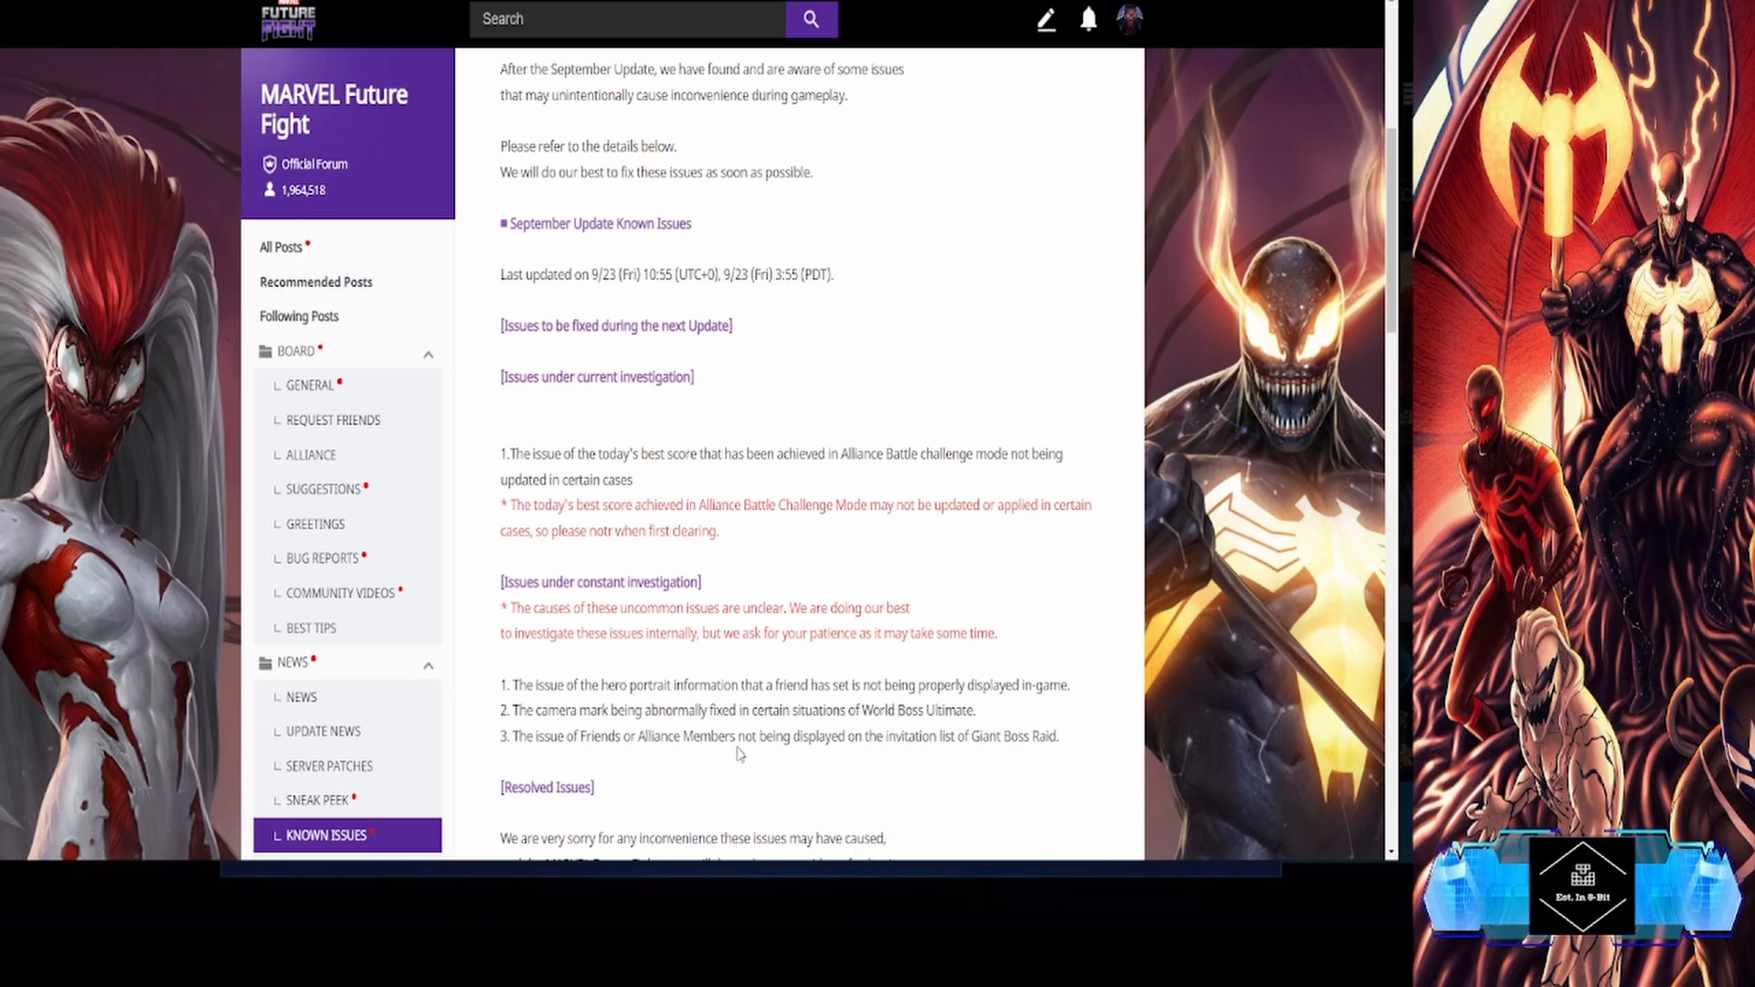
scroll(down, 3)
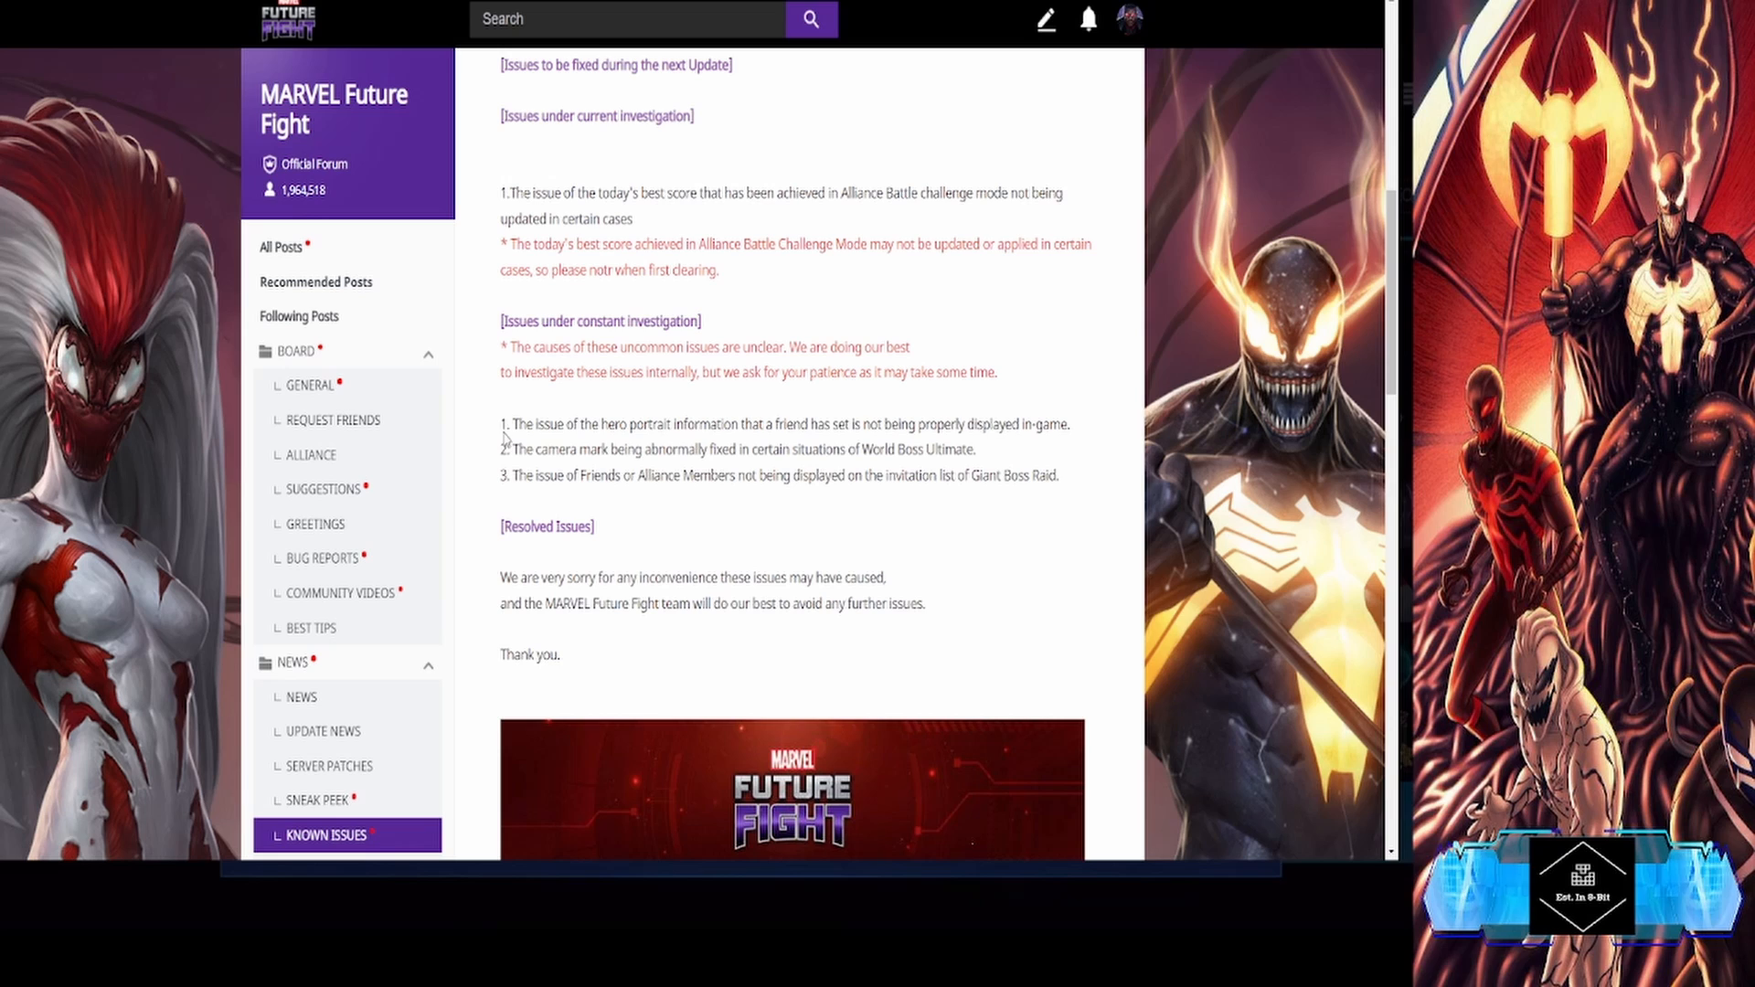
mouse_move(671, 446)
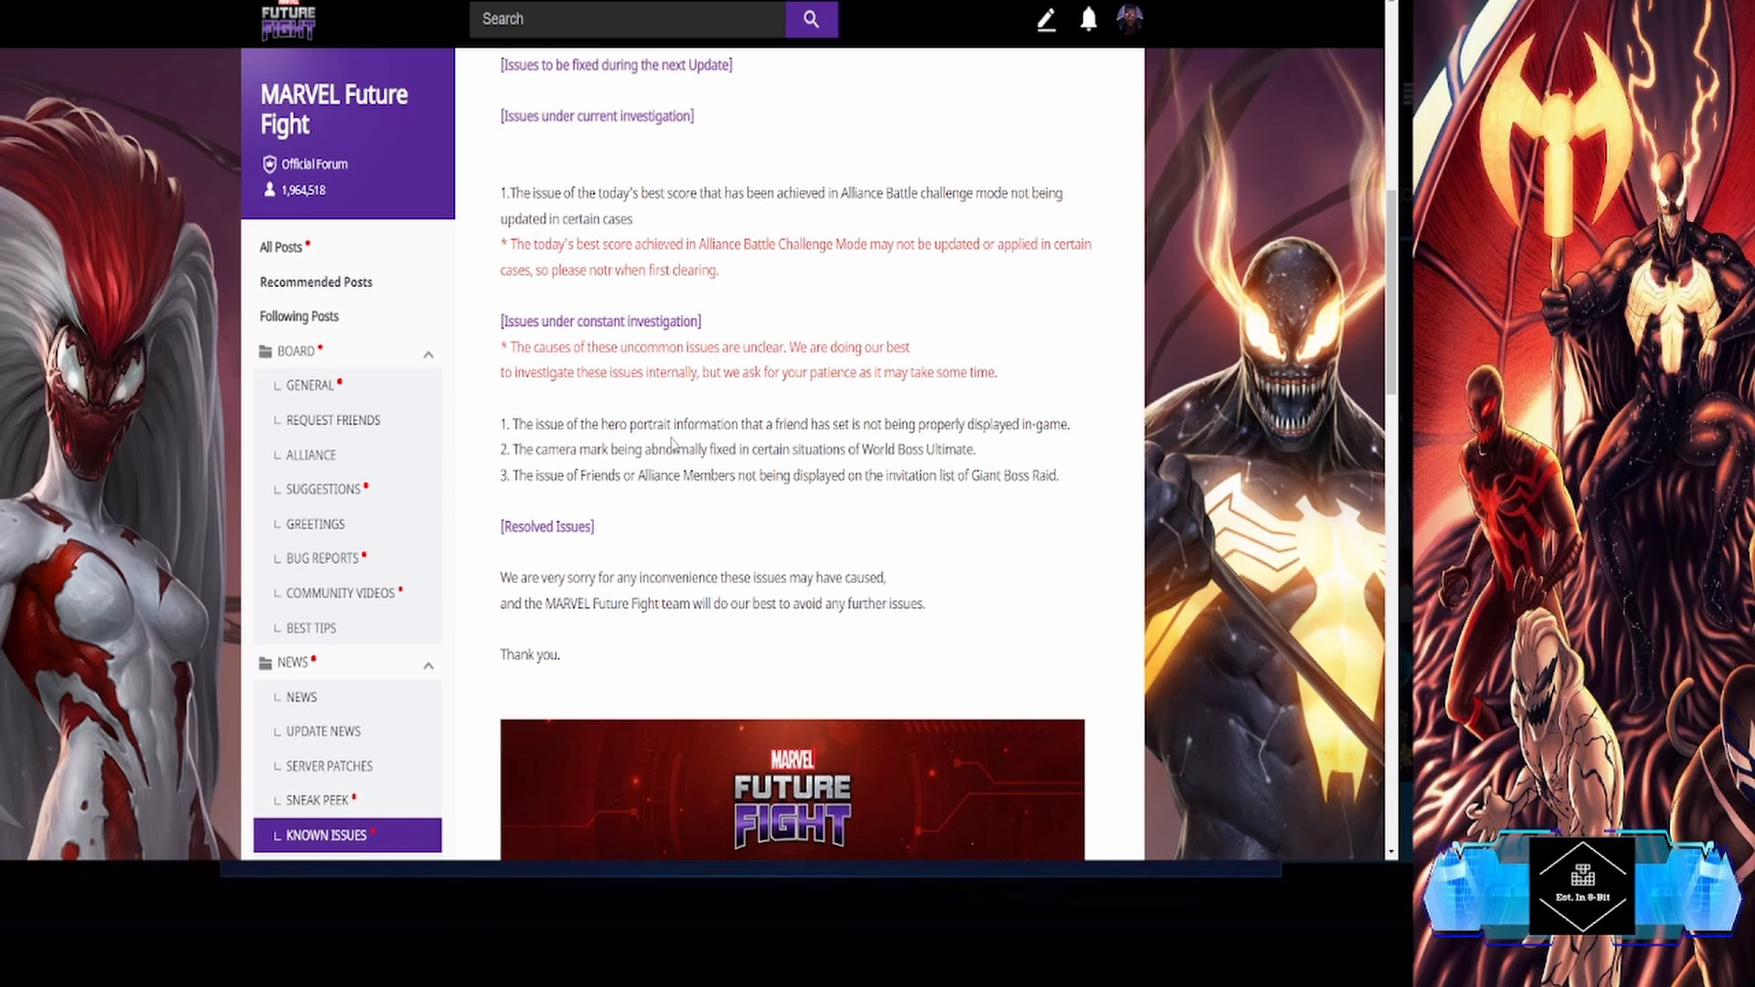
mouse_move(786, 441)
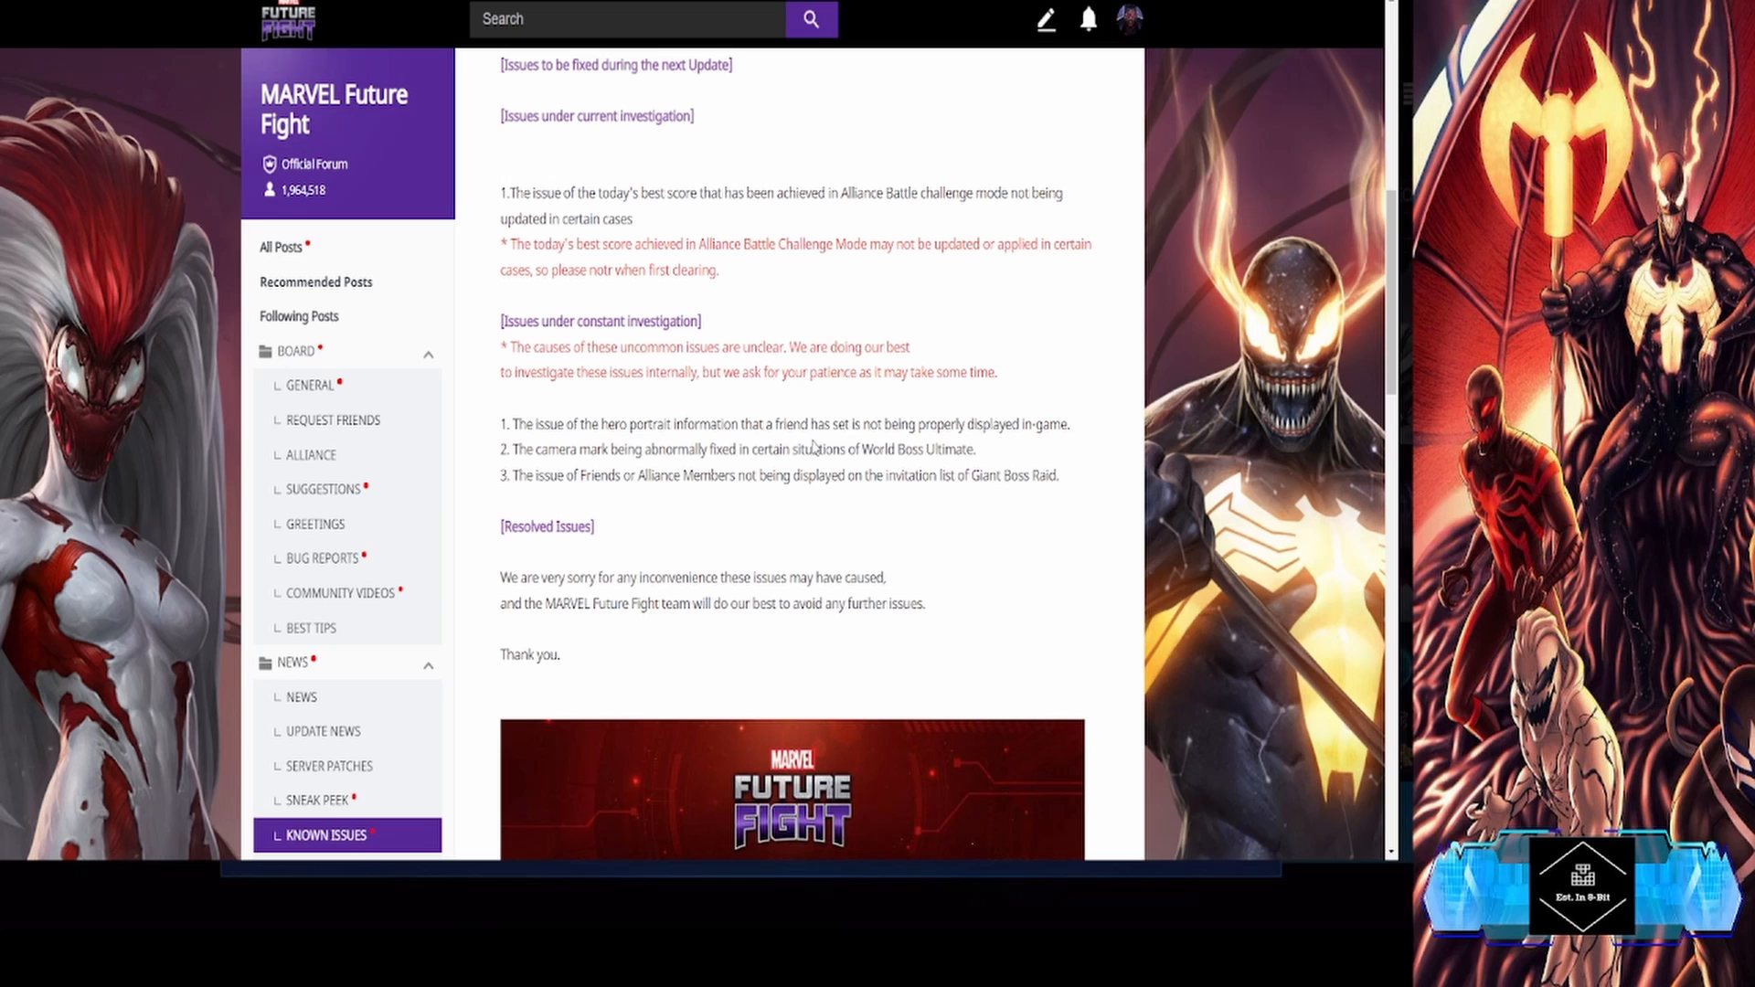
mouse_move(997, 432)
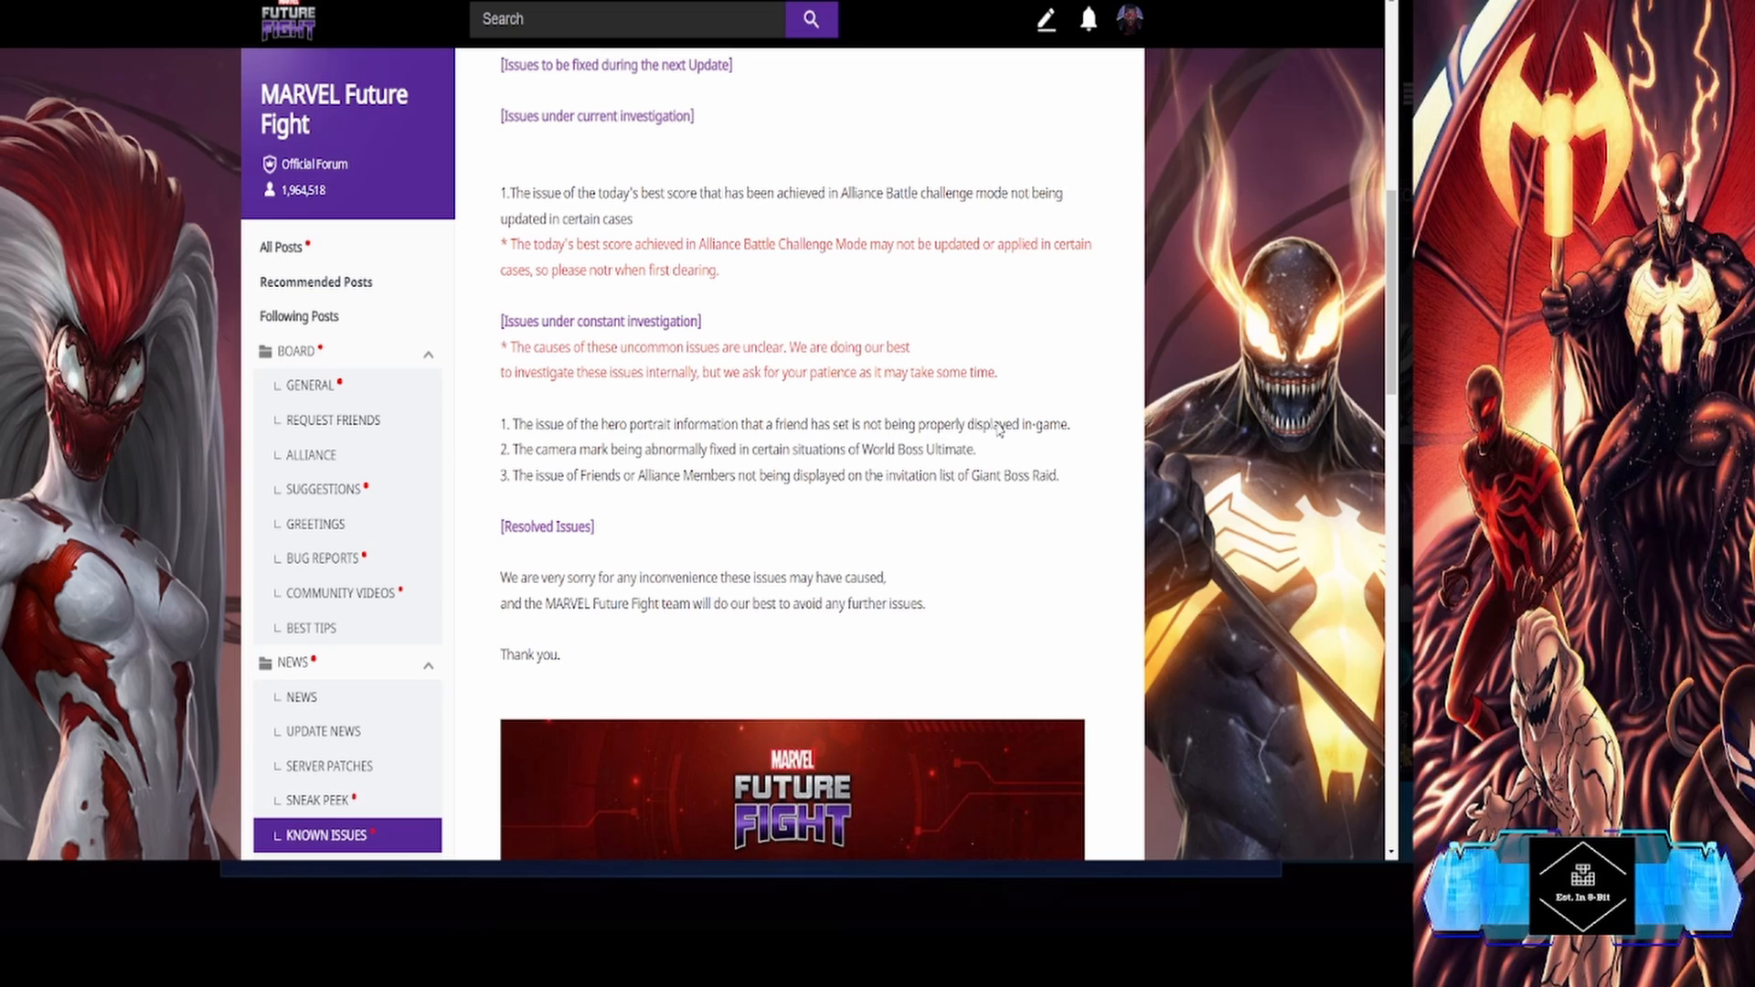
mouse_move(1040, 450)
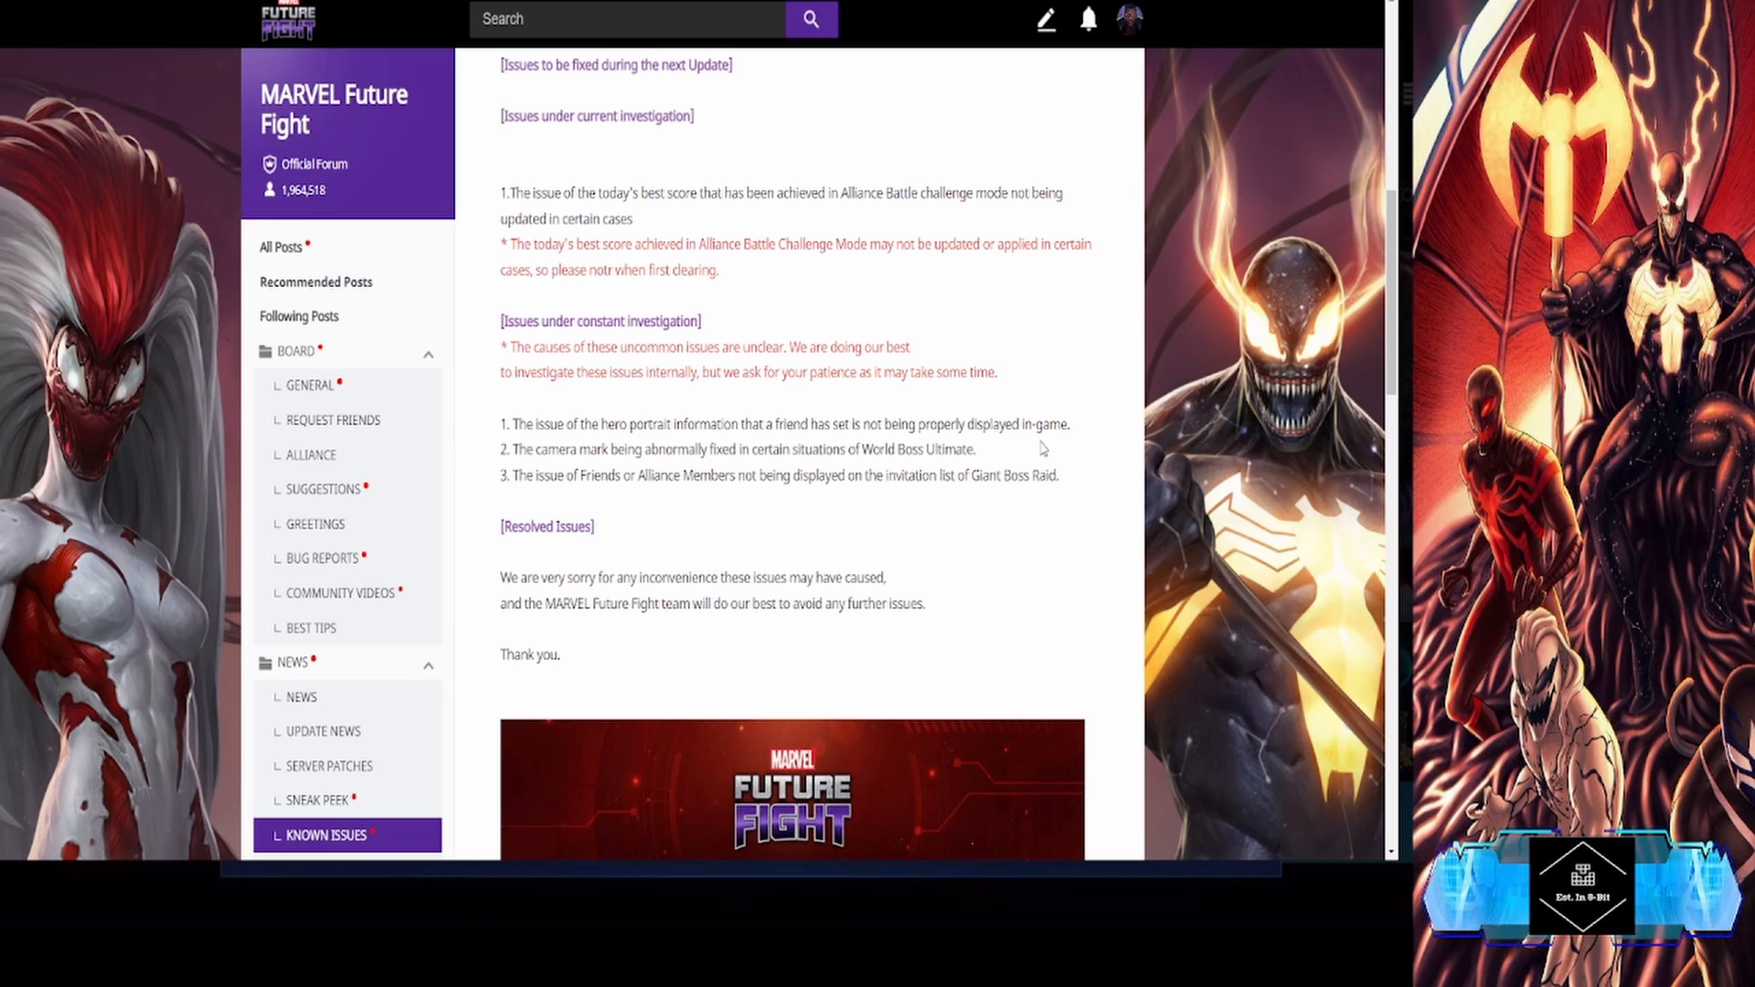
mouse_move(721, 466)
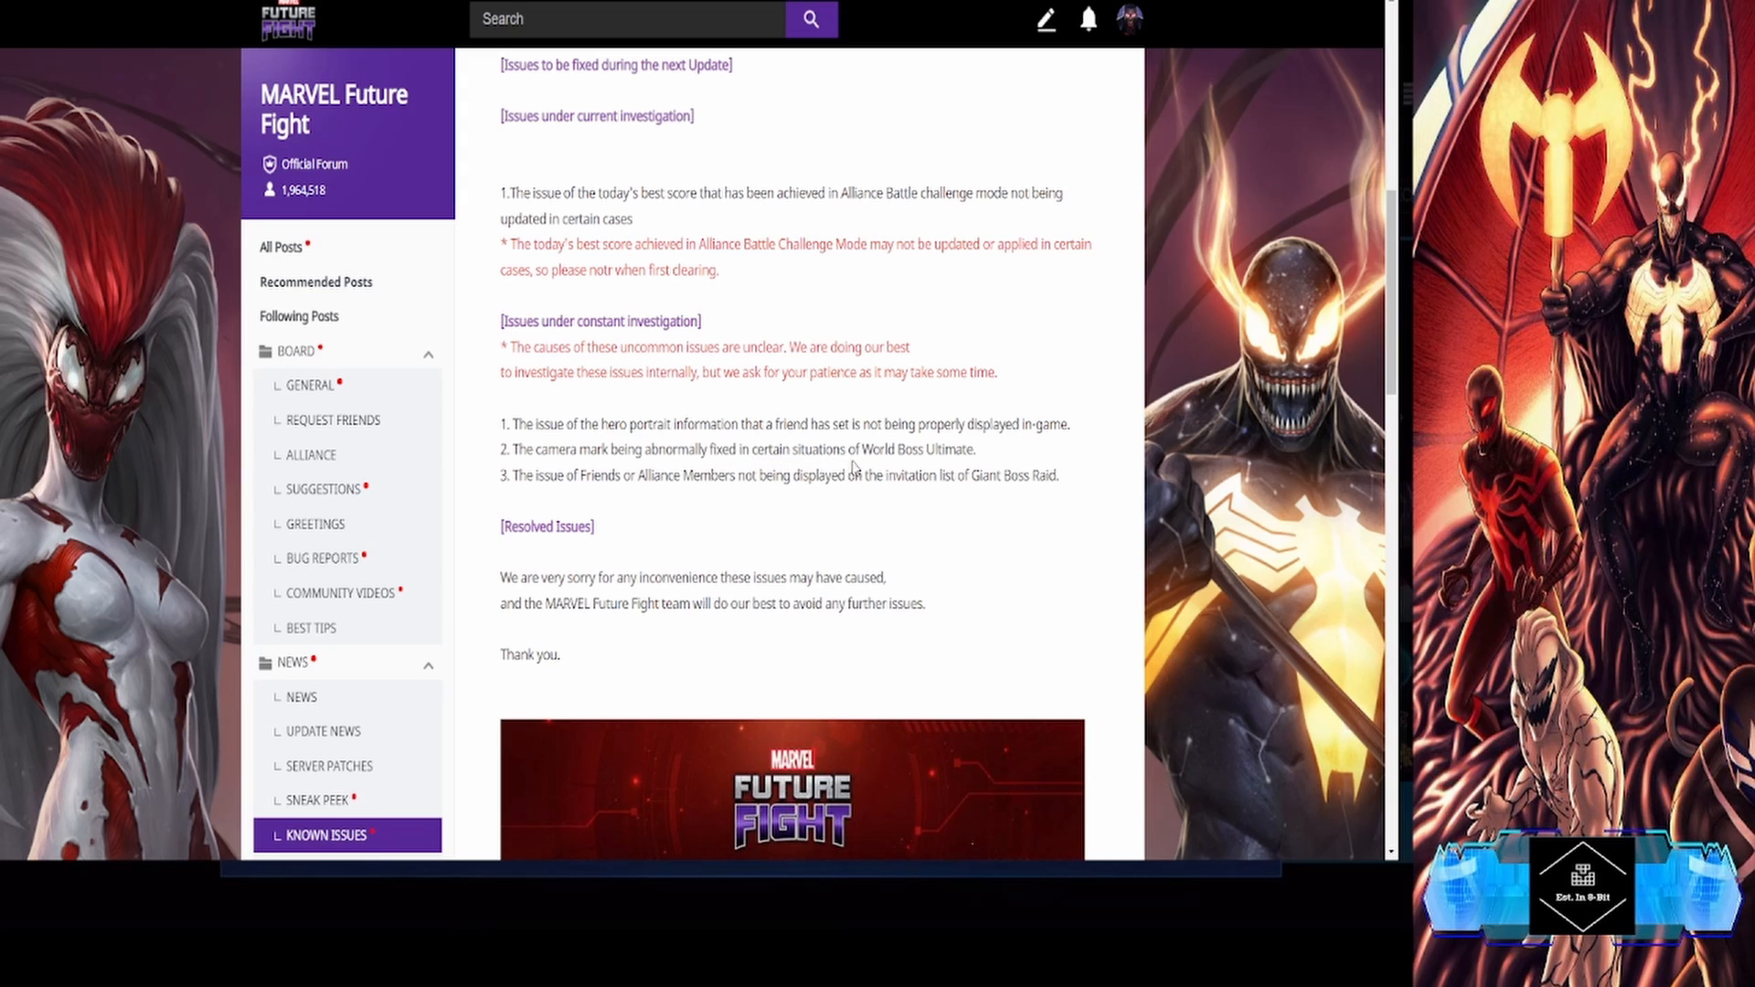
mouse_move(661, 476)
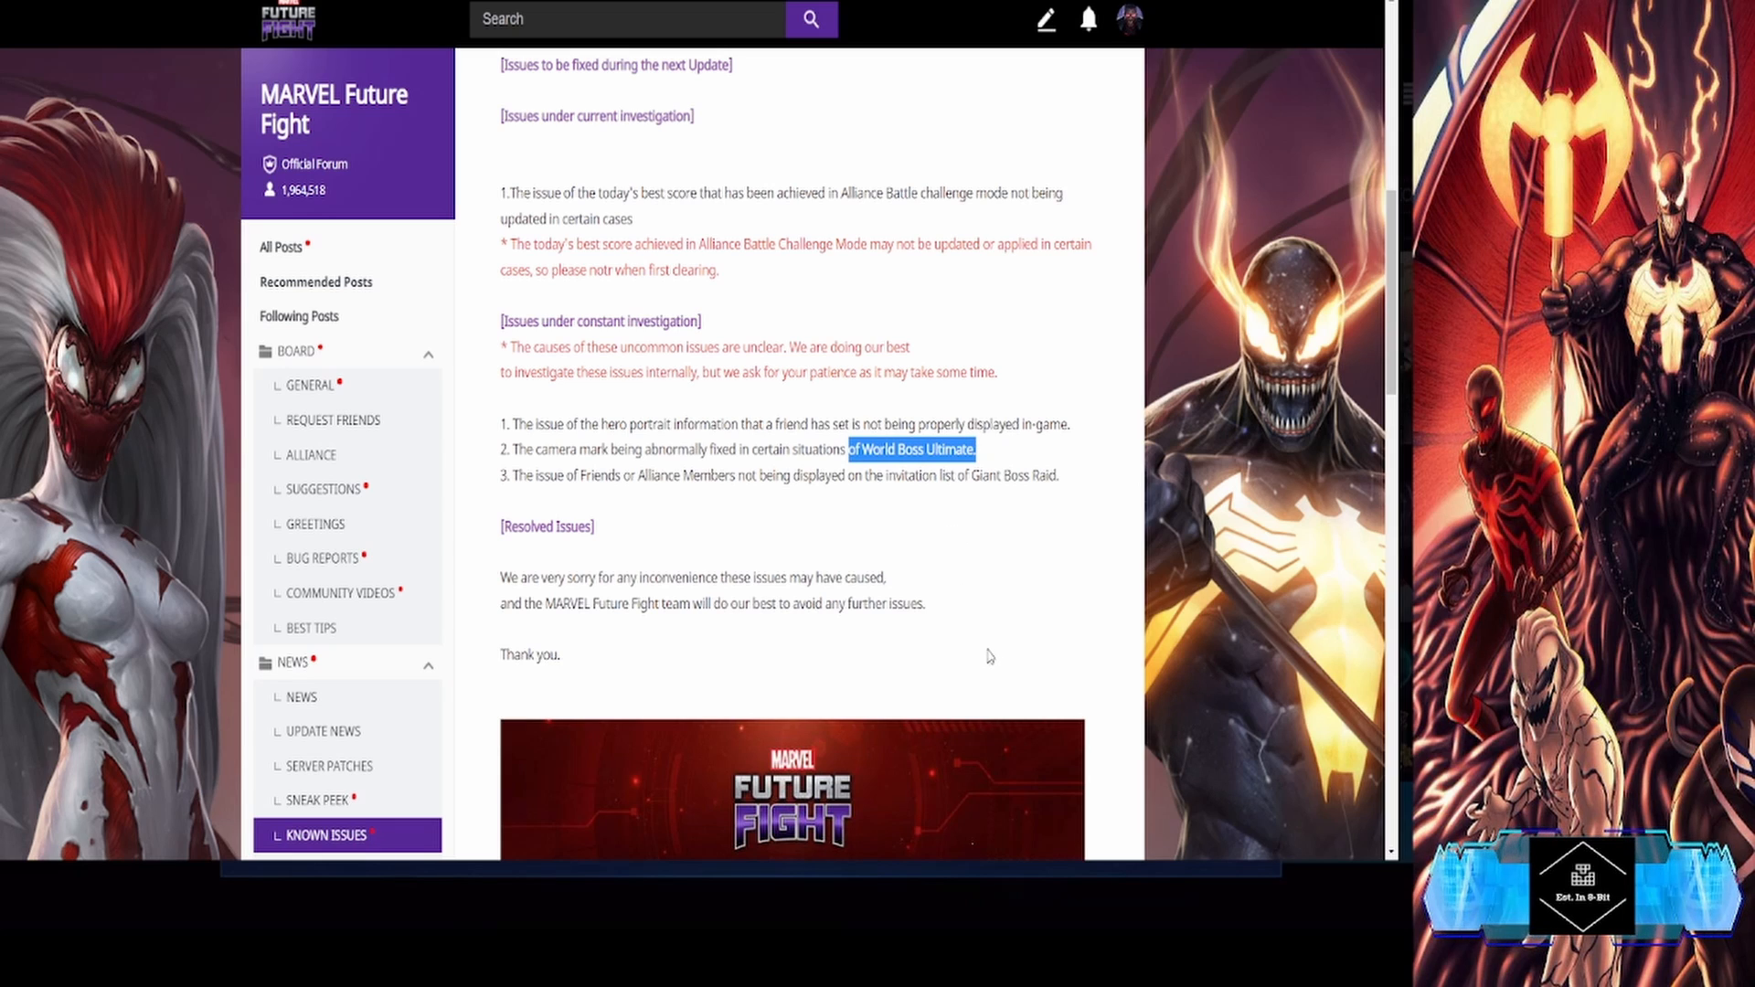
mouse_move(861, 684)
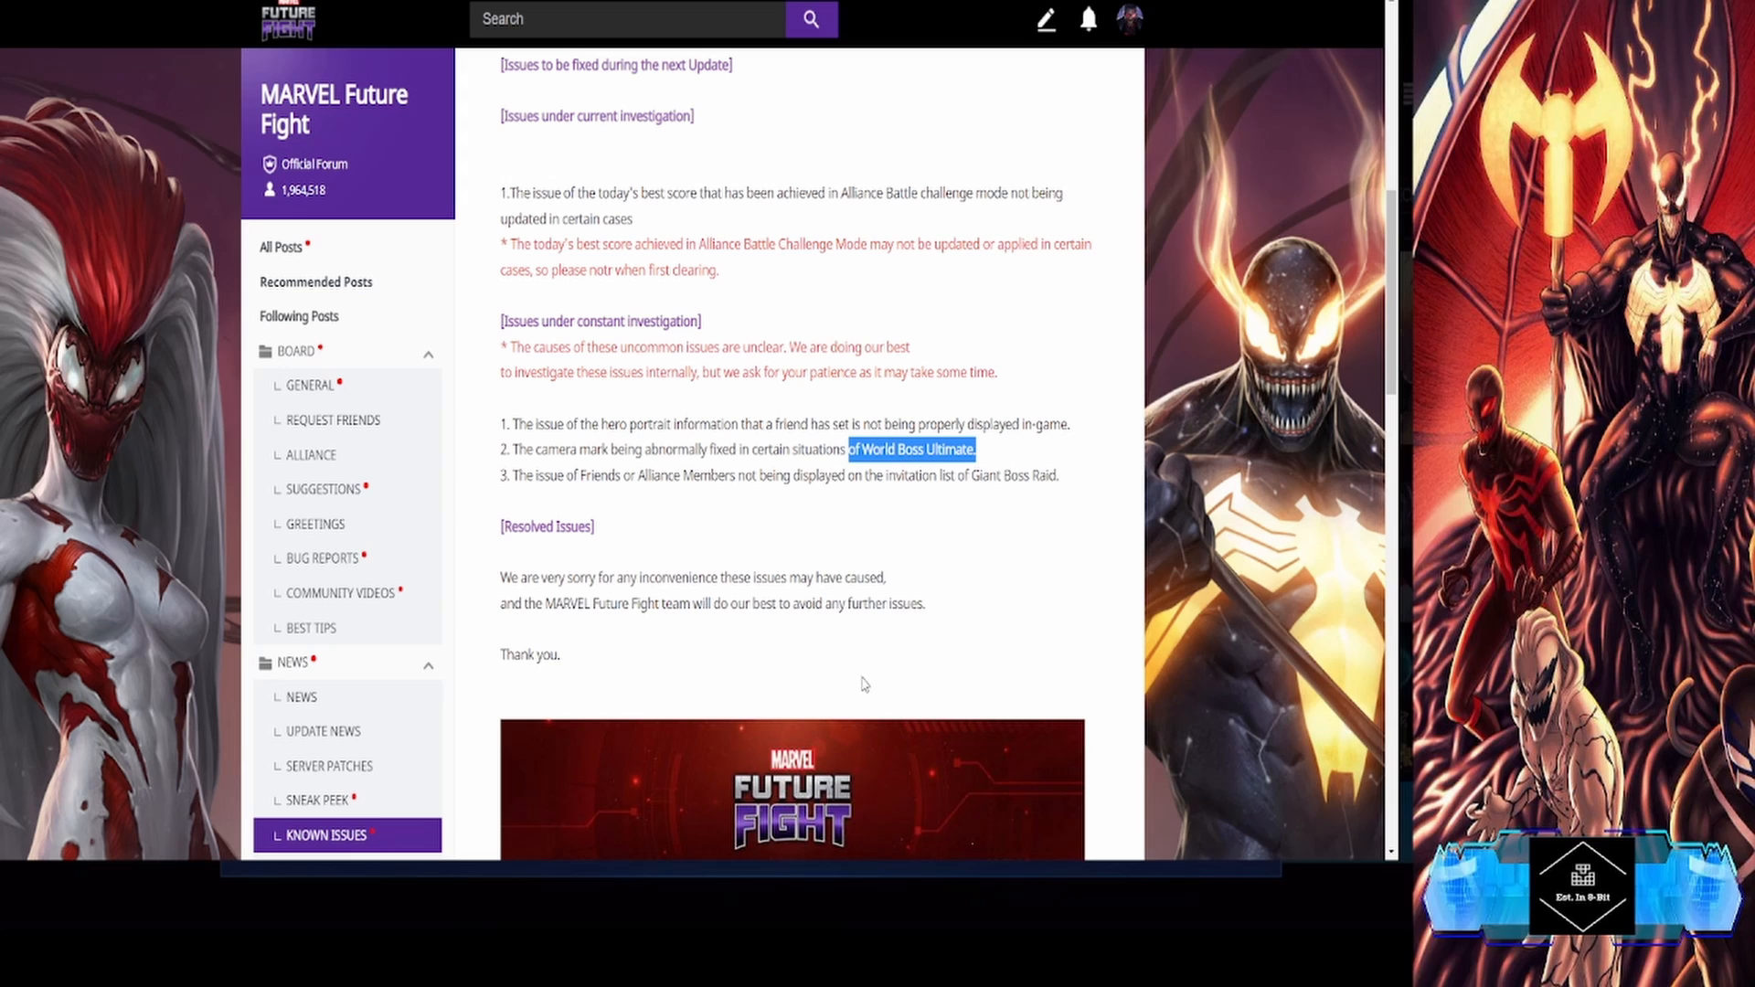
mouse_move(711, 490)
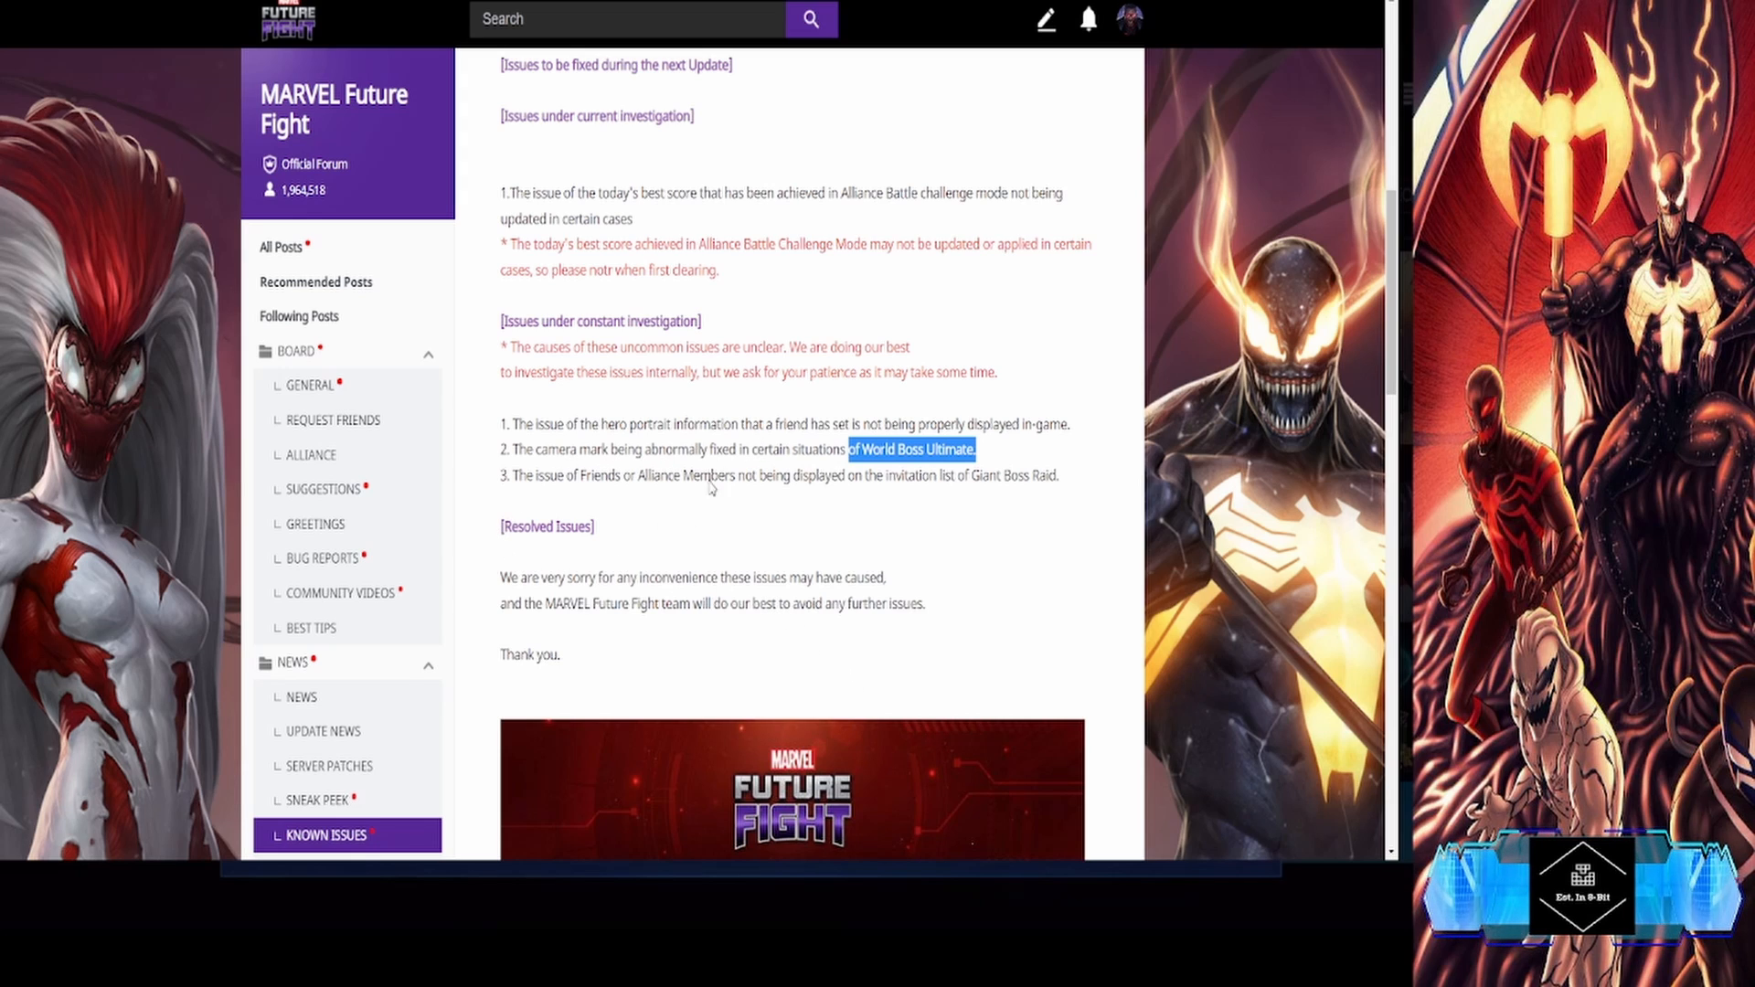
mouse_move(541, 511)
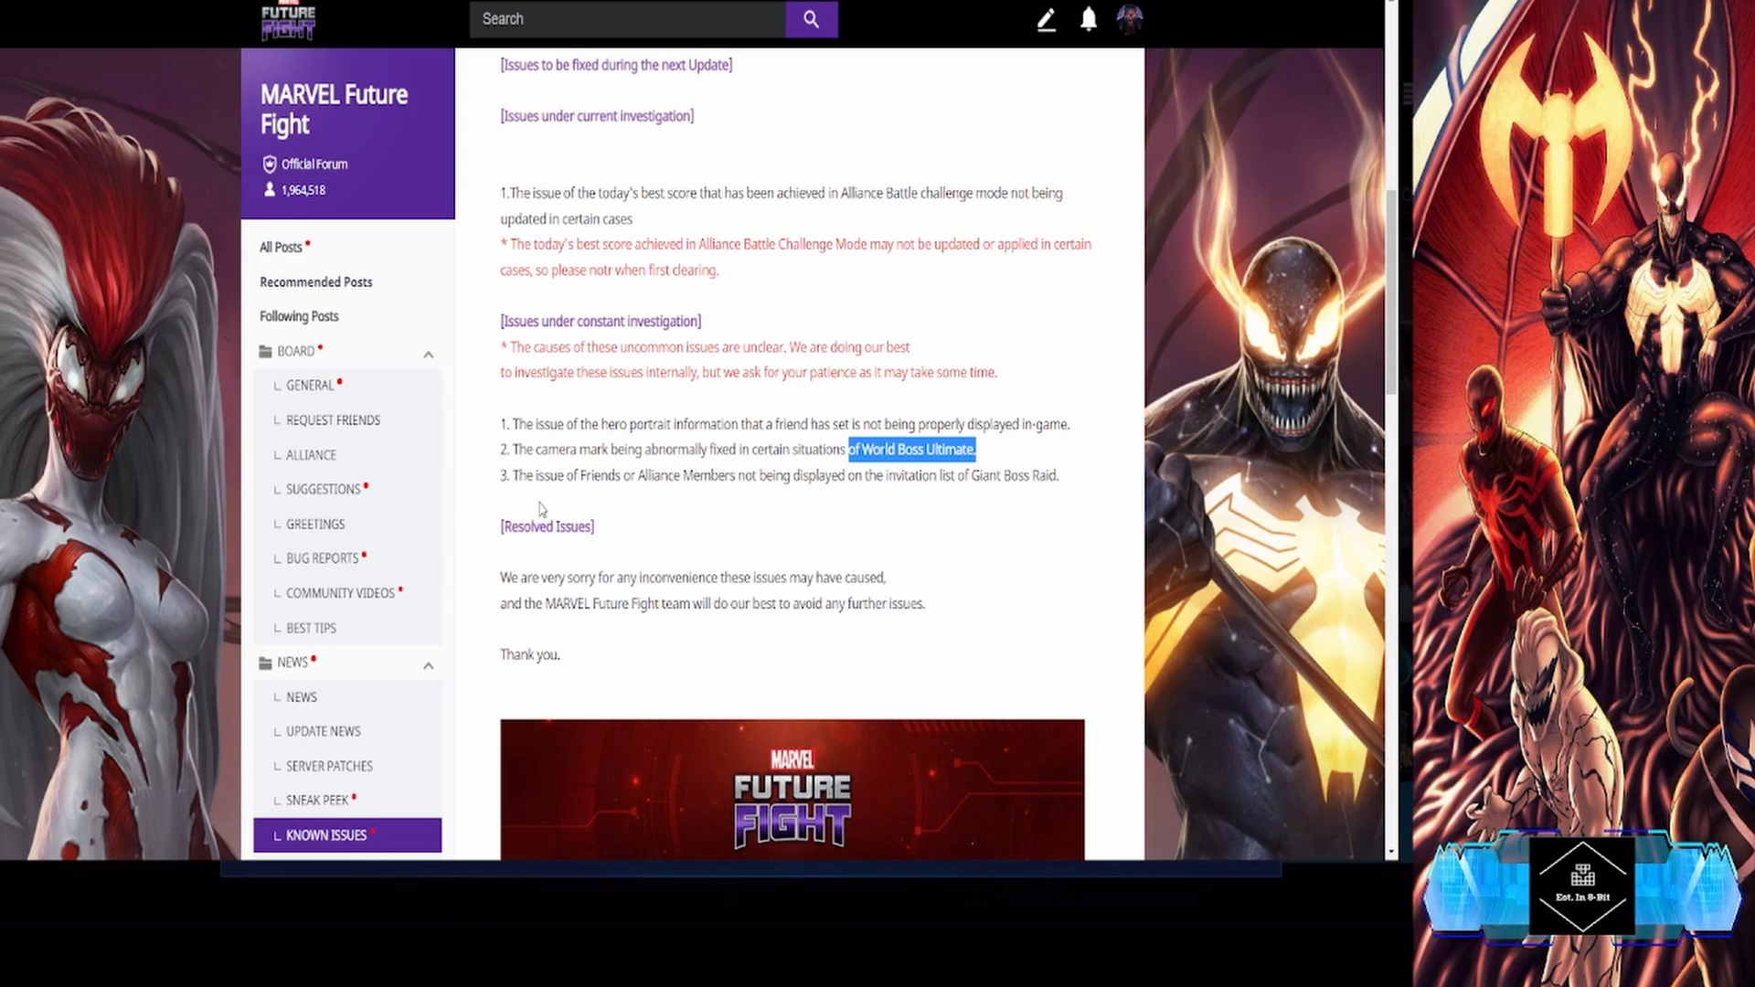
mouse_move(532, 501)
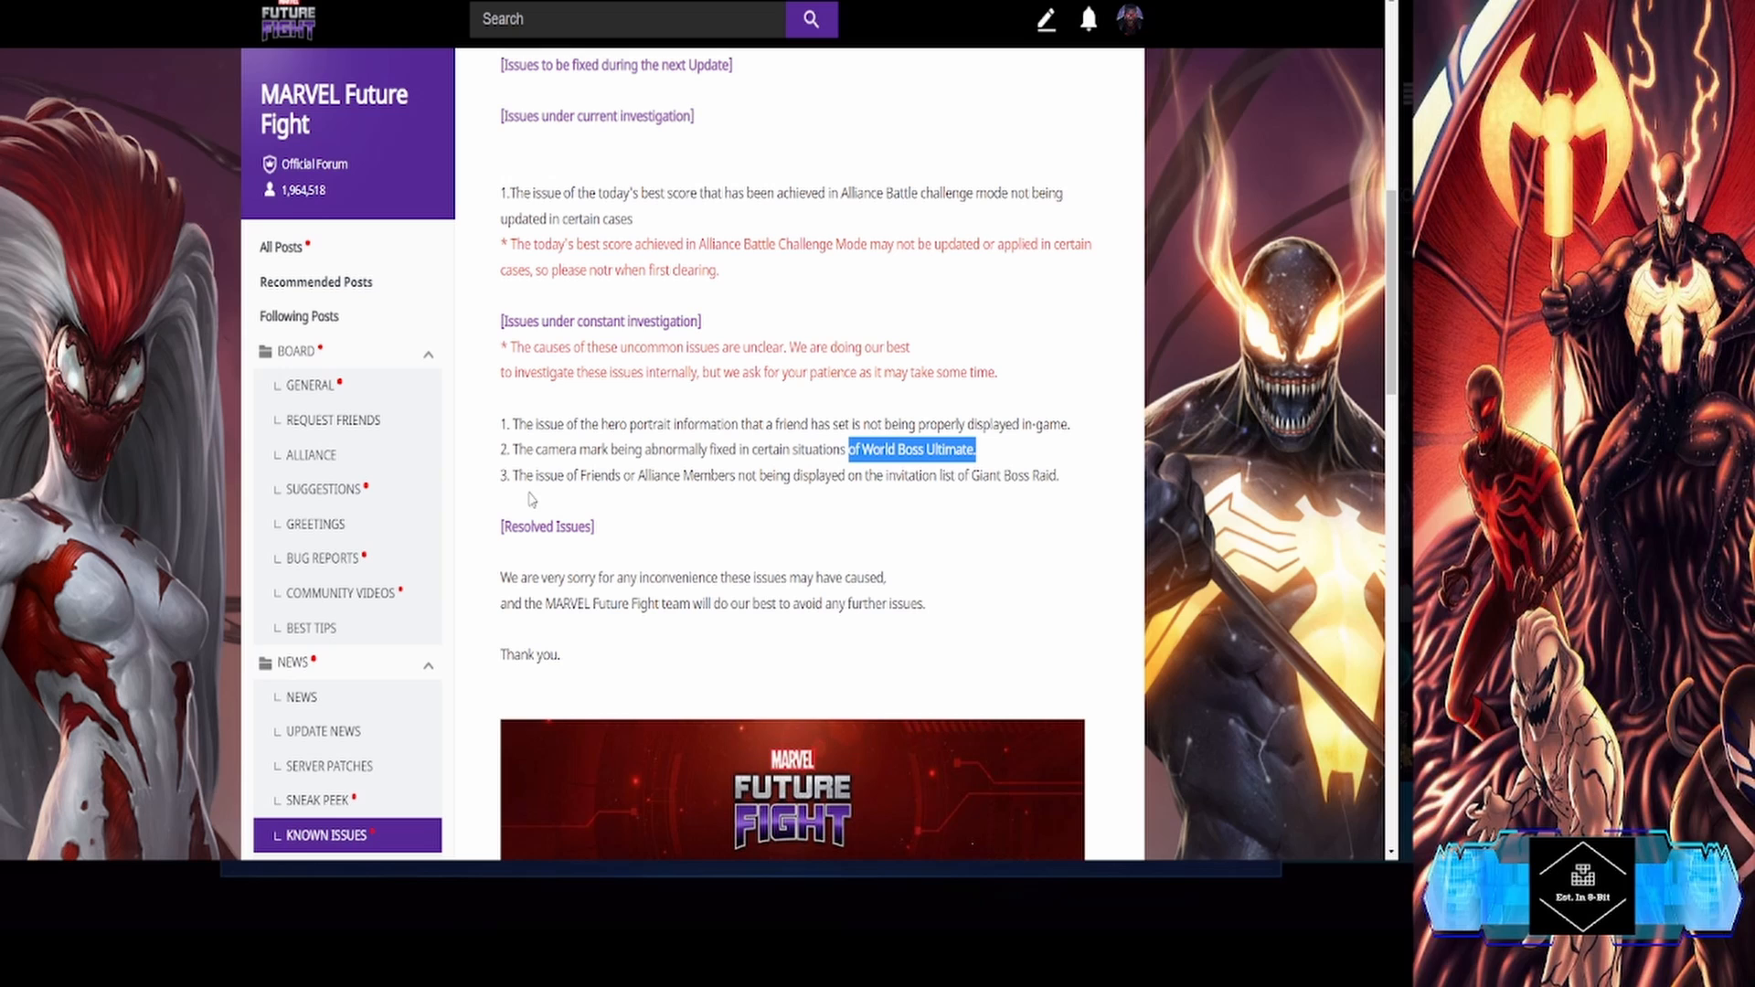
mouse_move(622, 490)
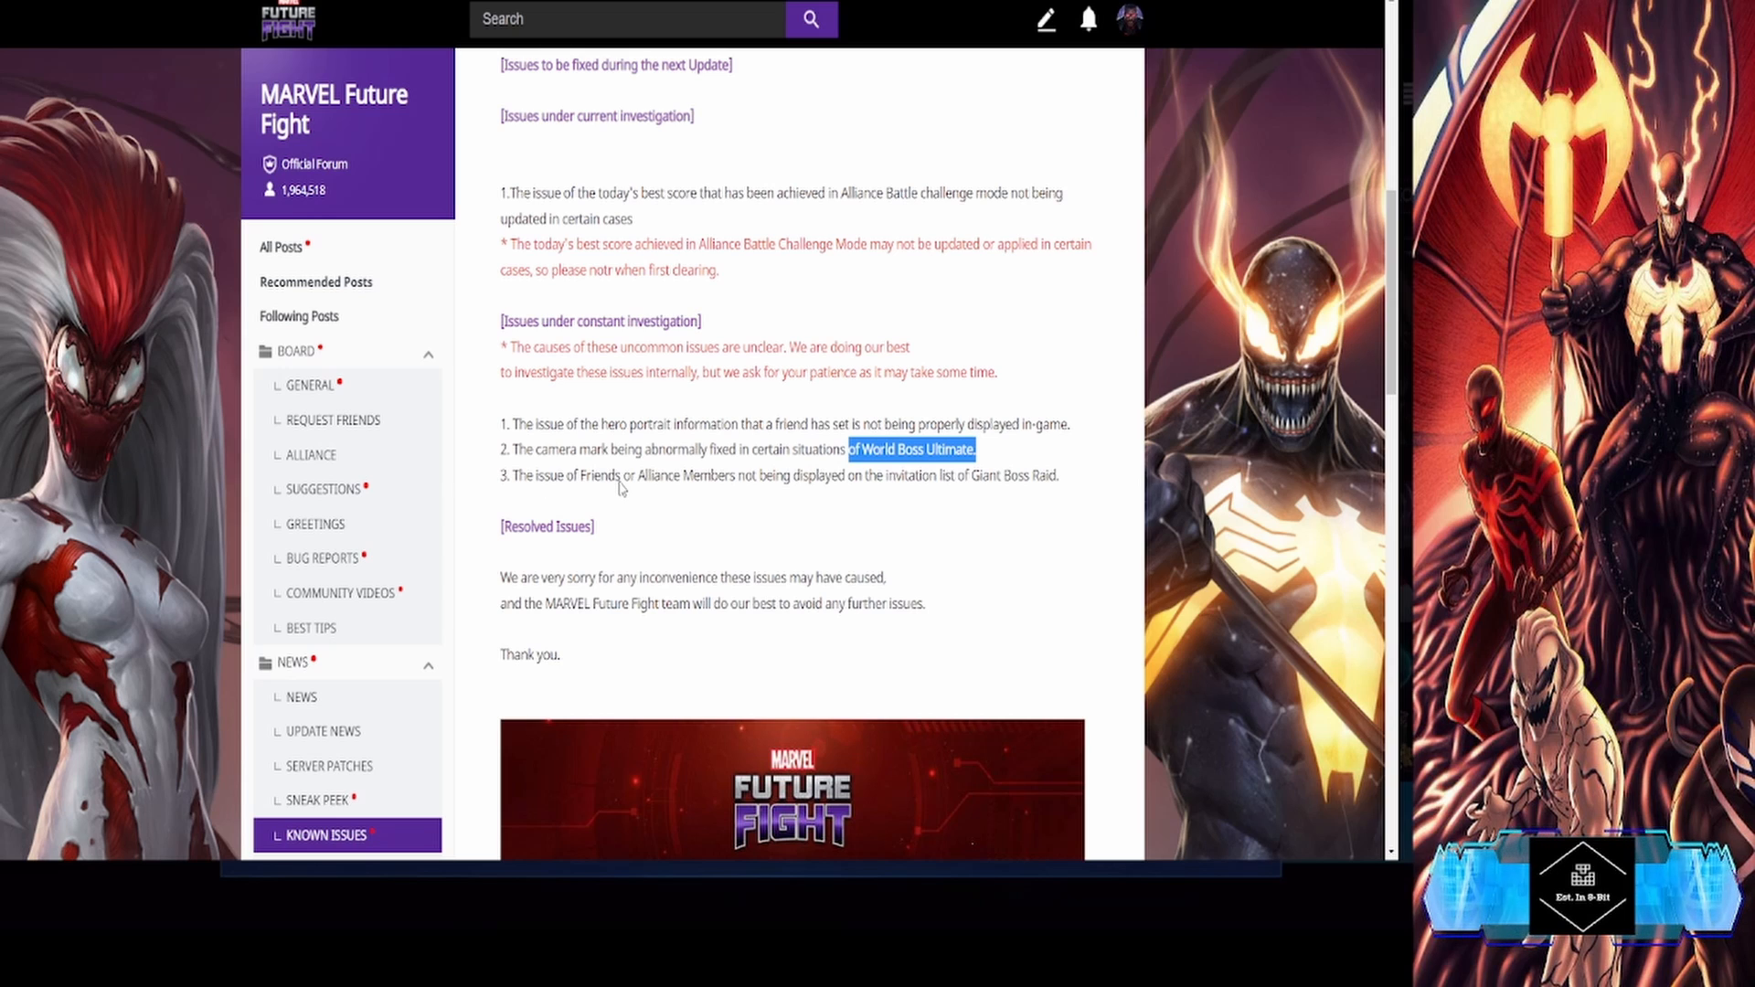
mouse_move(669, 479)
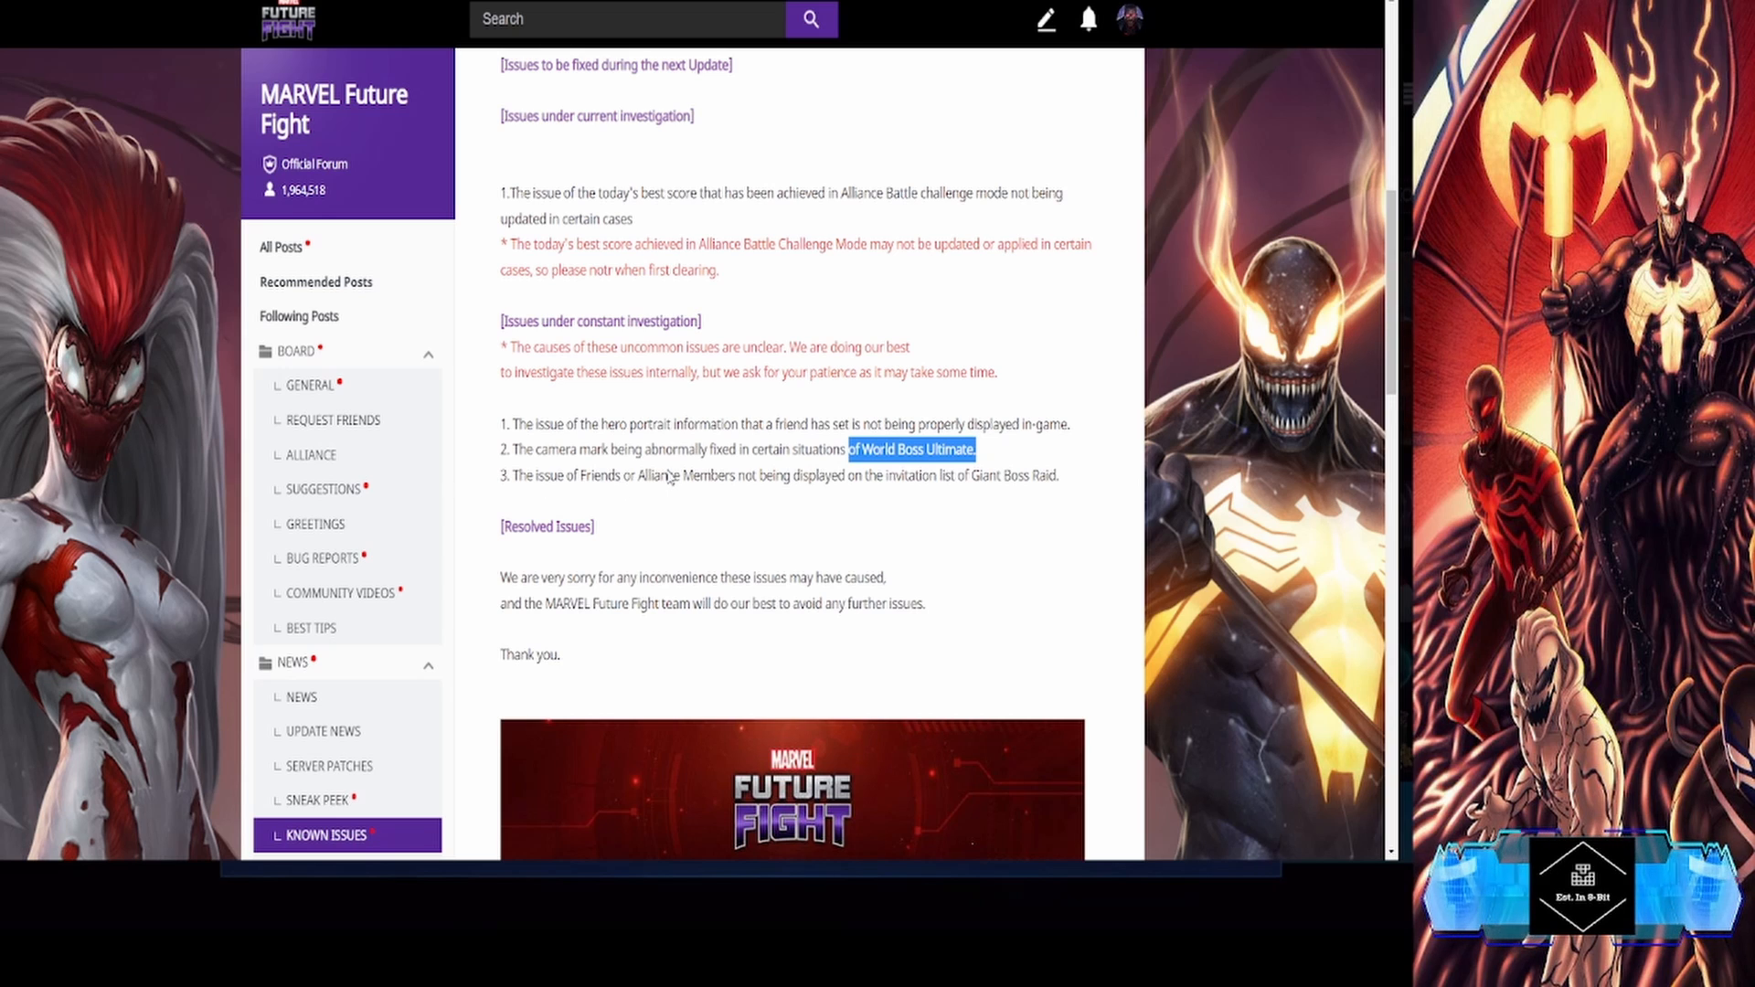
mouse_move(658, 499)
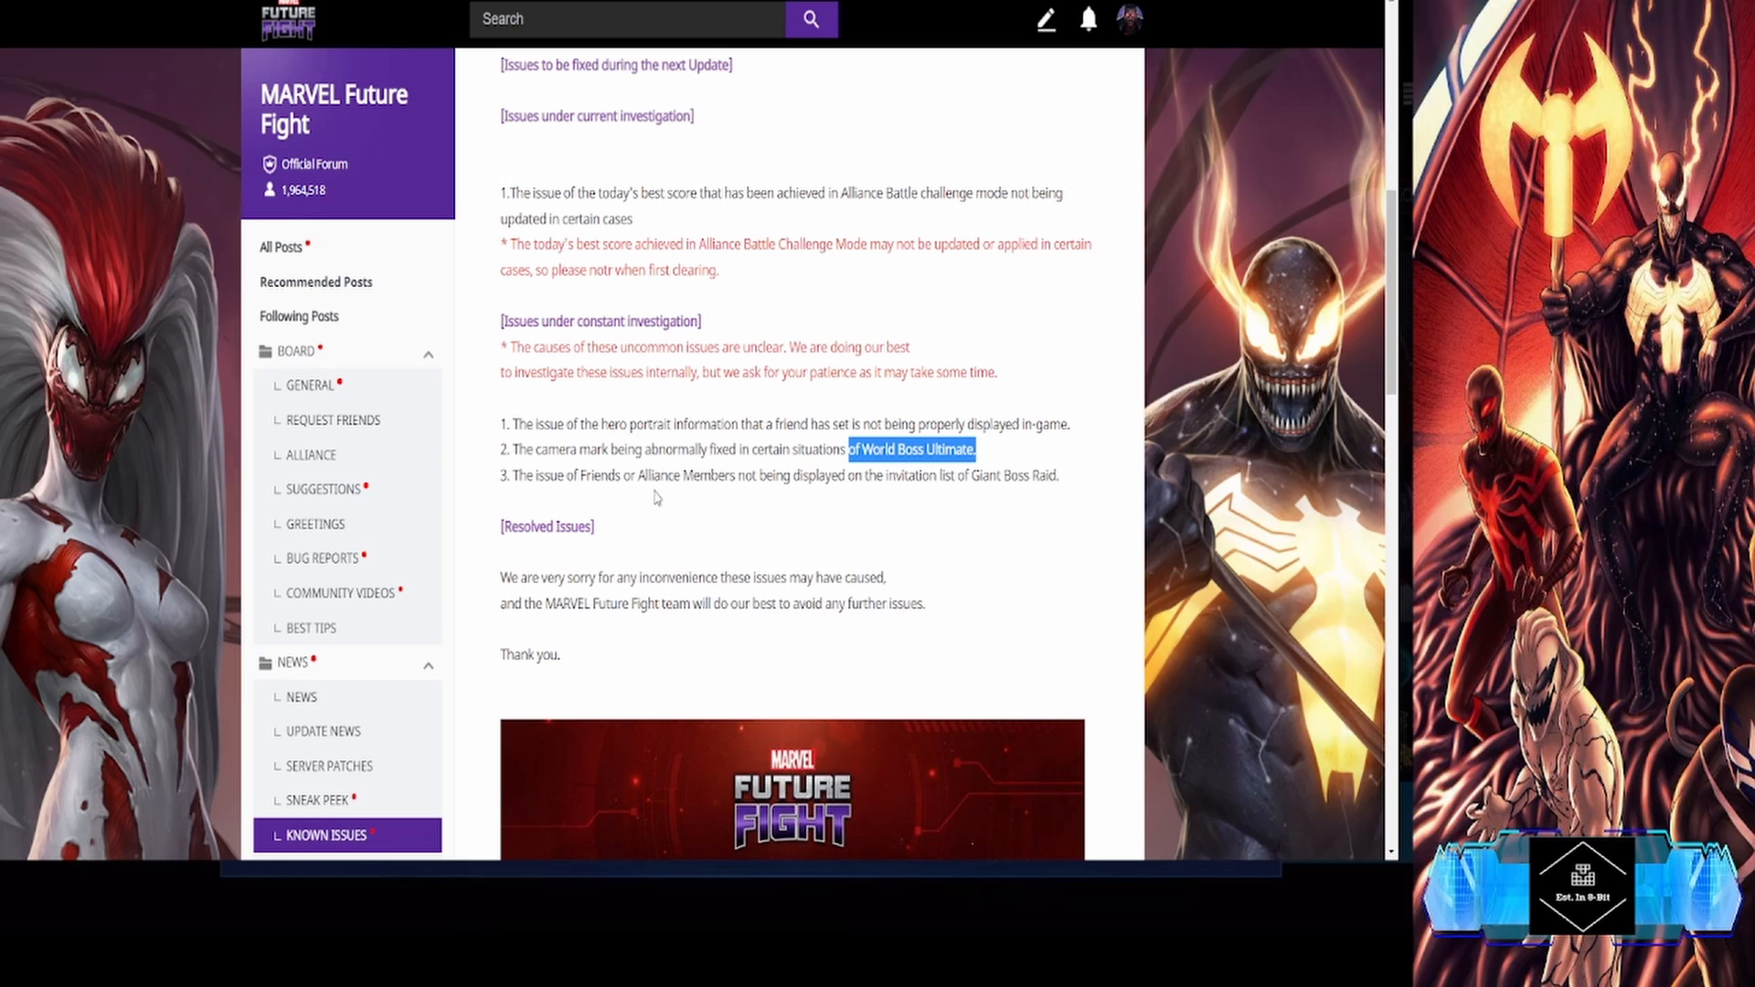
mouse_move(885, 505)
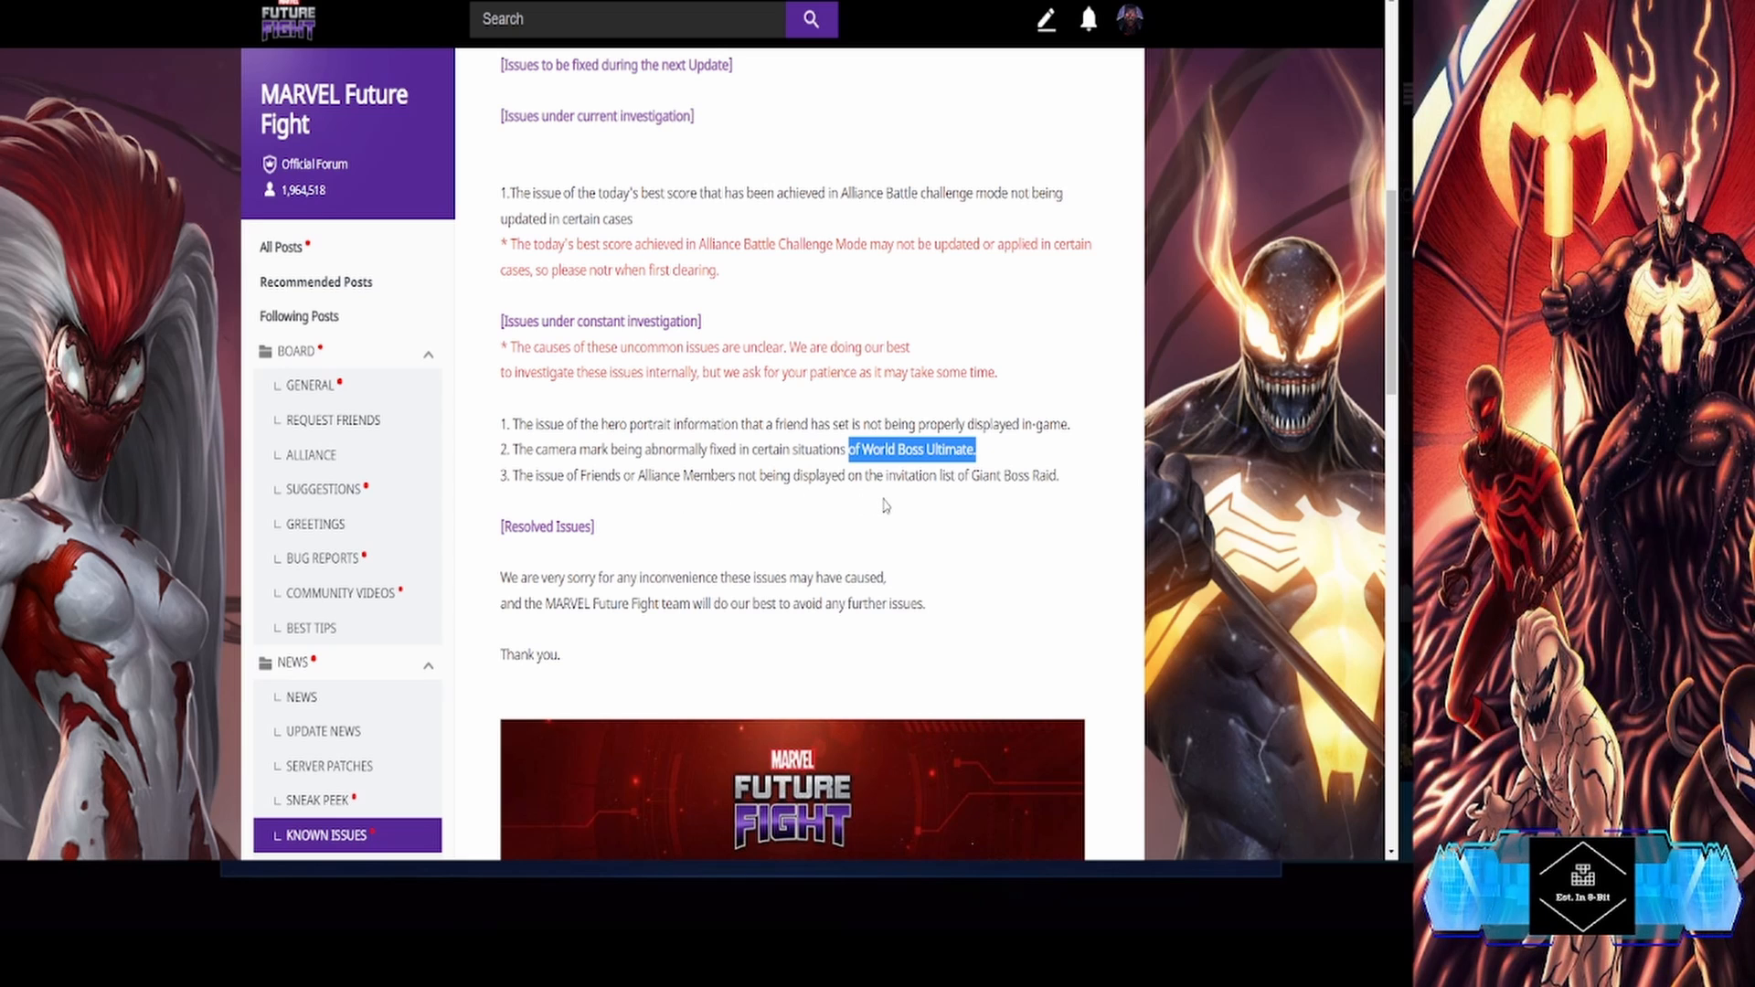
mouse_move(912, 510)
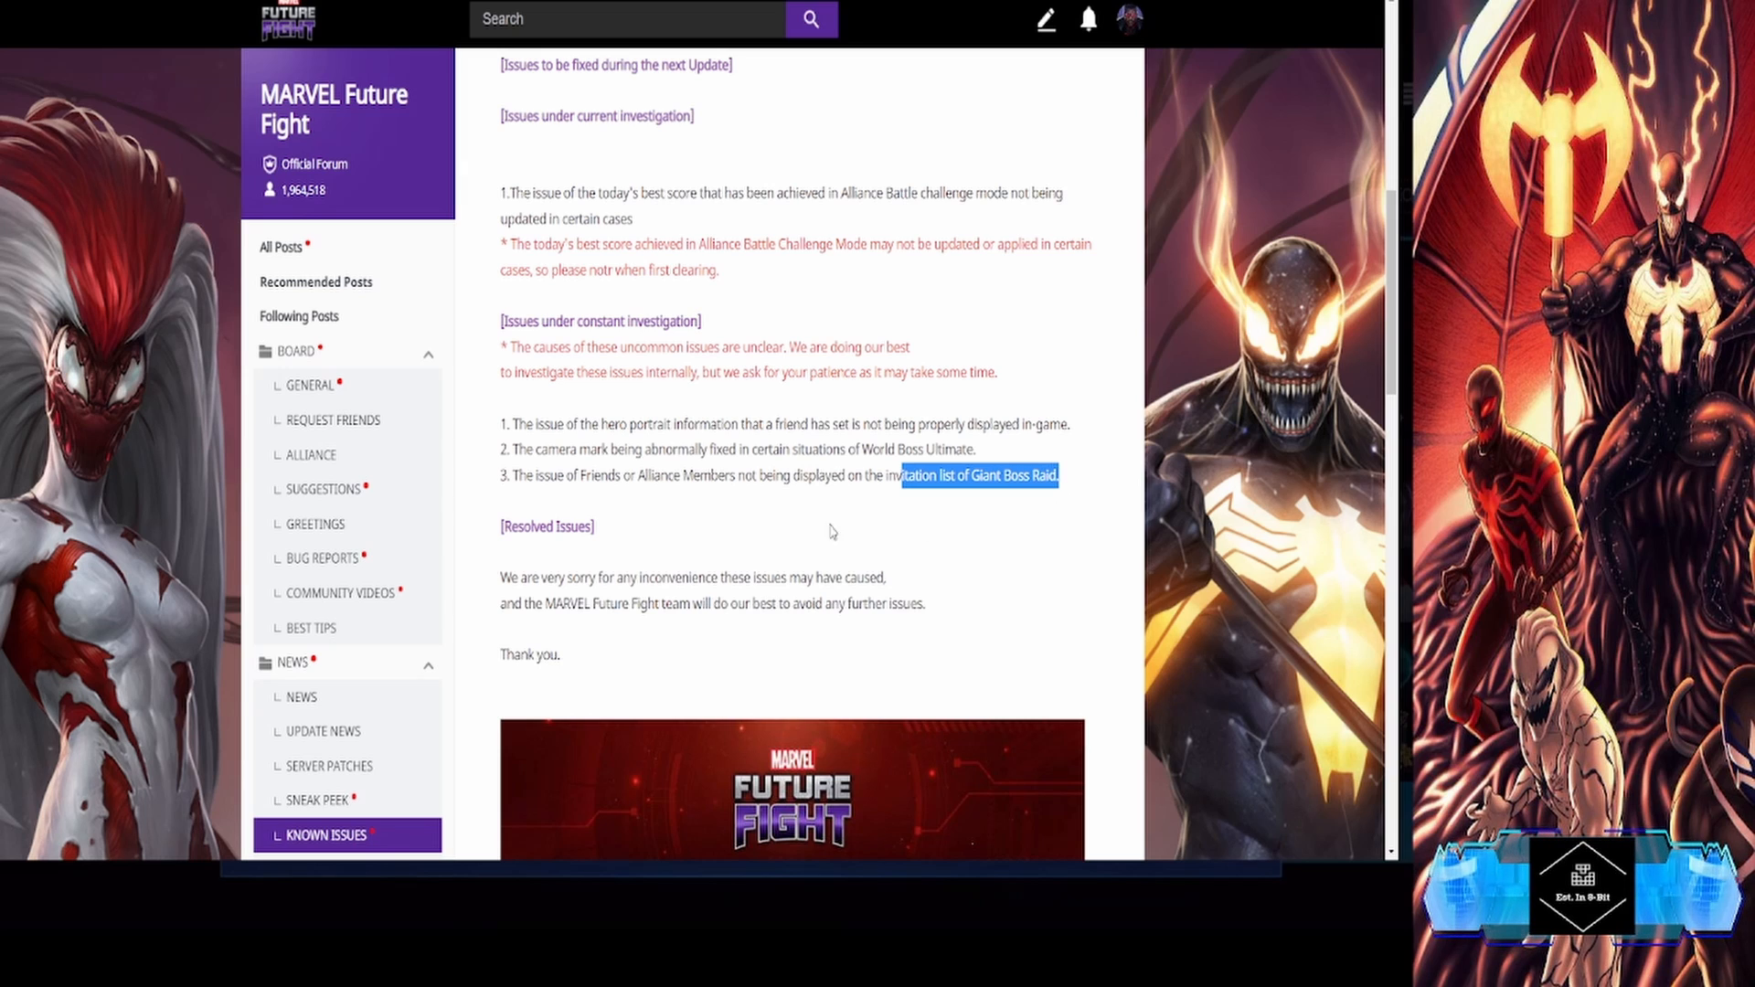
mouse_move(891, 487)
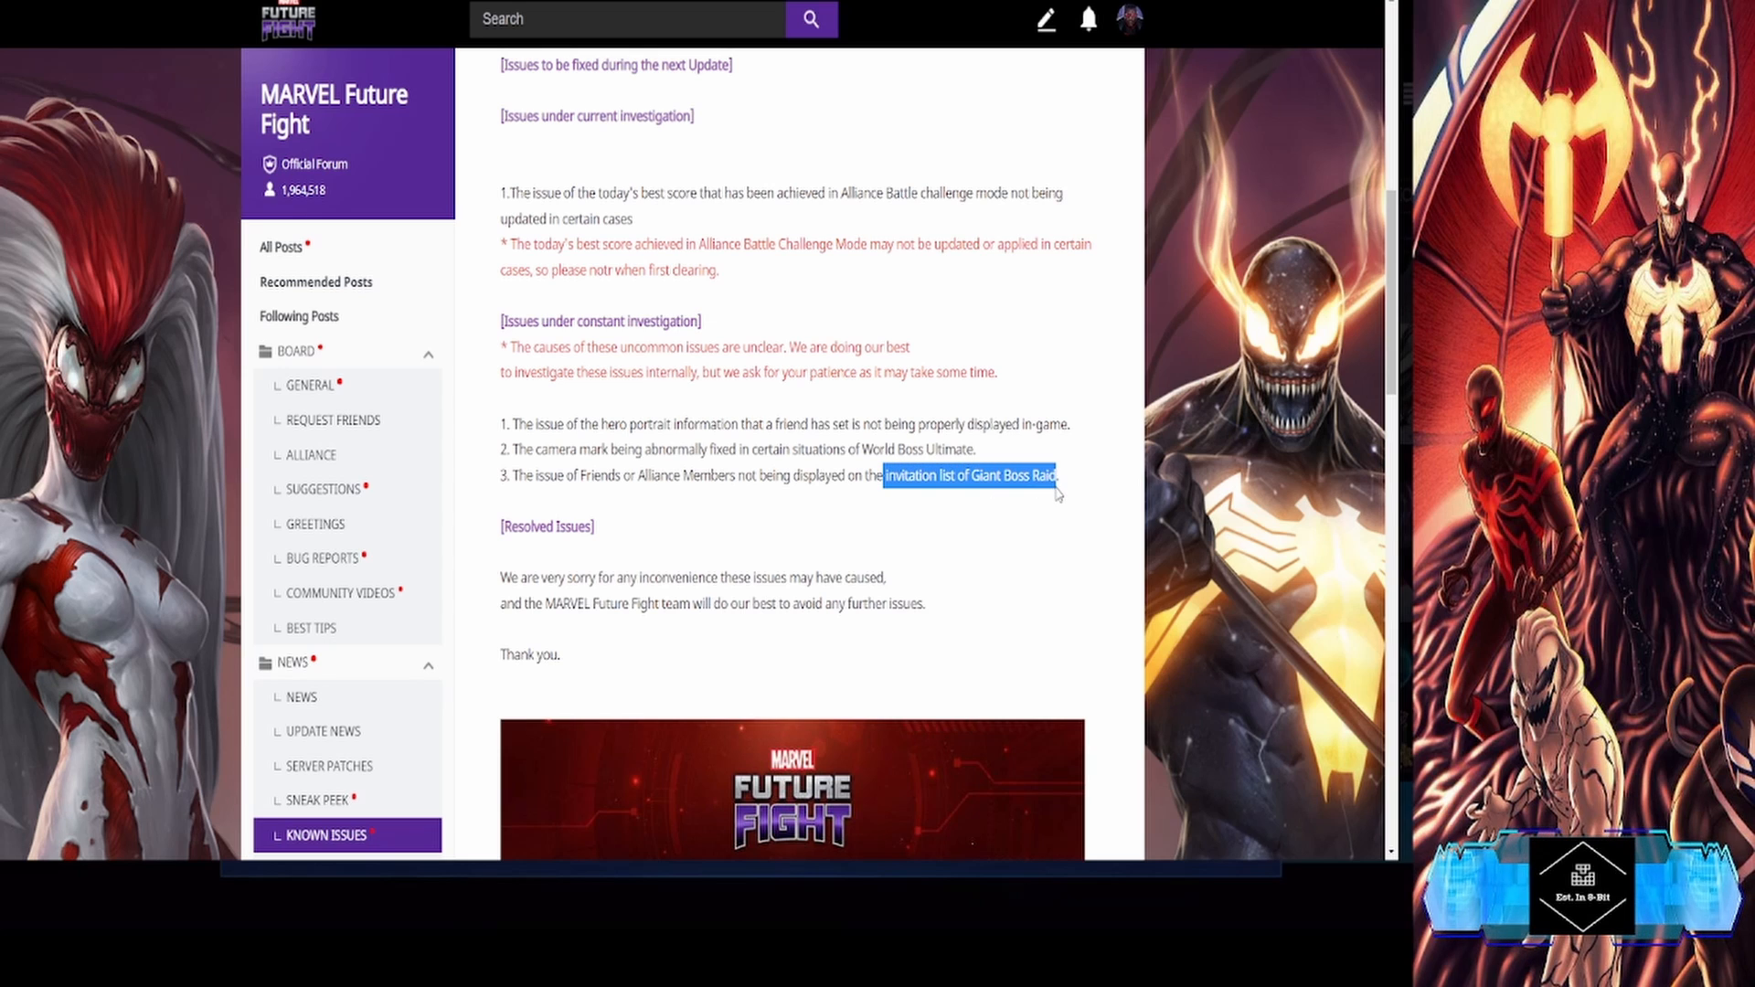
mouse_move(841, 461)
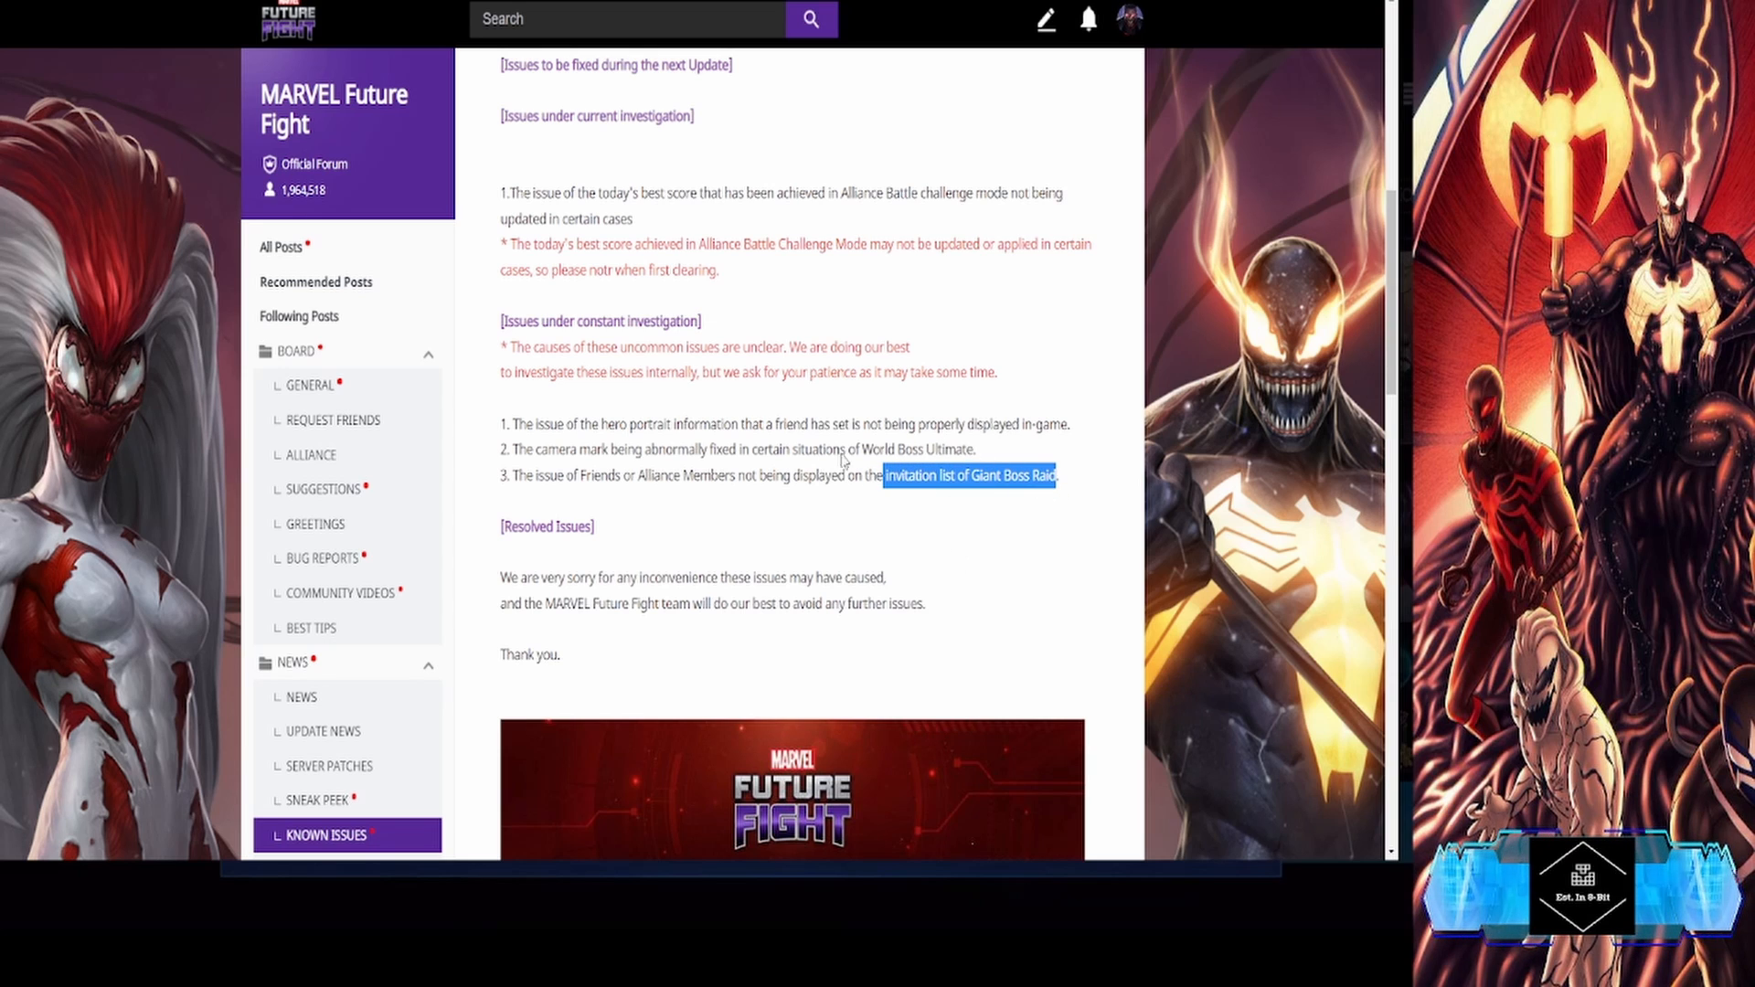
- Reach the 11-comment thread and start editing the GBR invite list bug comment
scroll(down, 3)
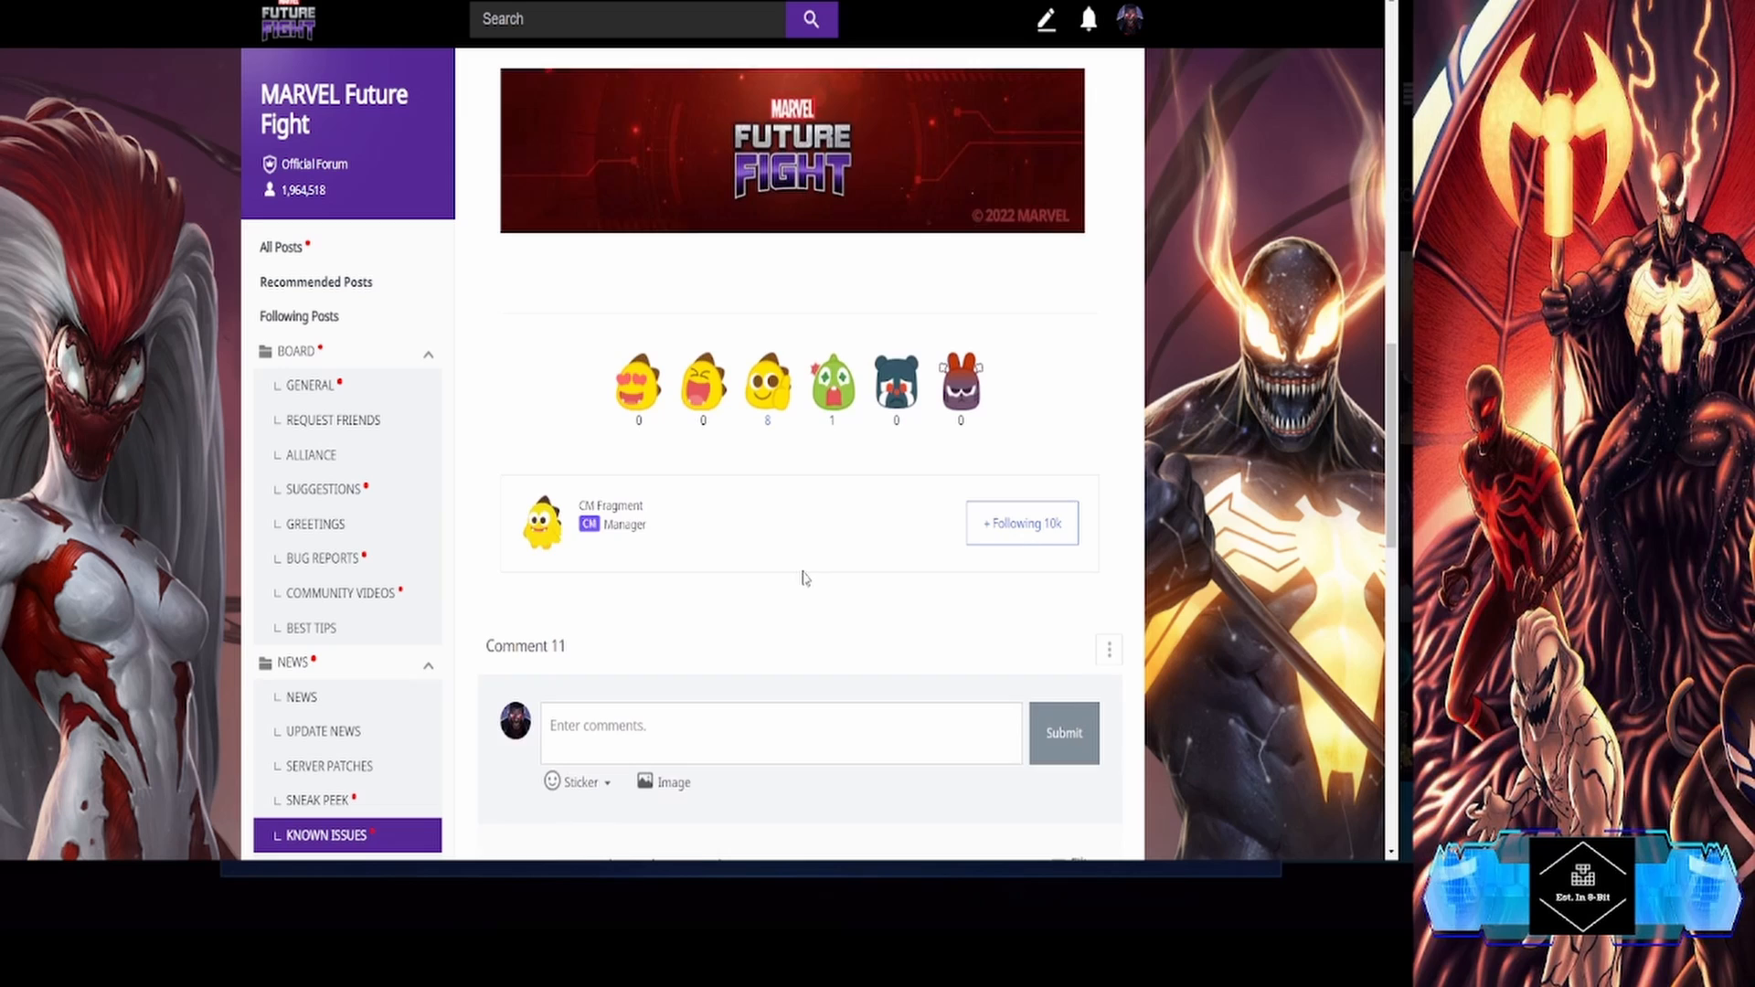
scroll(down, 3)
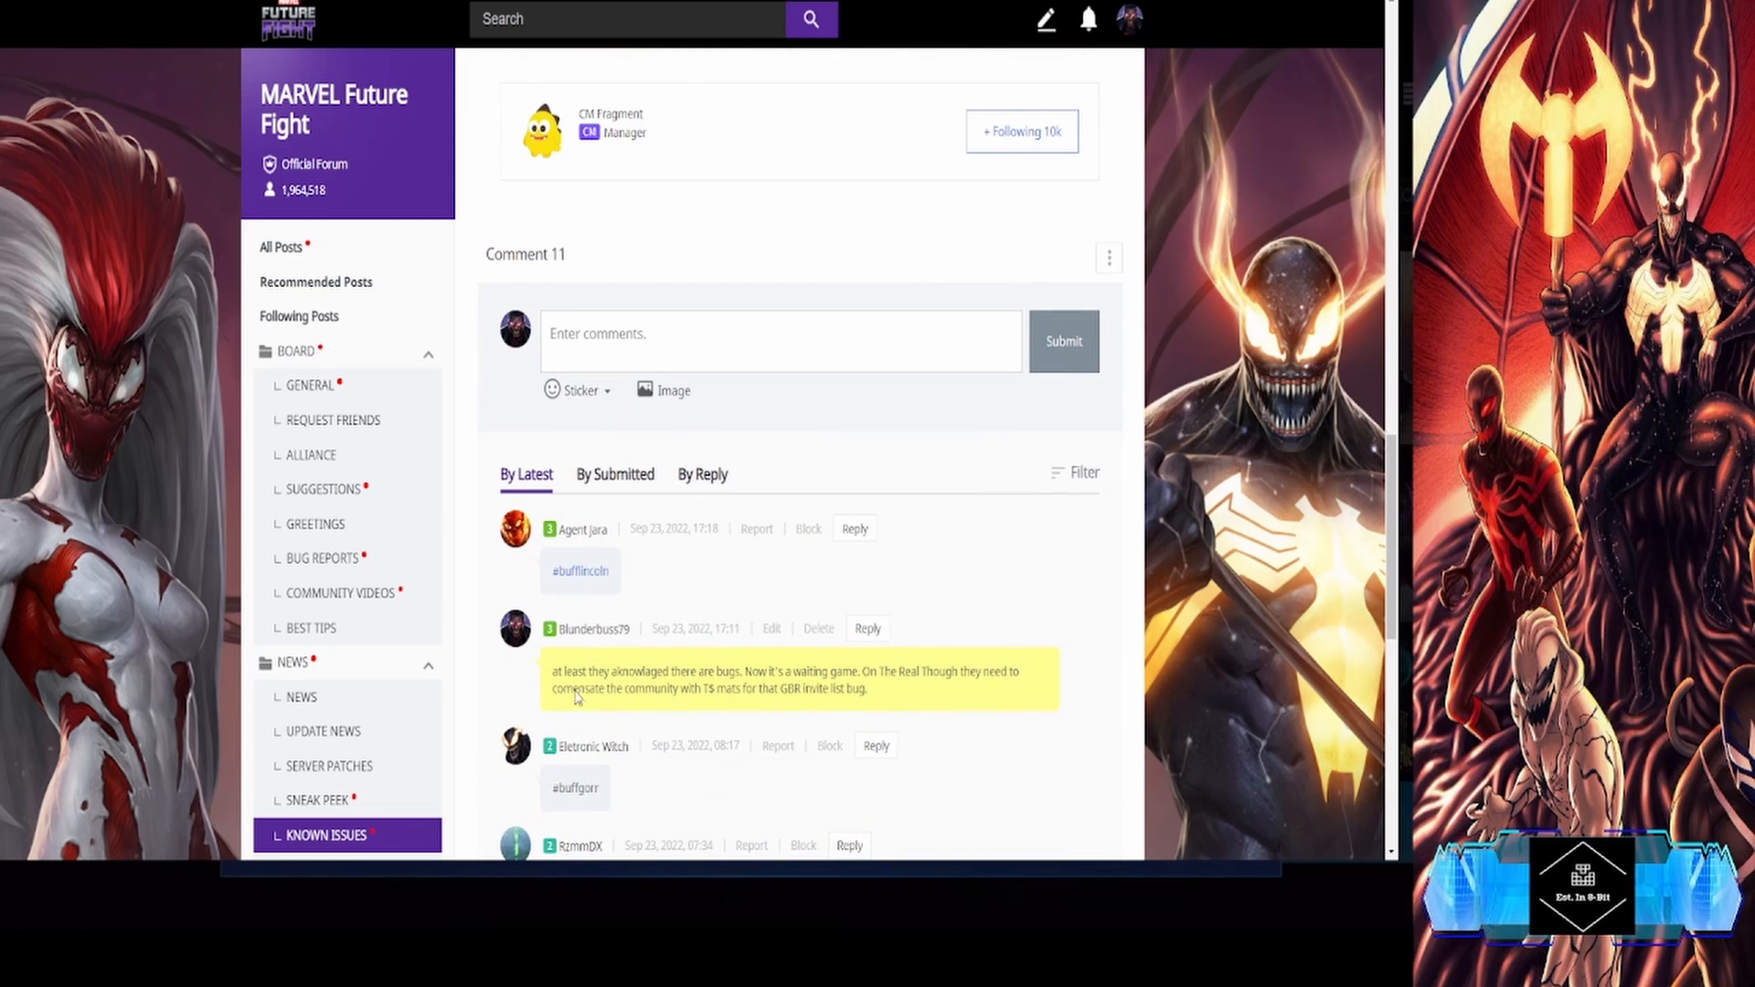
mouse_move(853, 706)
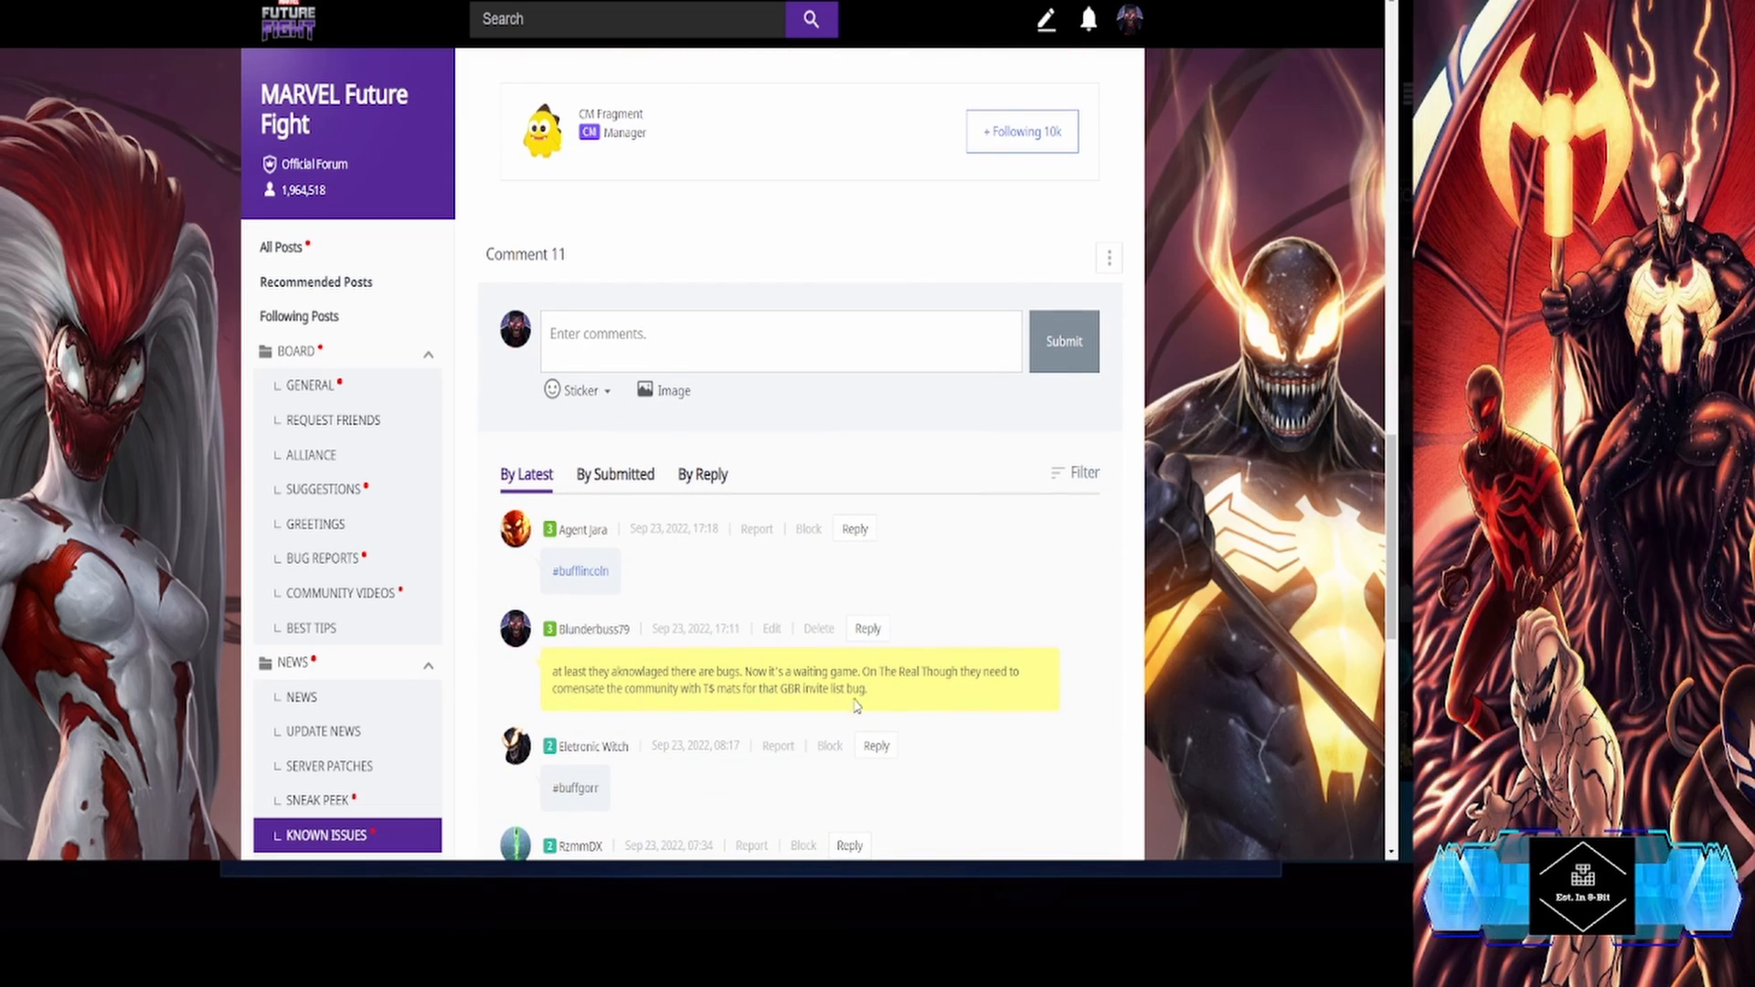
mouse_move(734, 700)
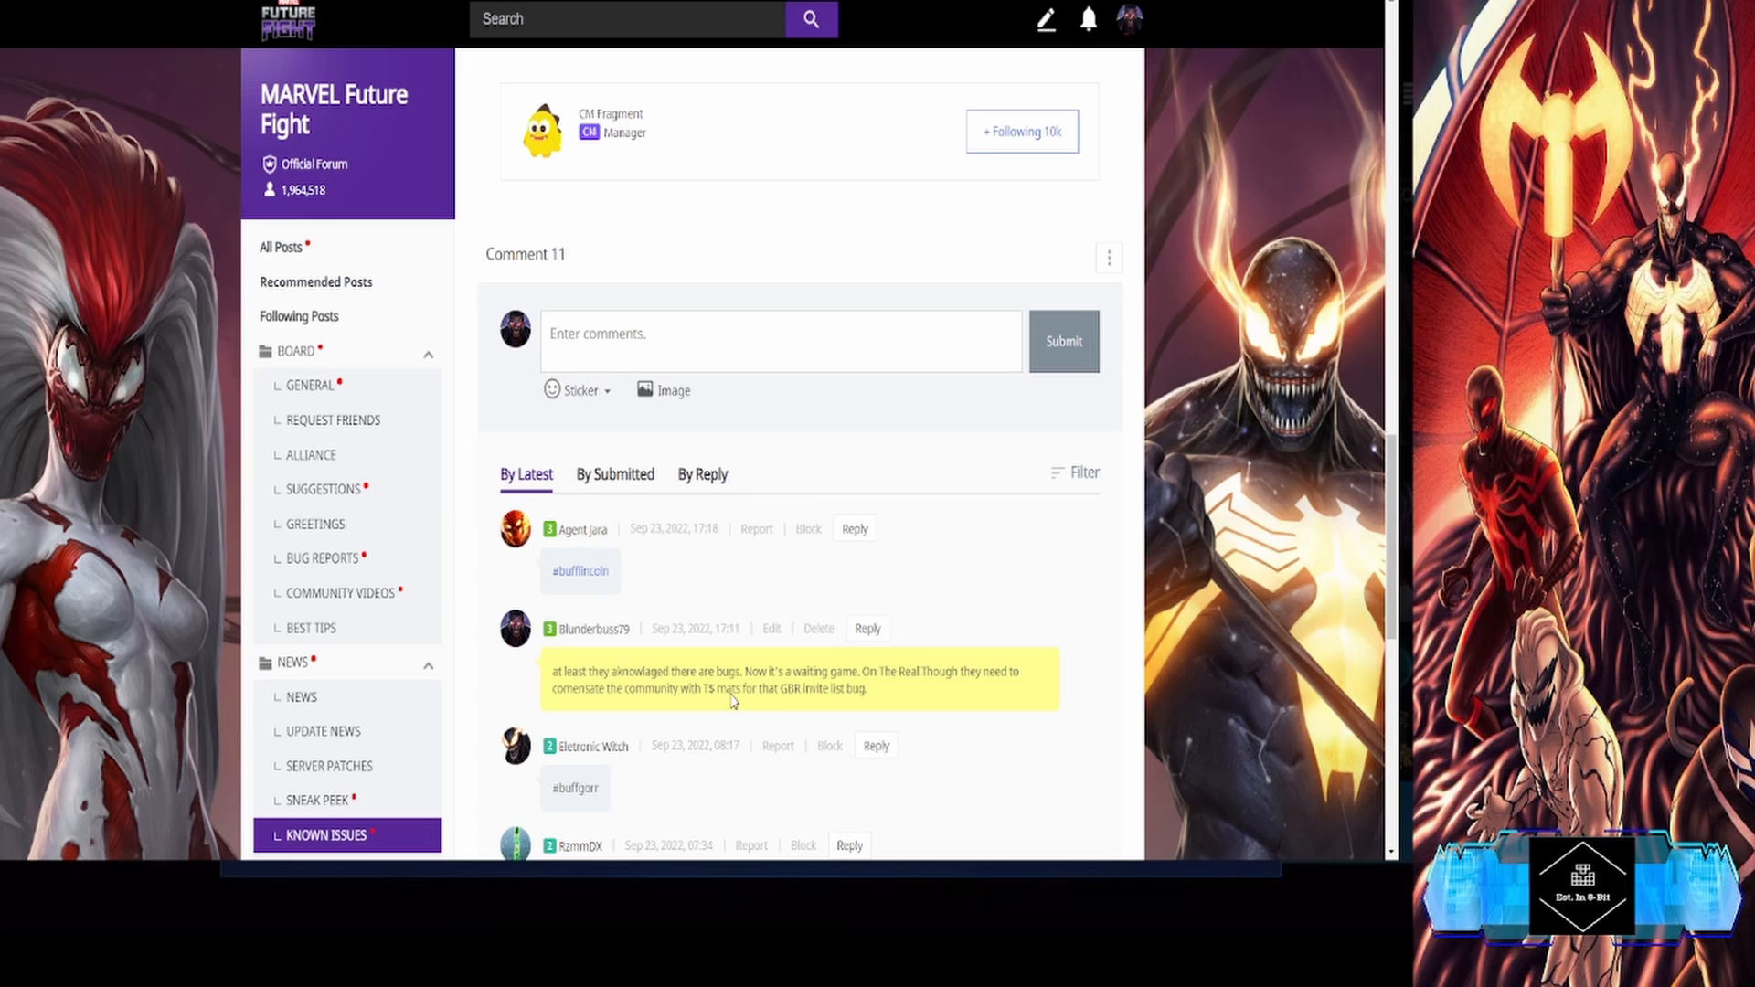
mouse_move(762, 708)
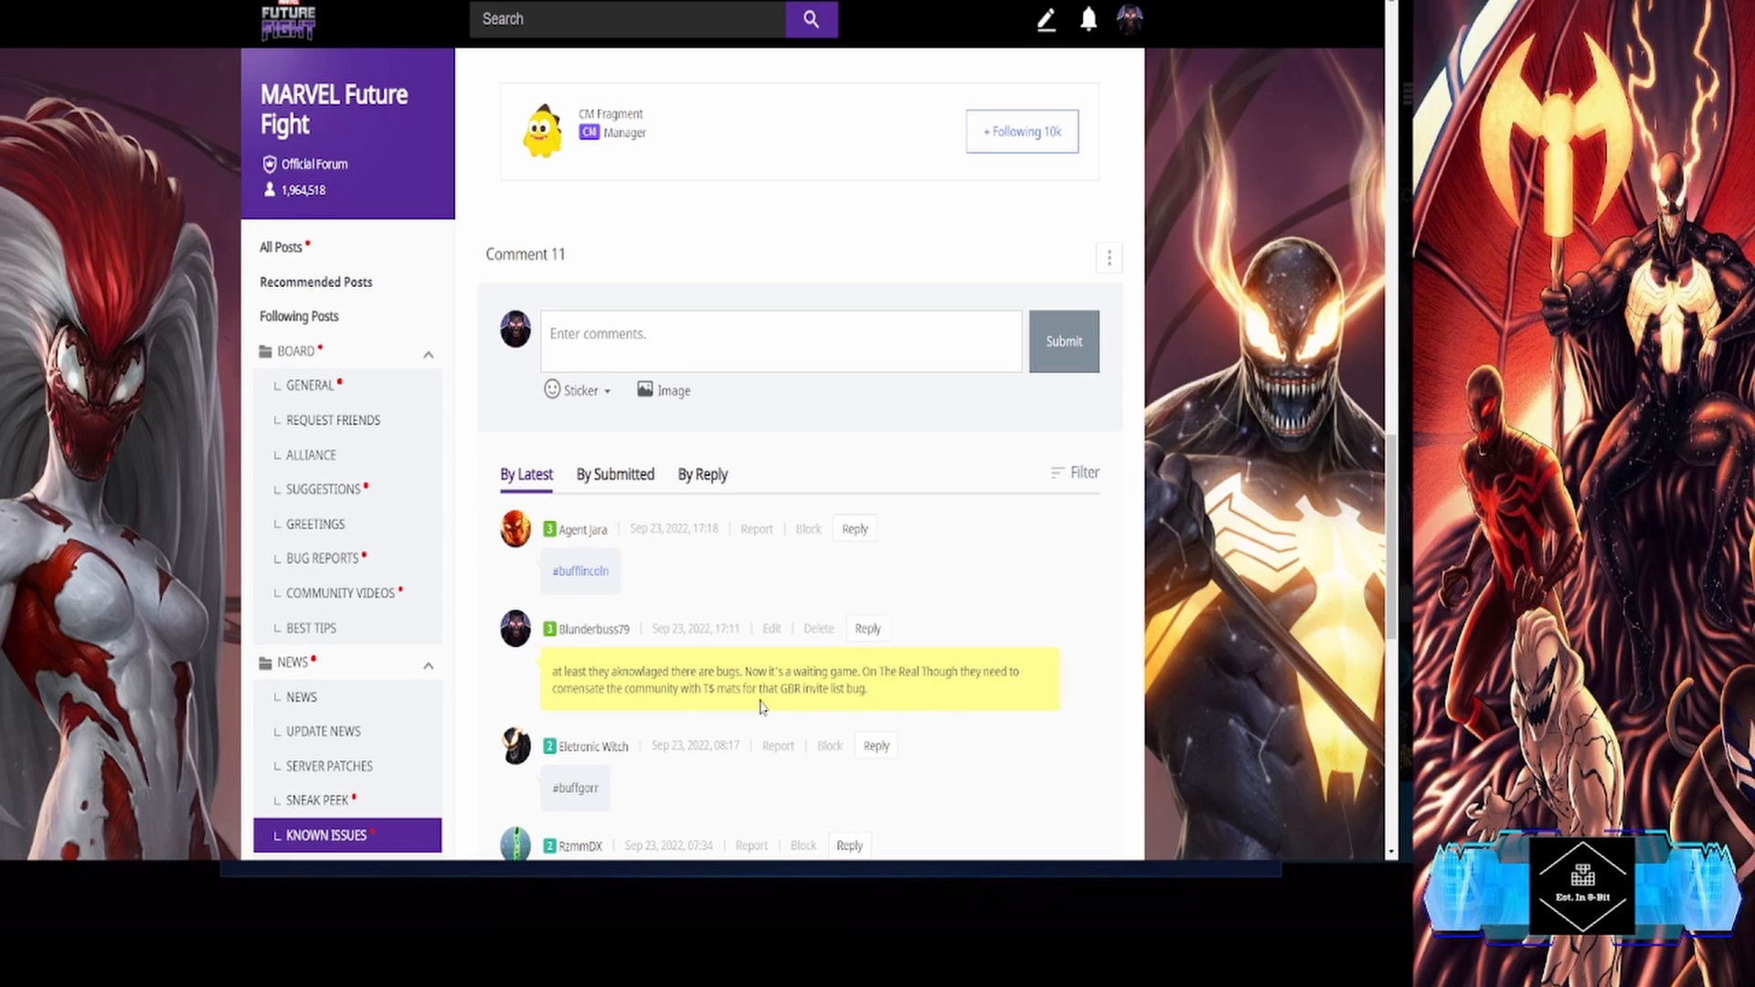
mouse_move(861, 716)
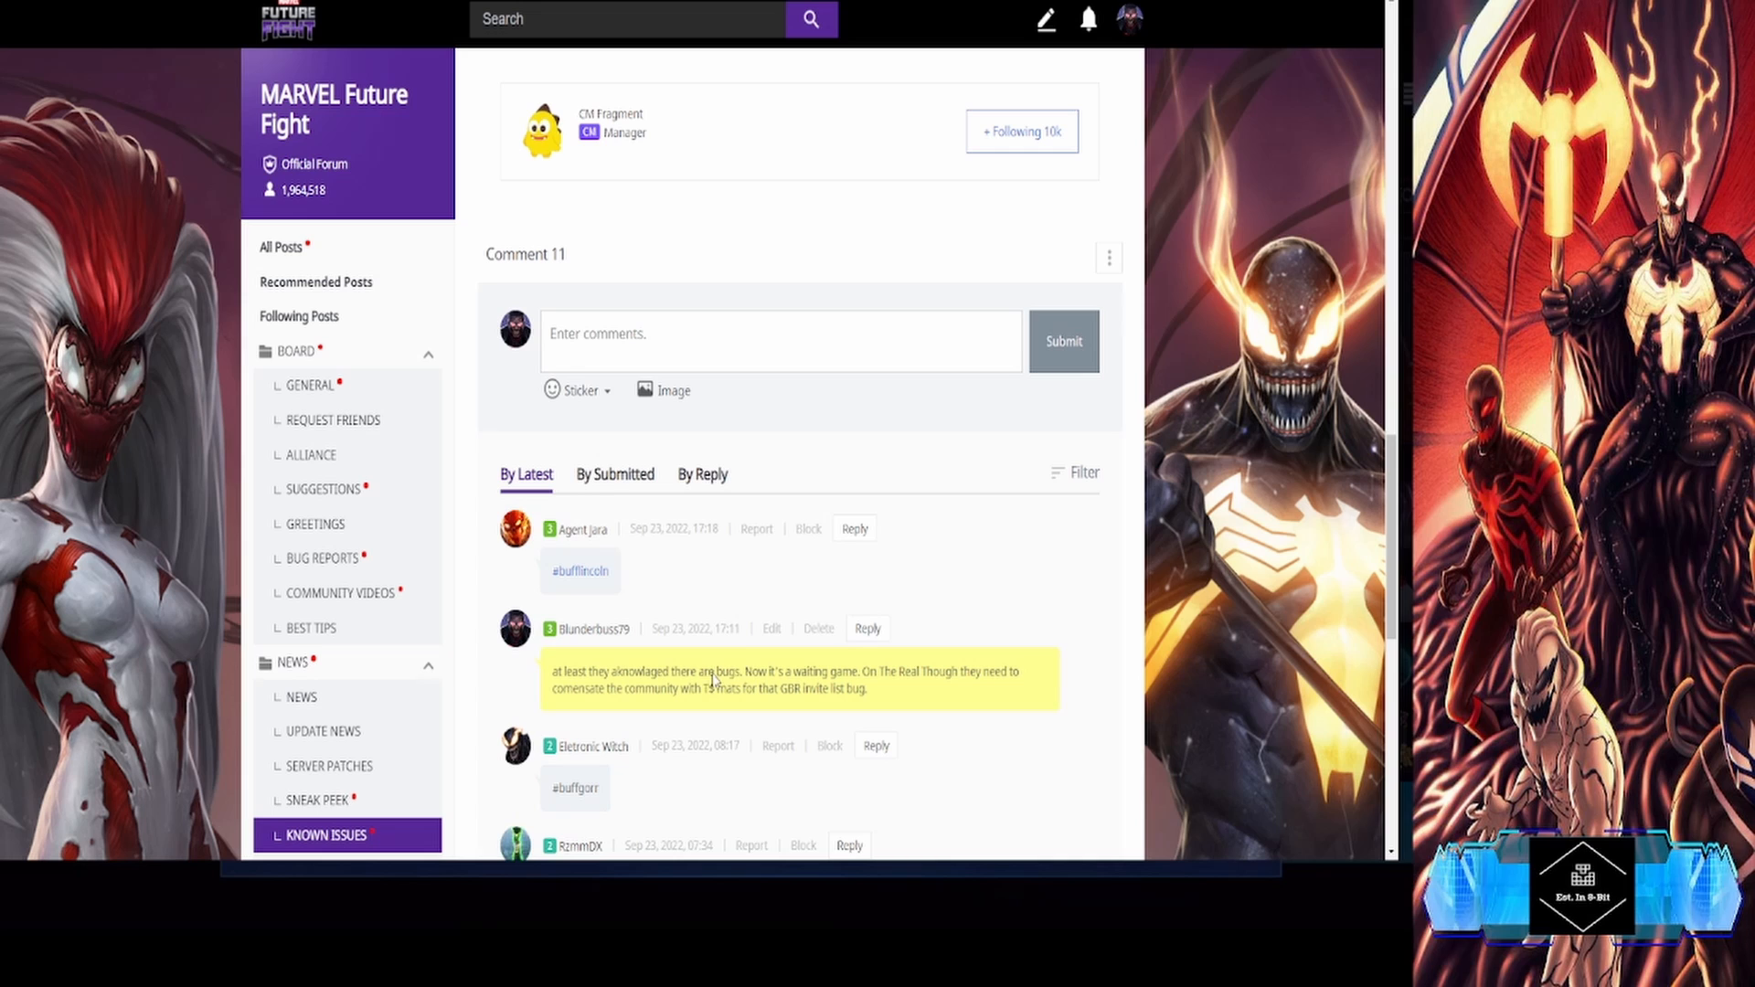
click(770, 627)
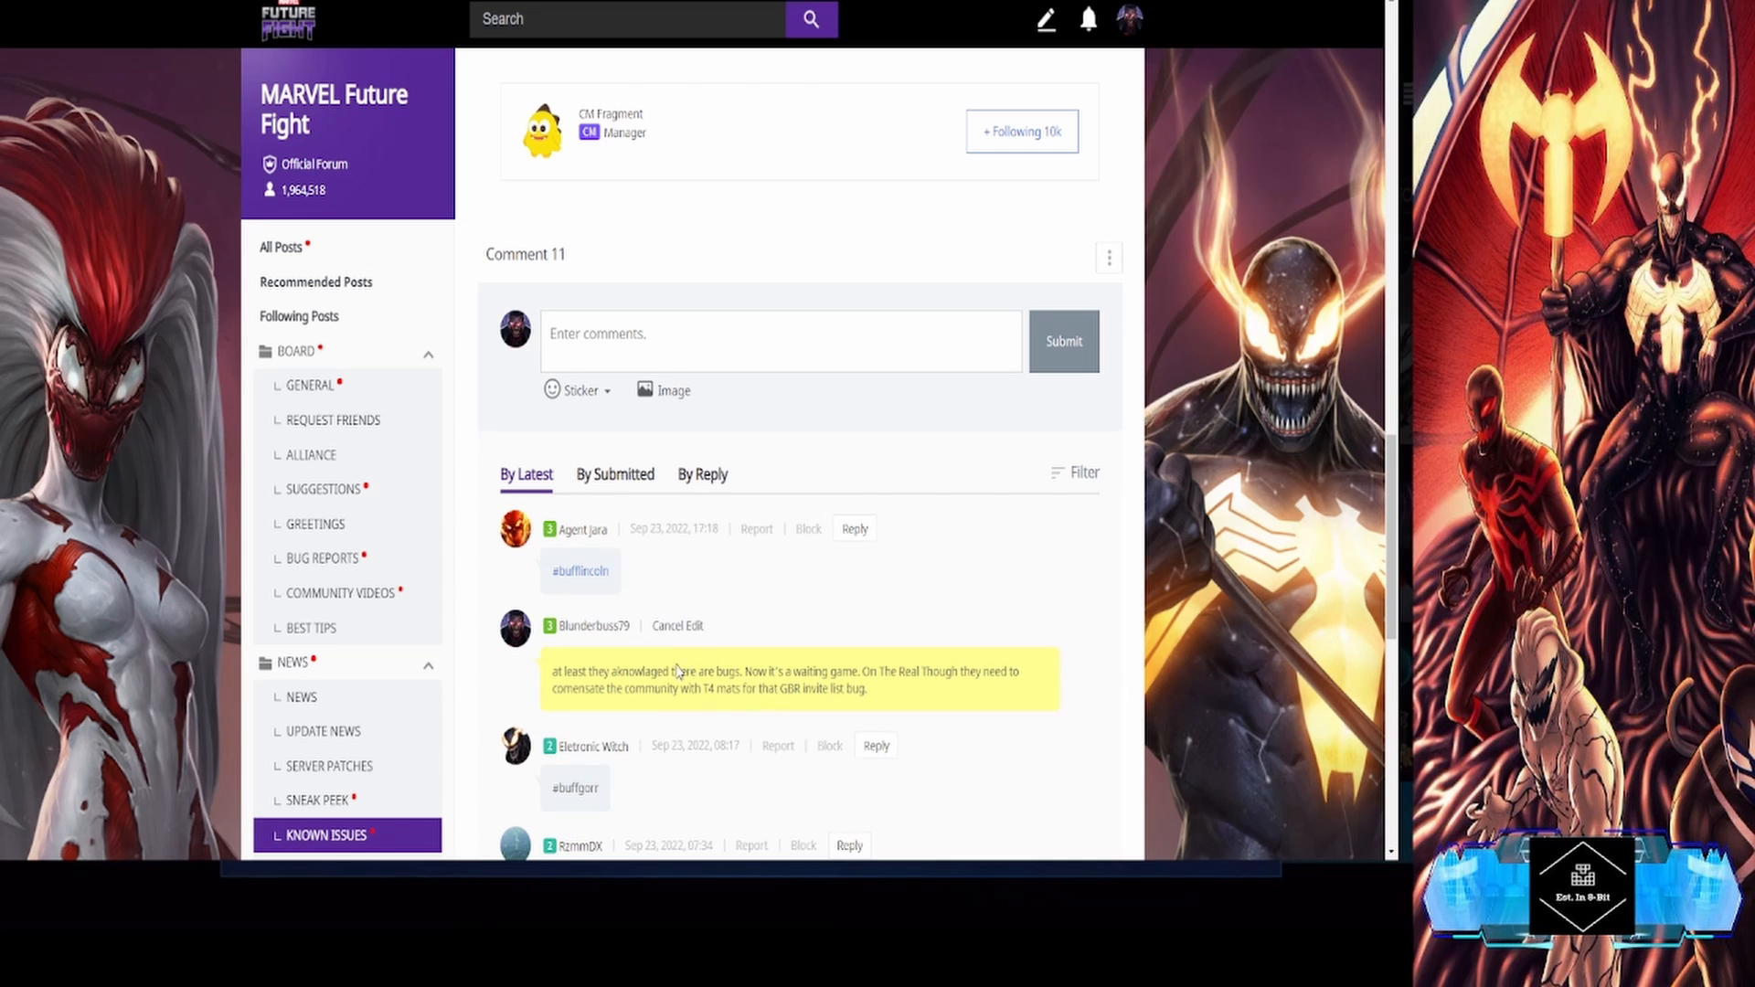
scroll(up, 3)
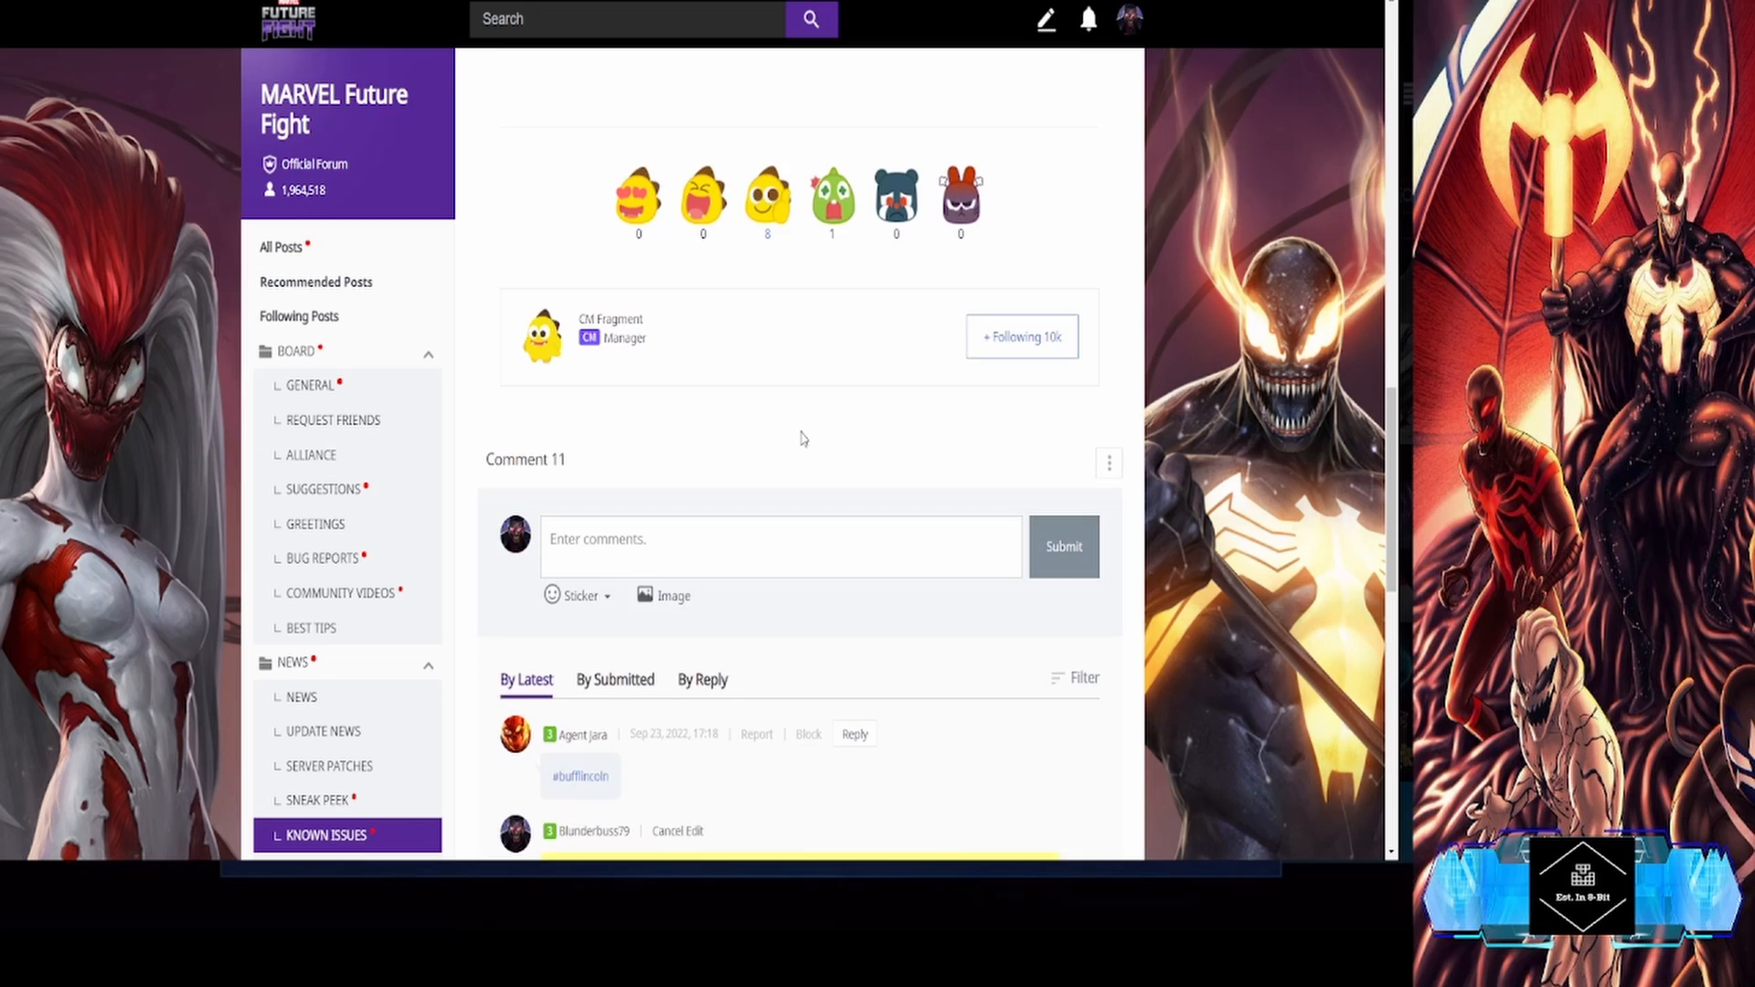
- Scroll back up to the Known Issues investigation lists above the comments
scroll(up, 3)
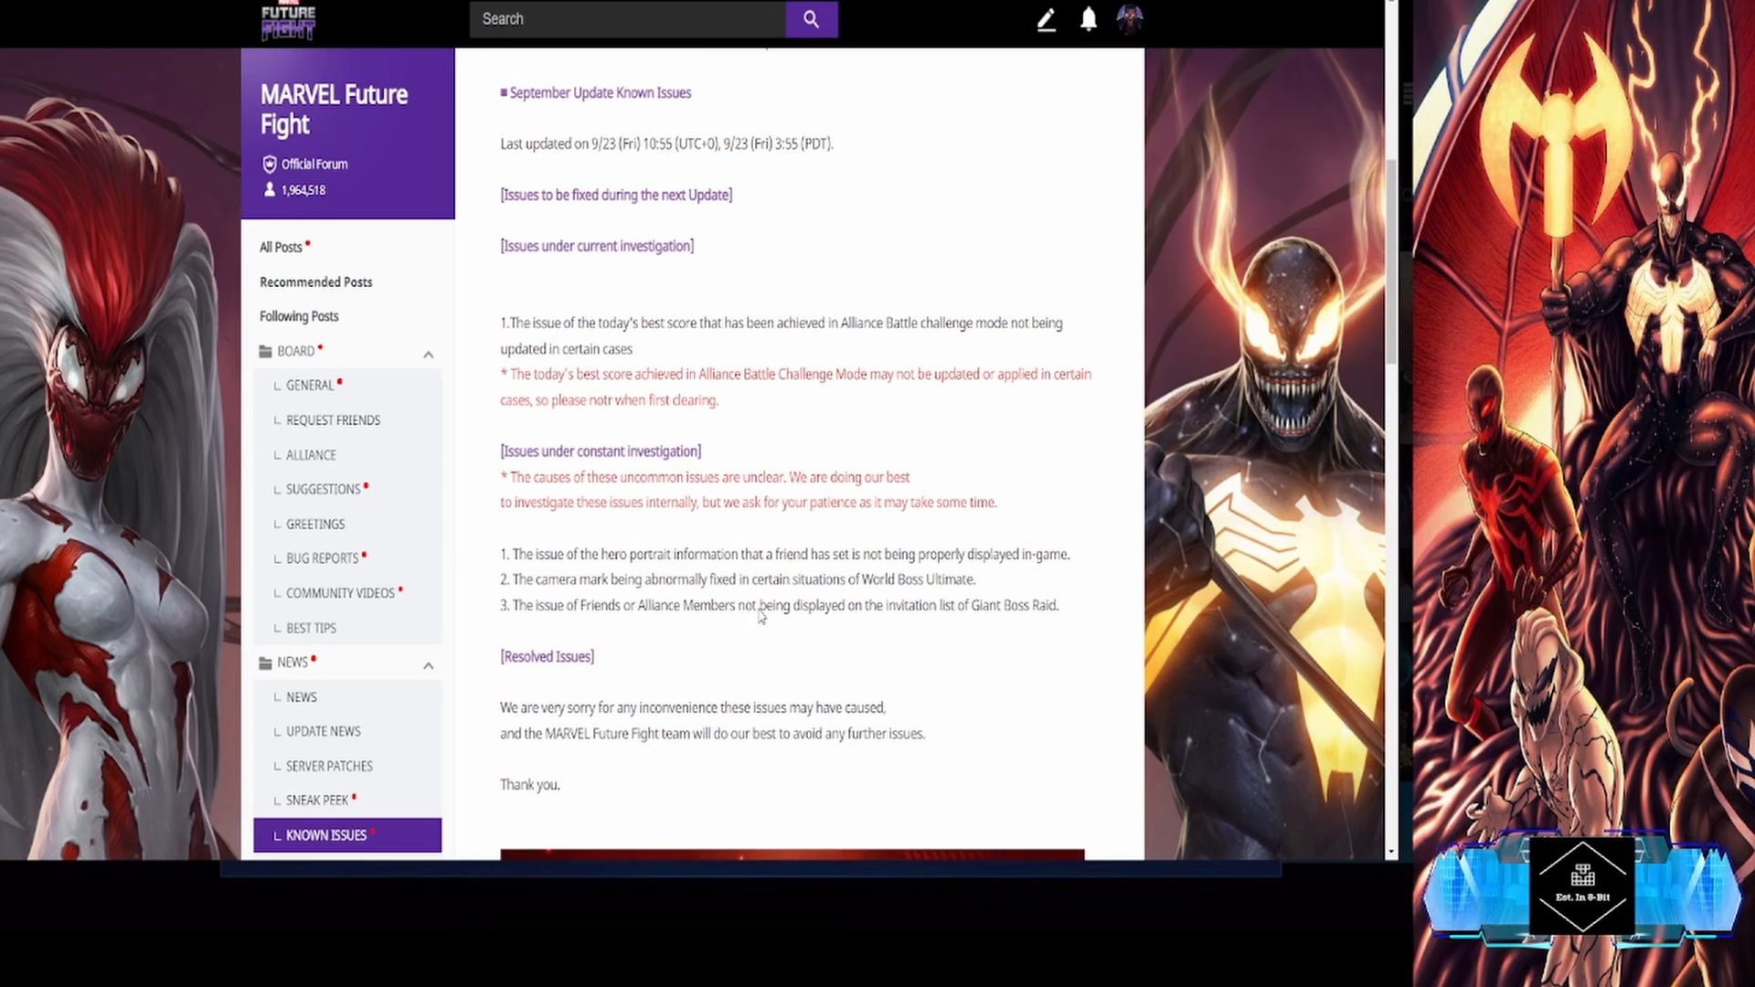
mouse_move(477, 686)
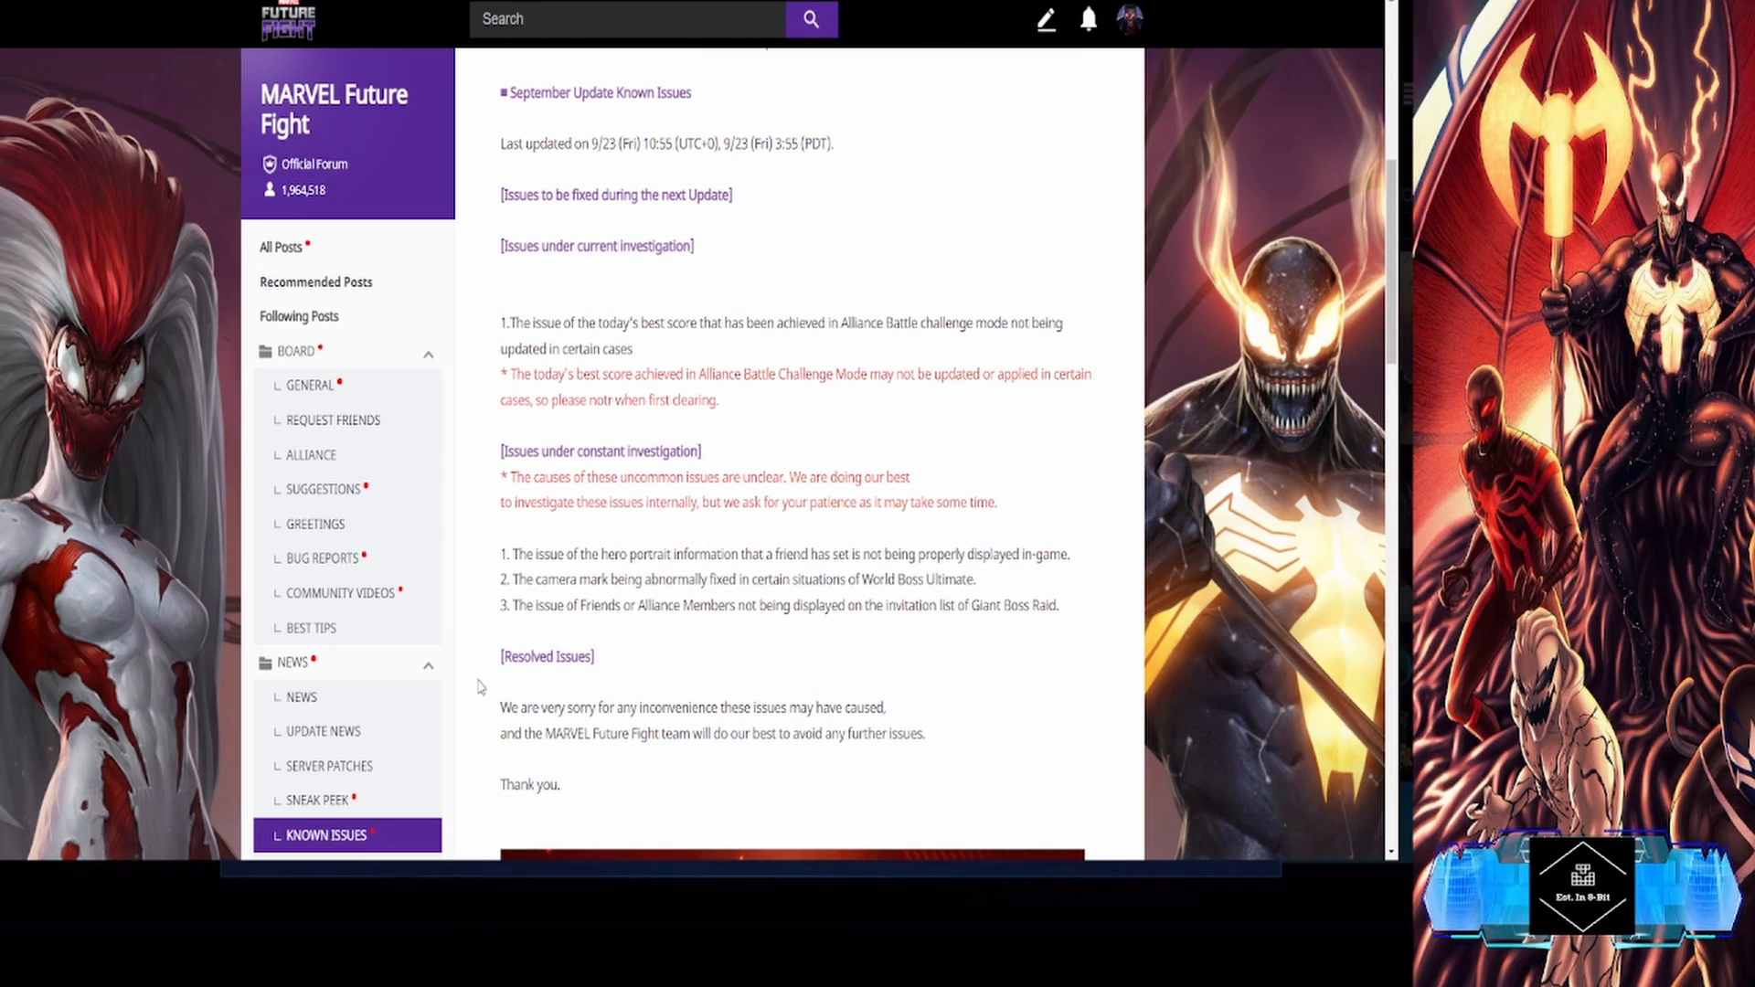
mouse_move(878, 627)
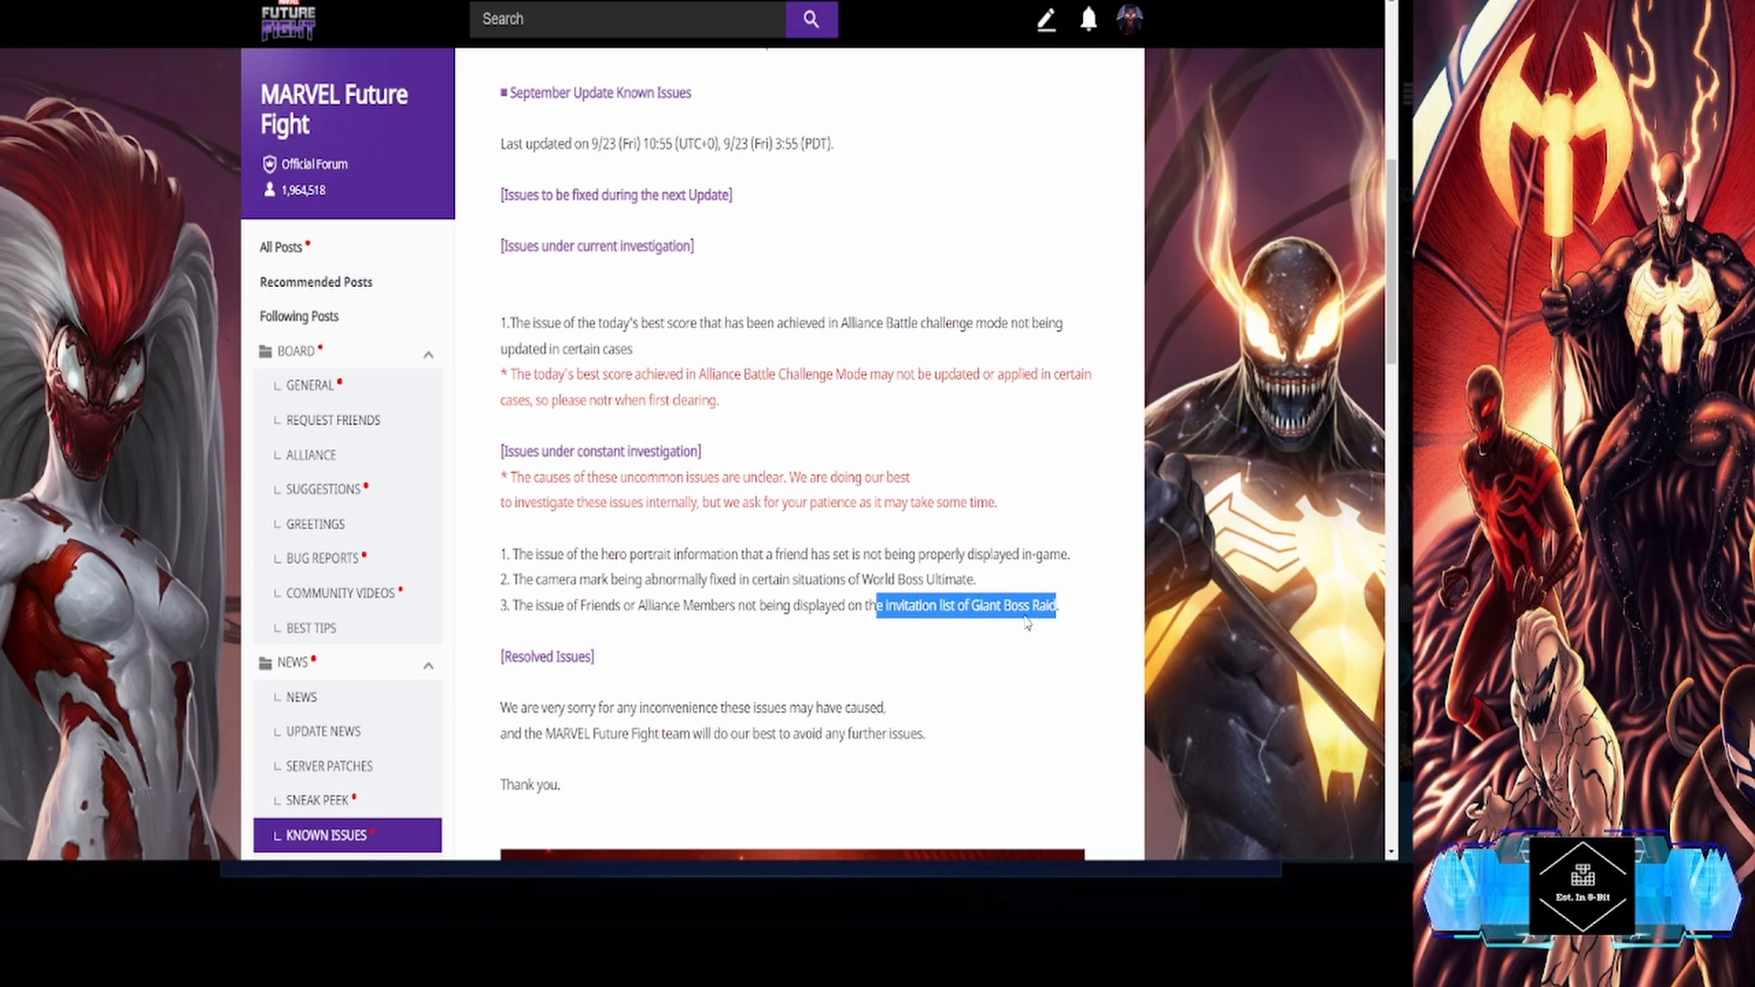
mouse_move(486, 611)
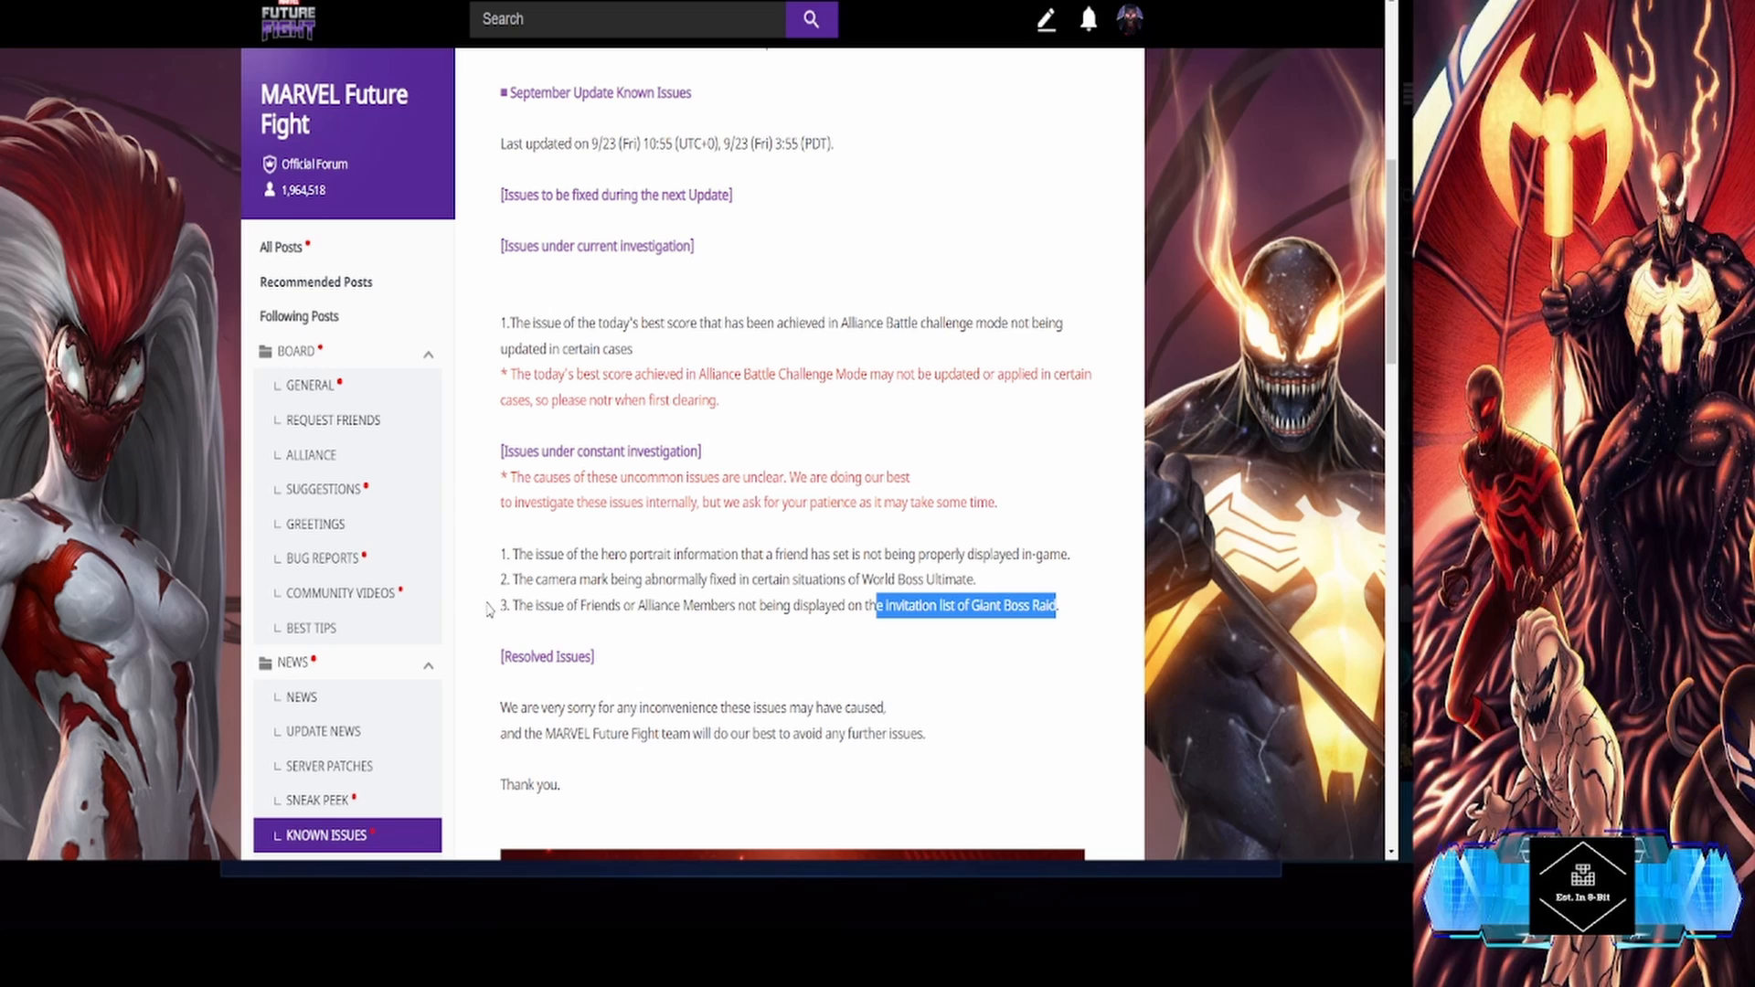
mouse_move(646, 657)
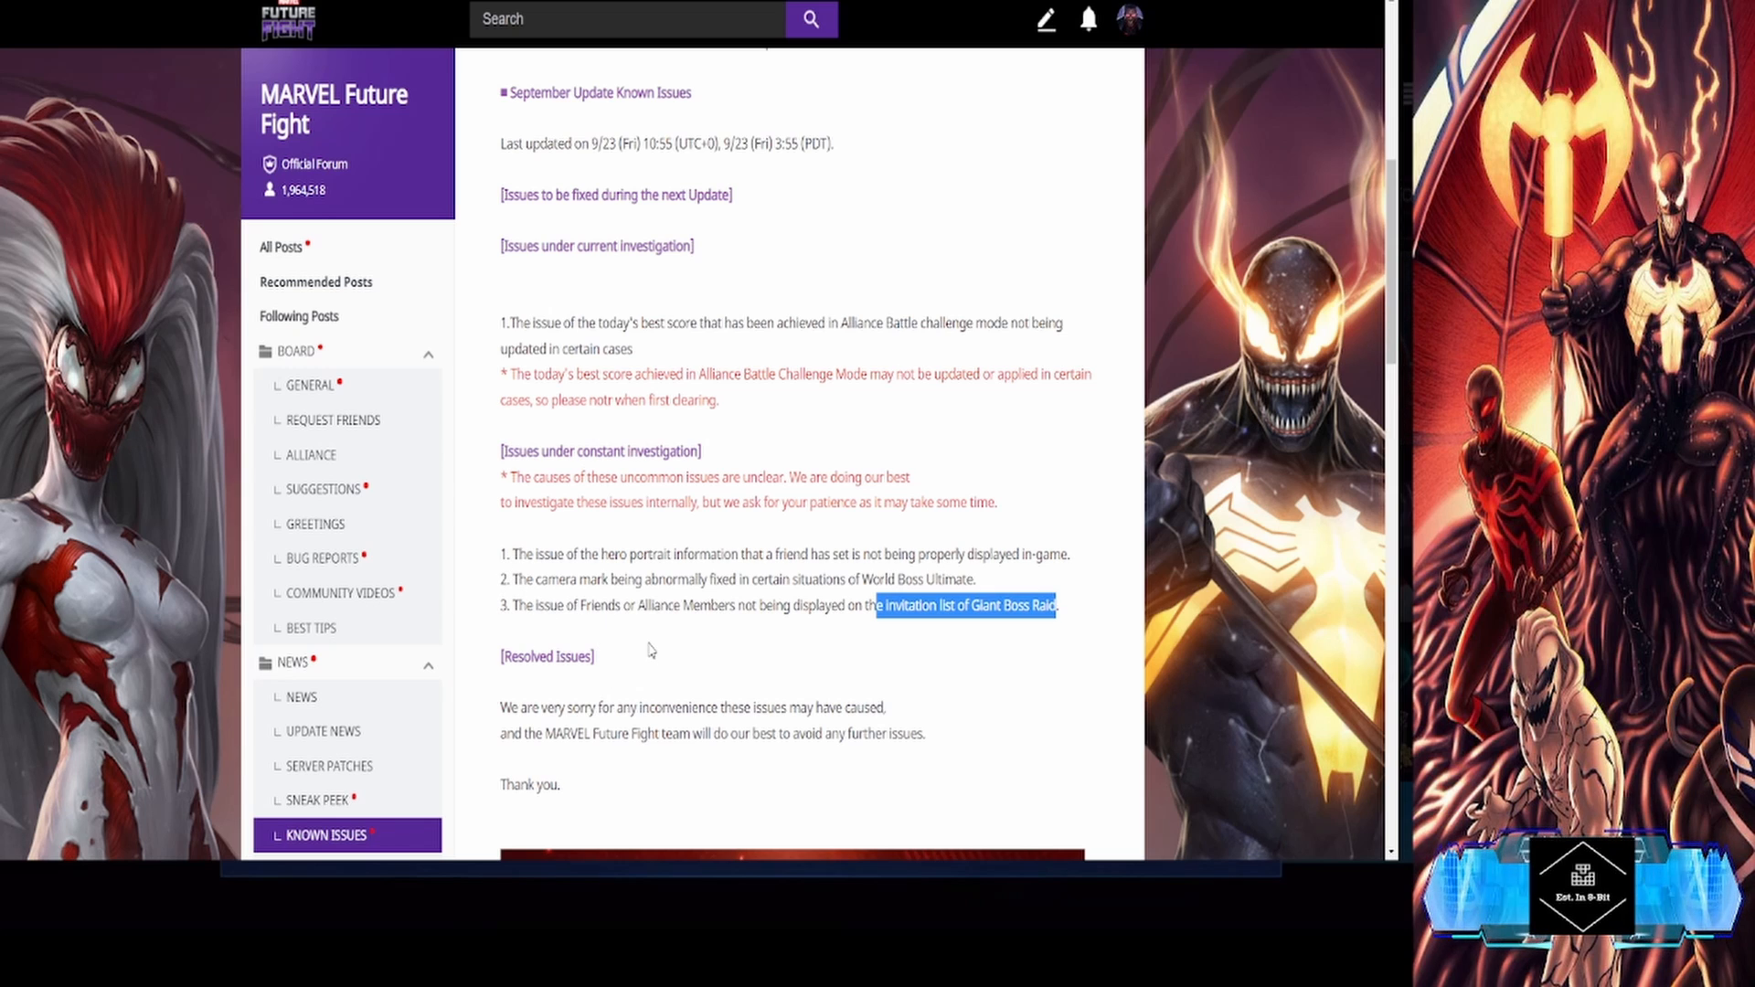
mouse_move(668, 567)
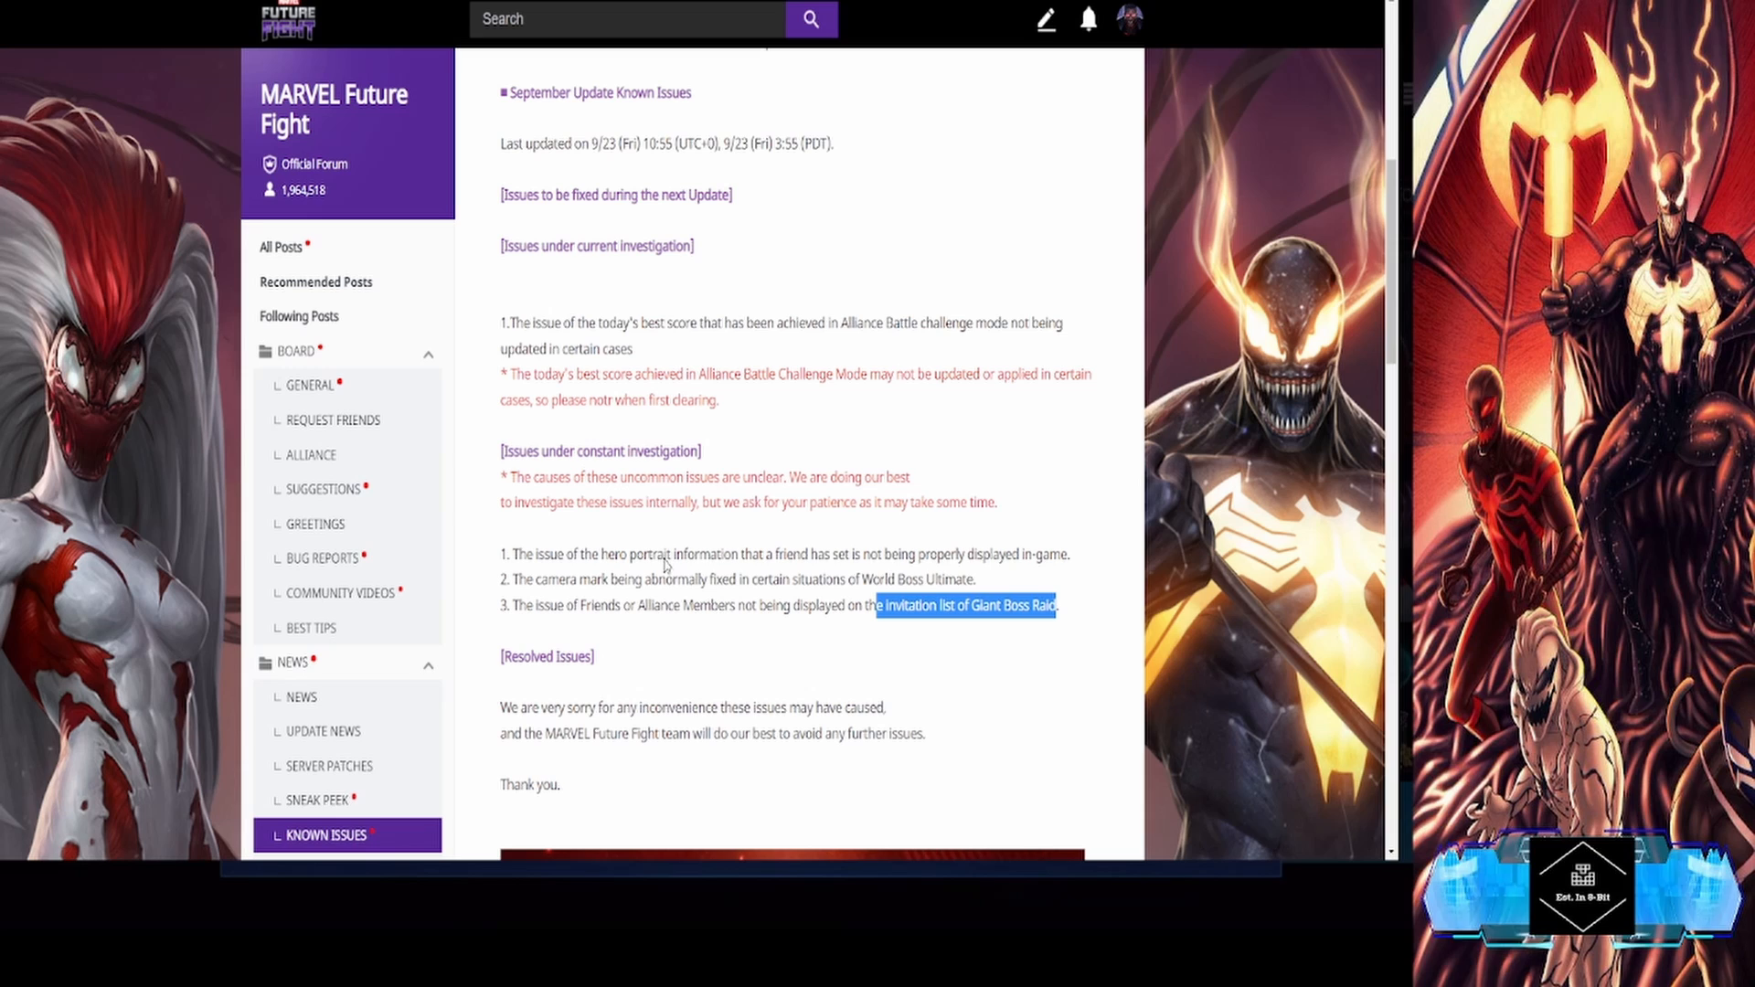
mouse_move(543, 779)
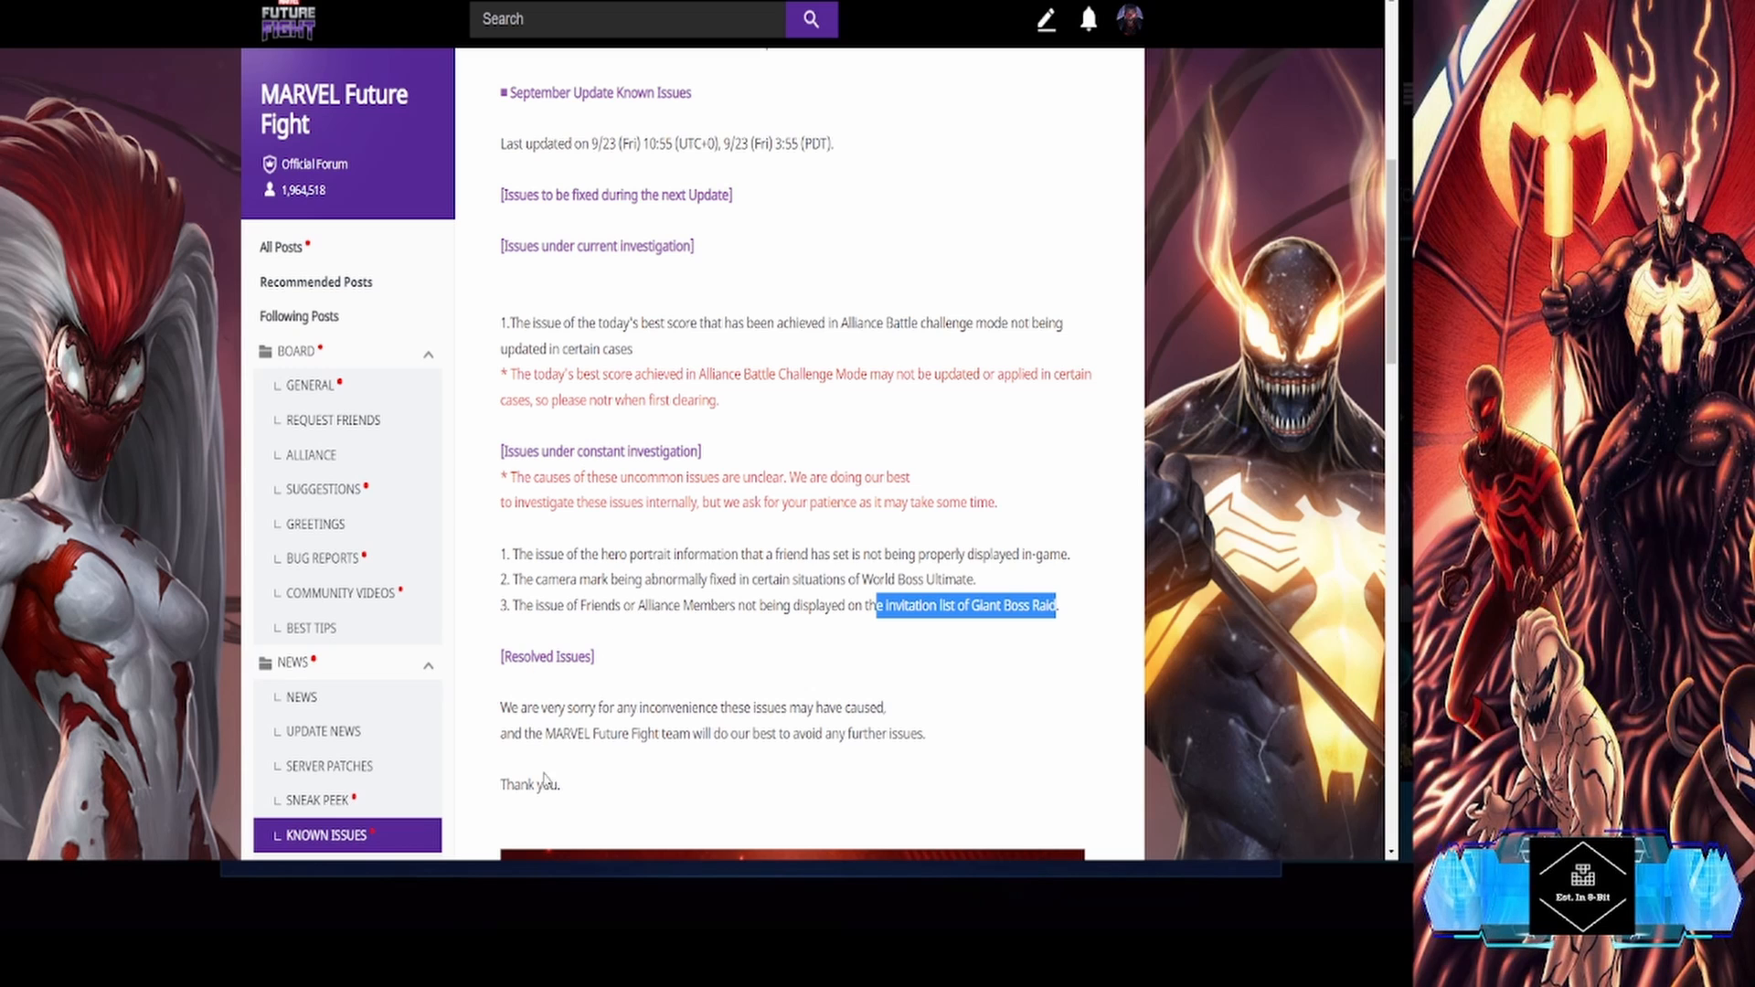